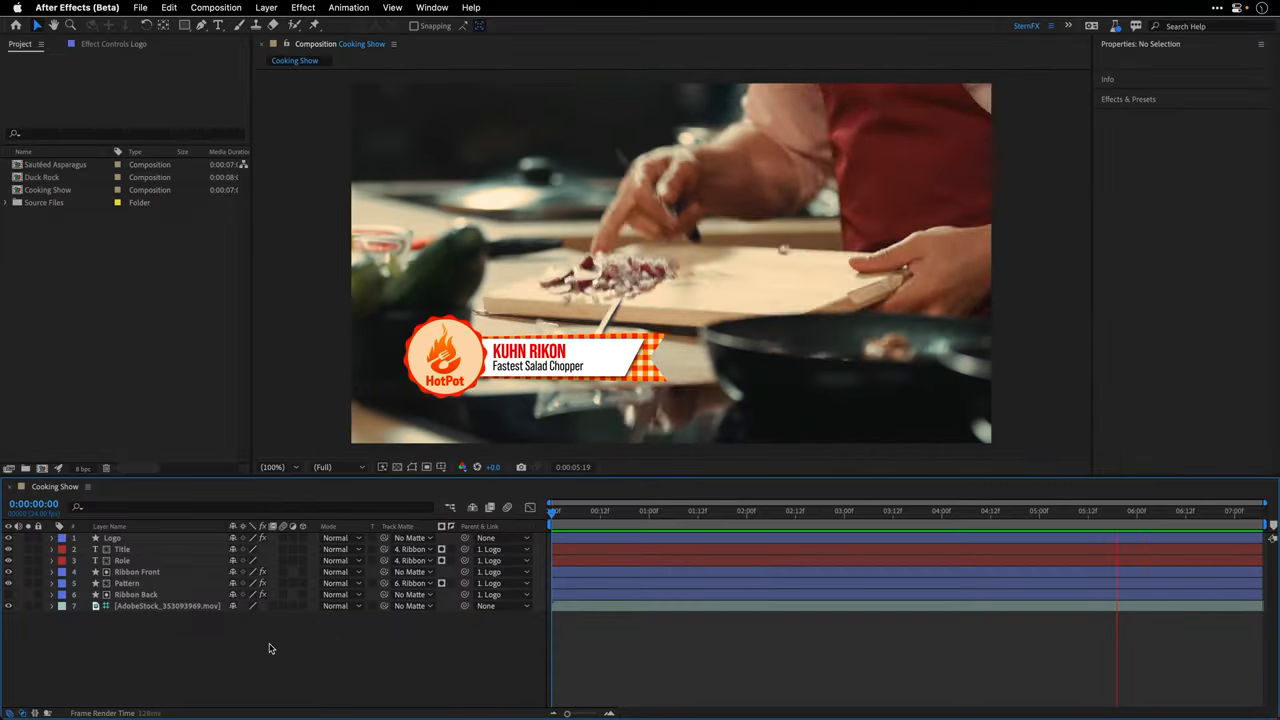
Keyframe Logo Position, Scale and Rotation at 4:00 and 6:00, then remove the keyframes again.
left_click(555, 511)
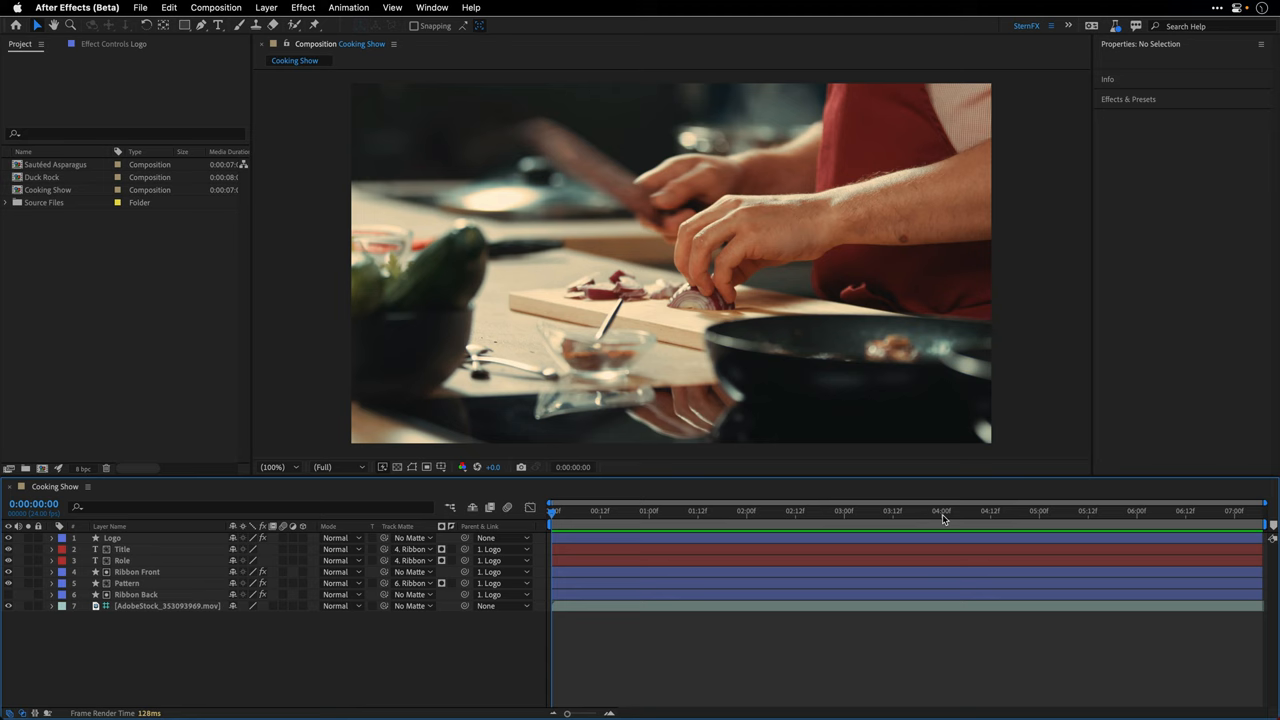
left_click(940, 511)
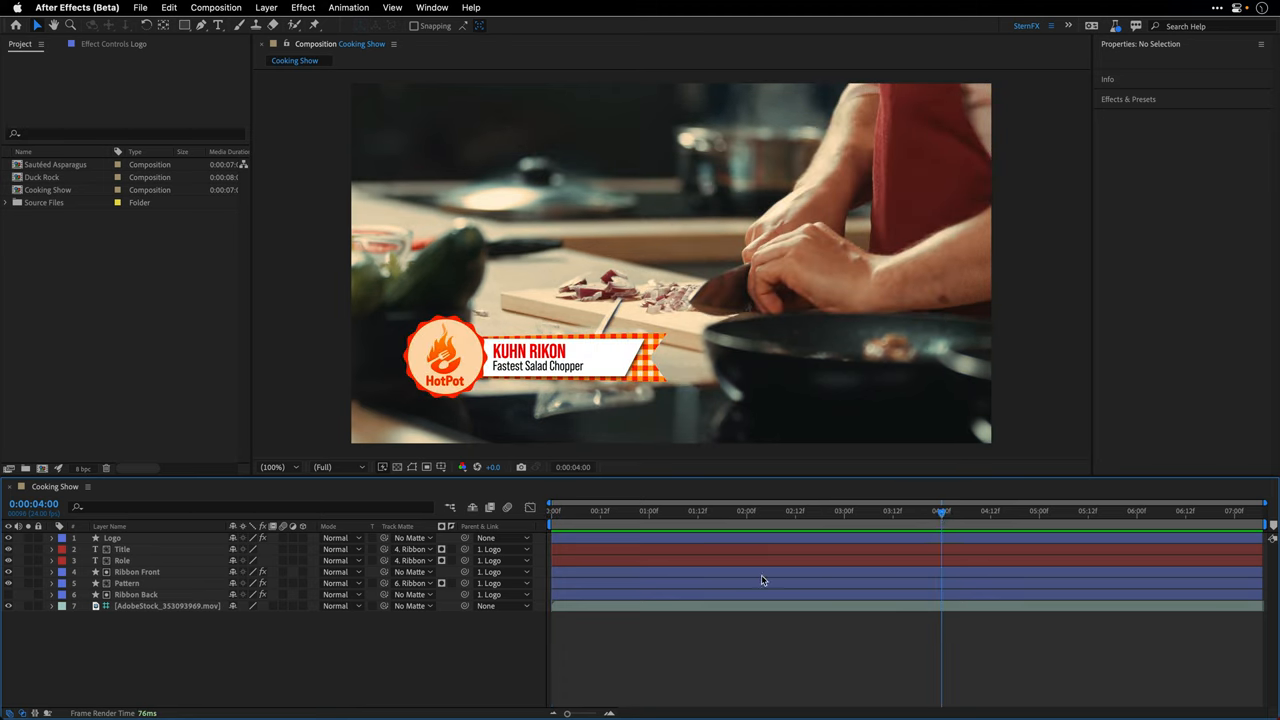
mouse_move(117, 540)
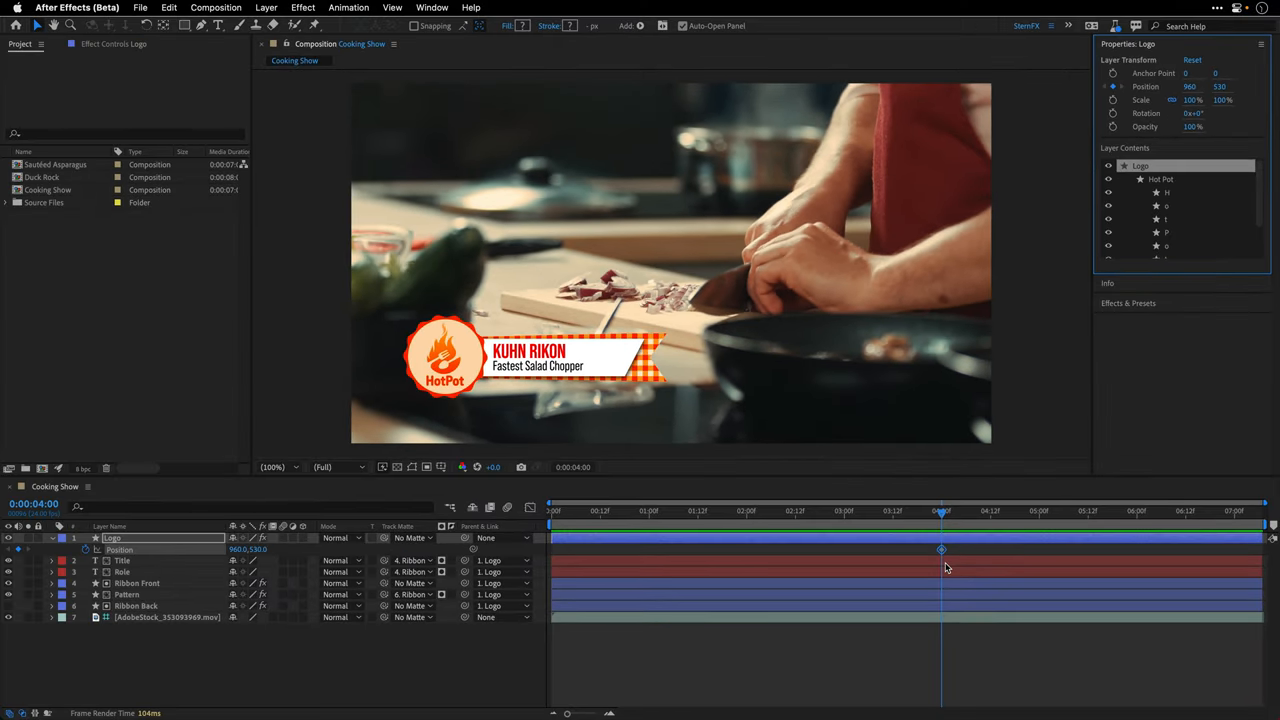
mouse_move(1123, 208)
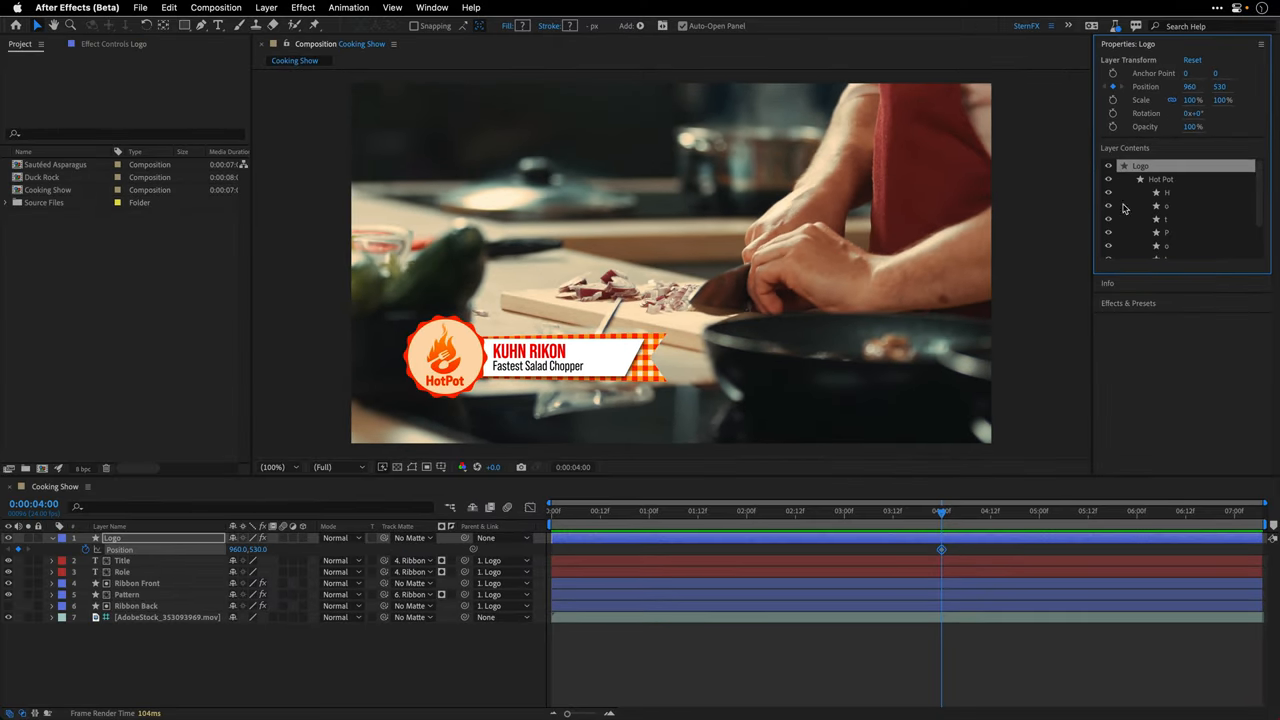
left_click(1113, 100)
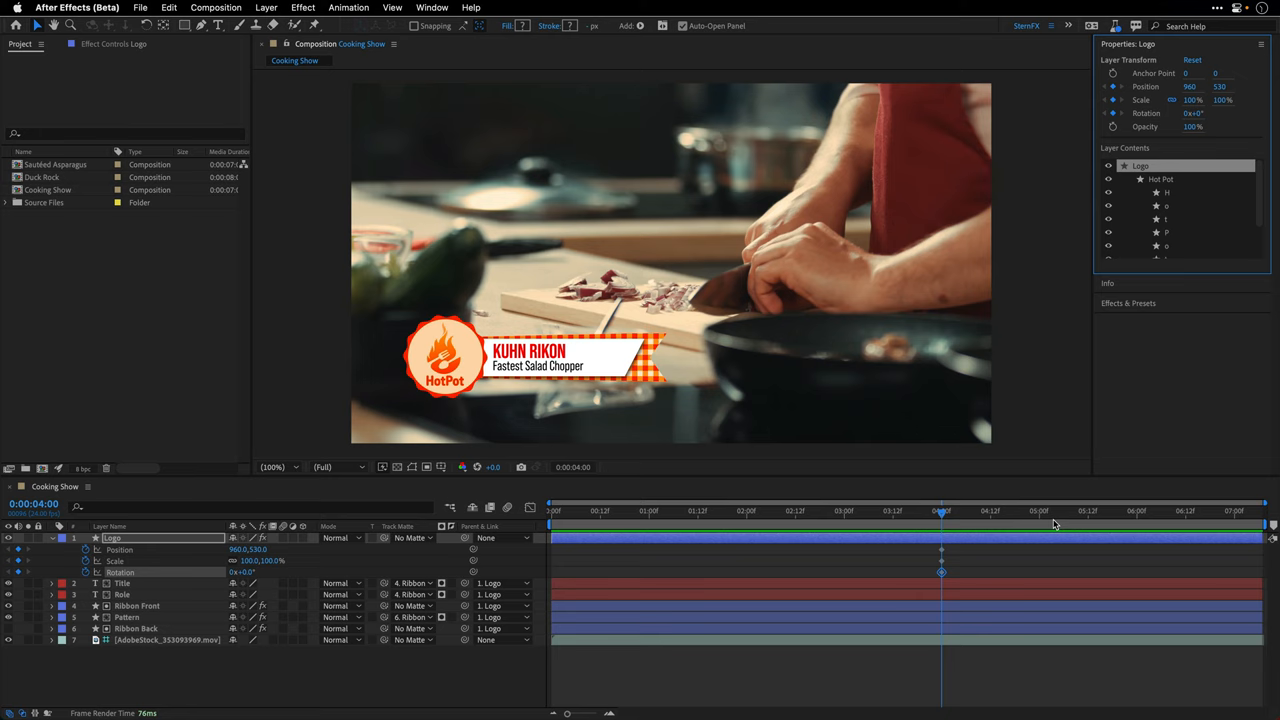
left_click(1137, 511)
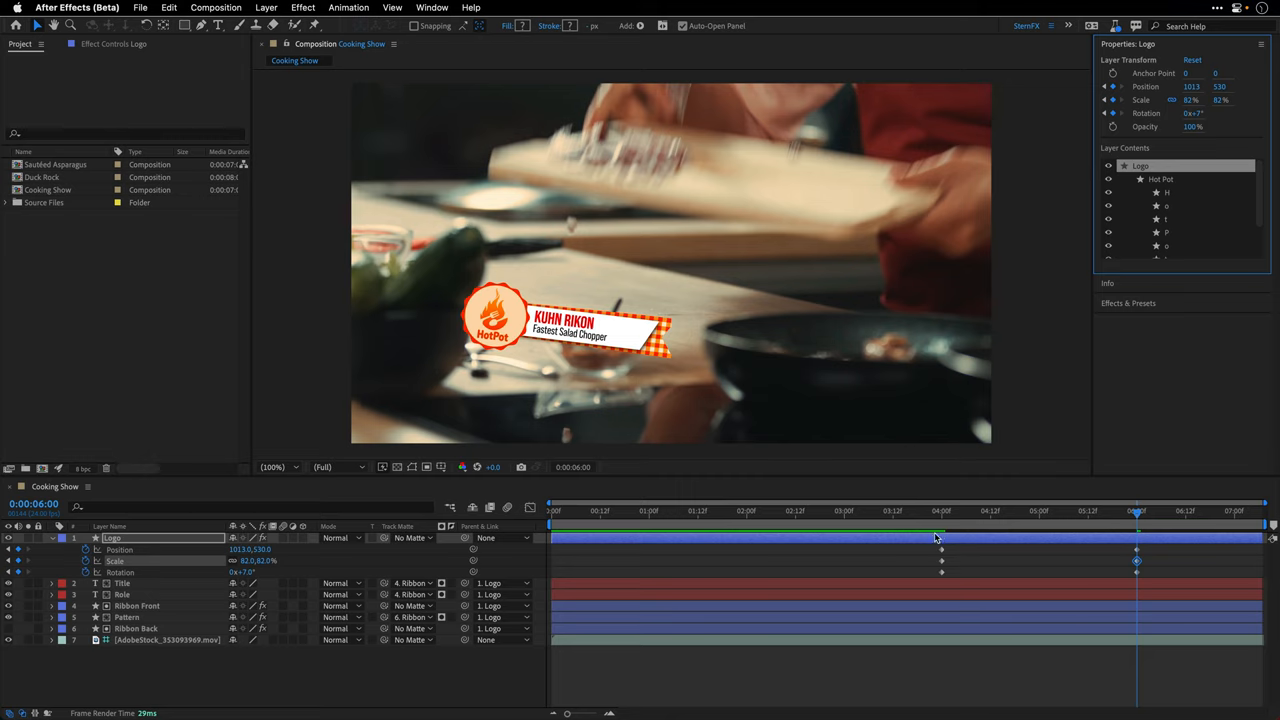
left_click(940, 511)
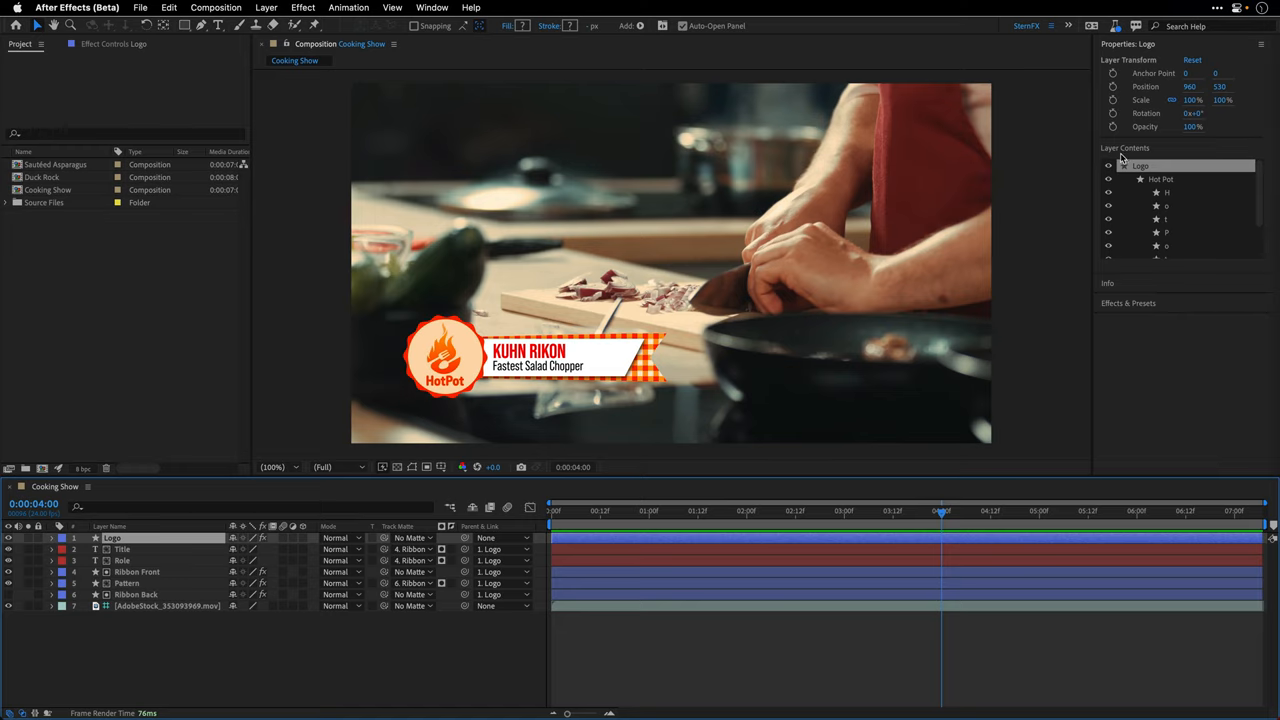
mouse_move(1250, 191)
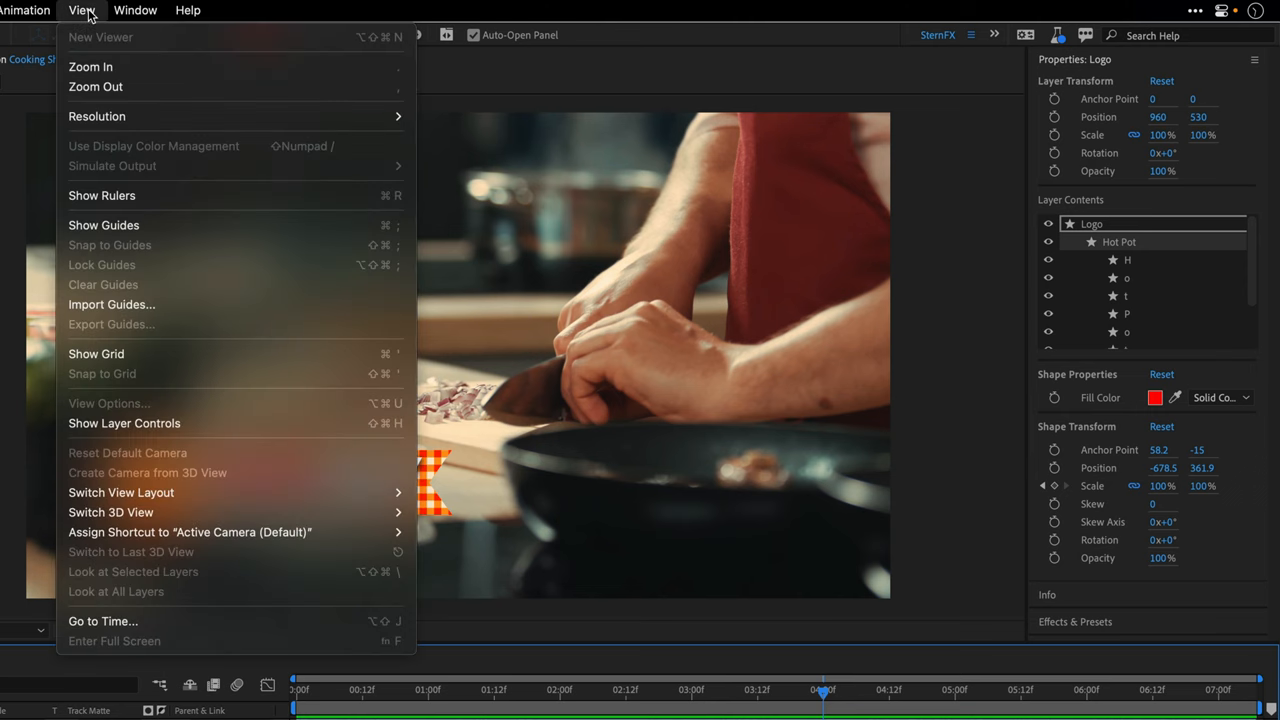
mouse_move(124, 423)
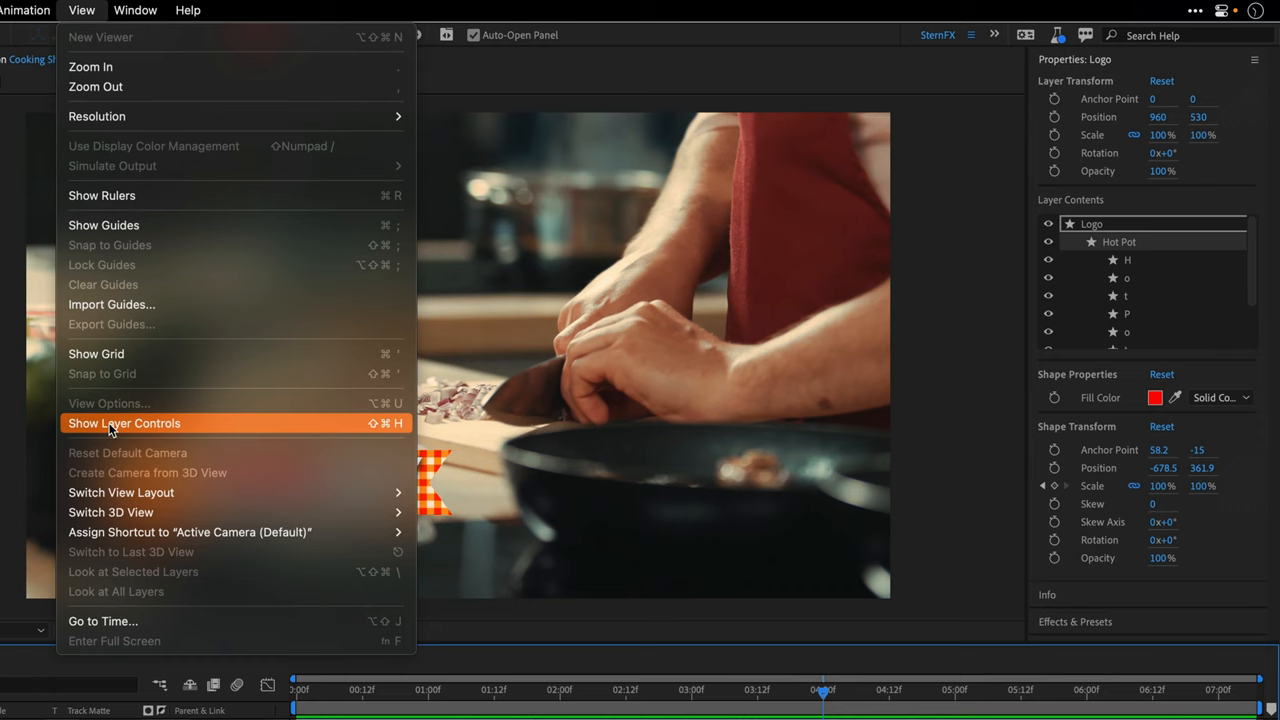
Turn on Show Layer Controls in the composition viewer.
left_click(124, 422)
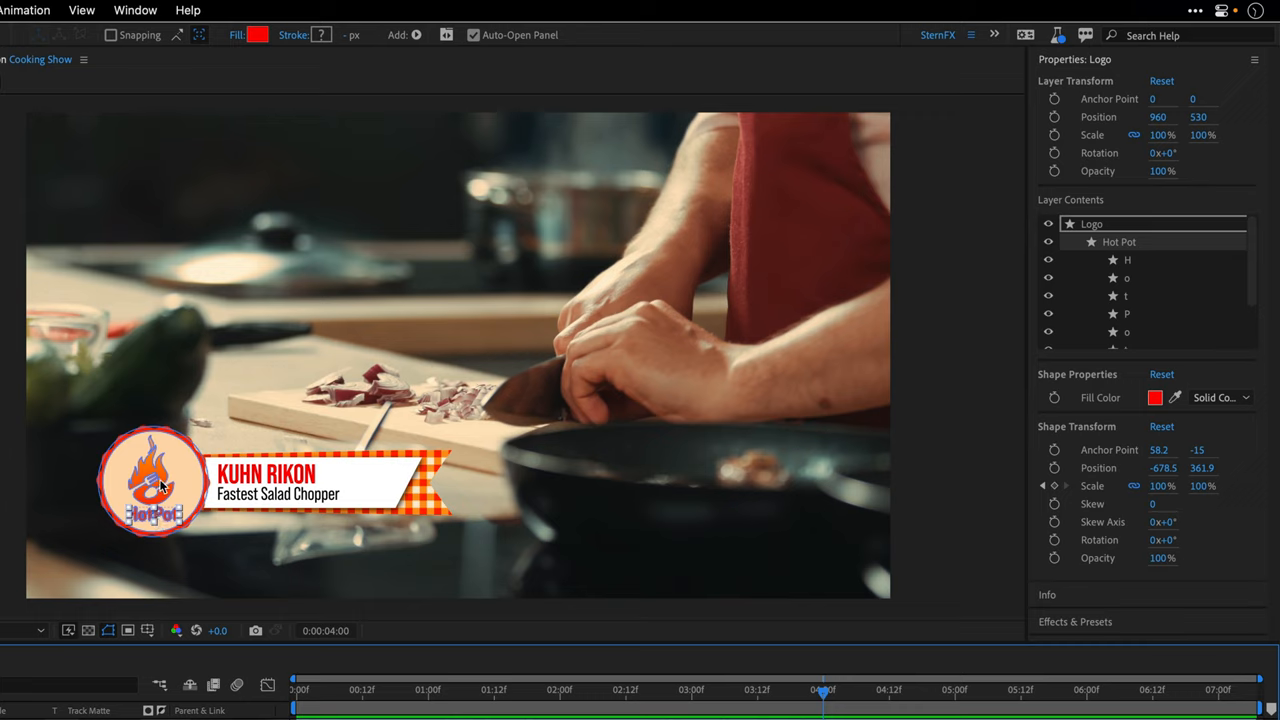
mouse_move(155, 513)
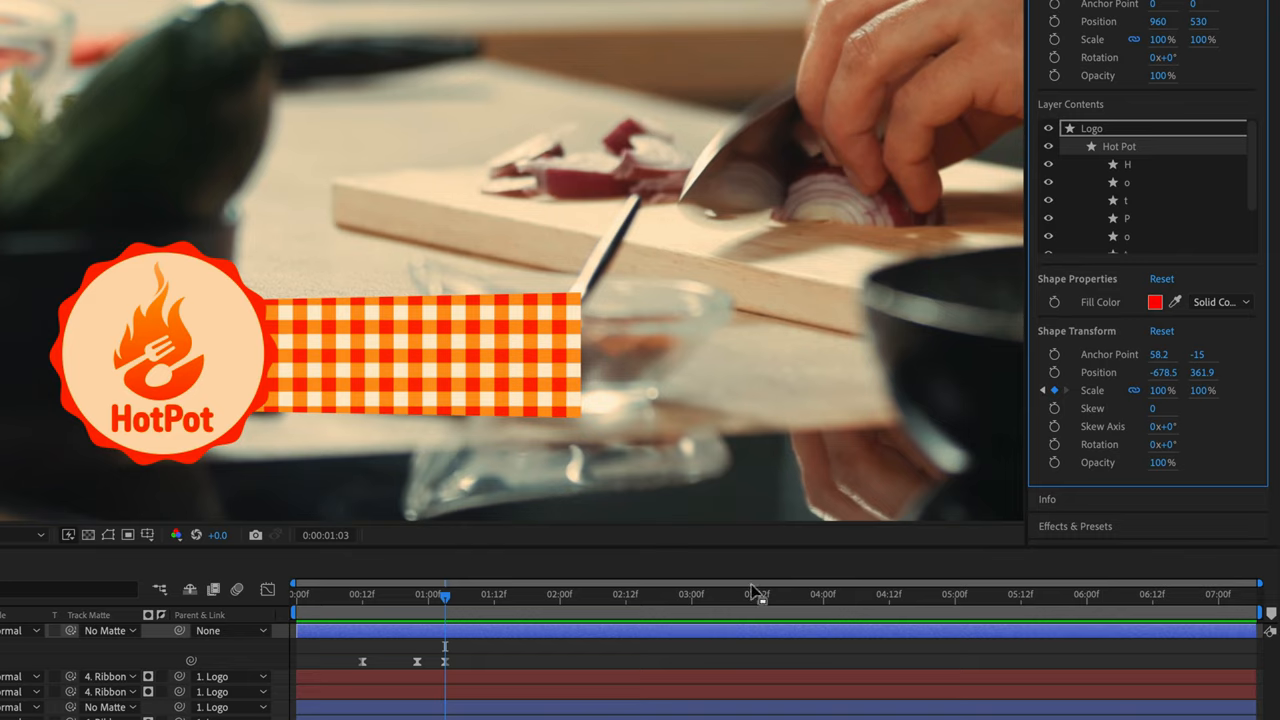
mouse_move(1008, 390)
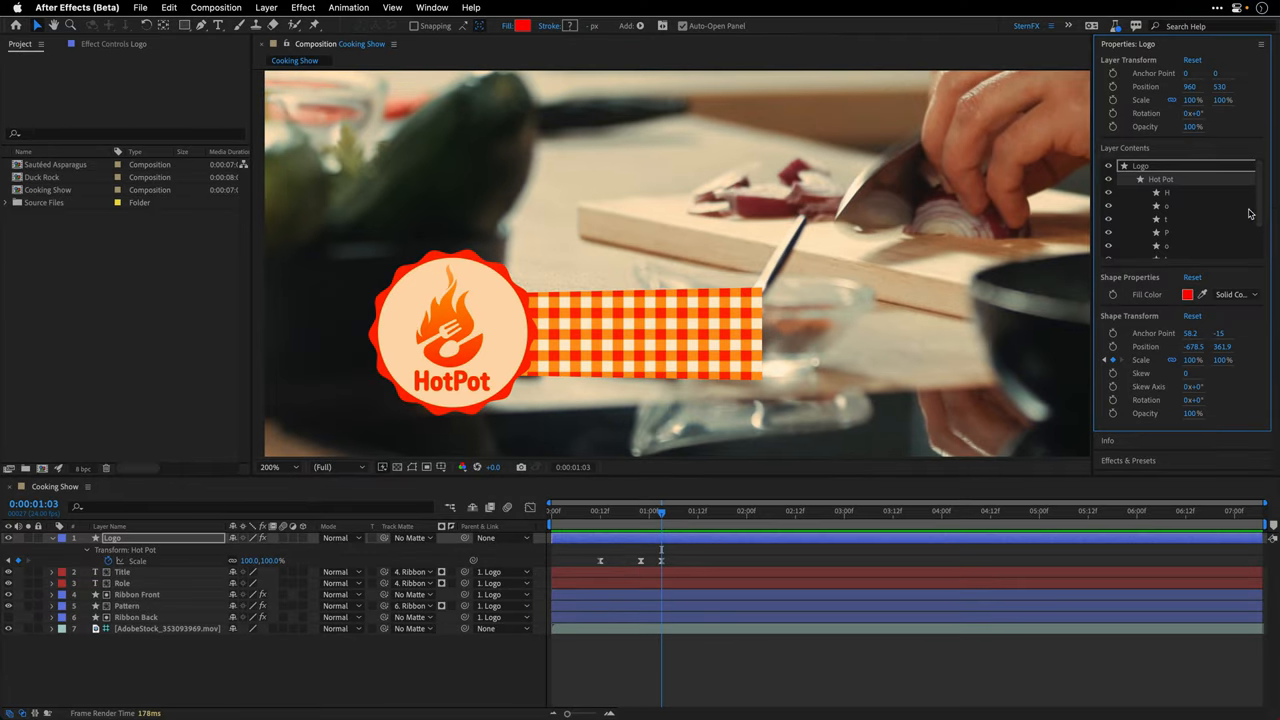
scroll("down", 3)
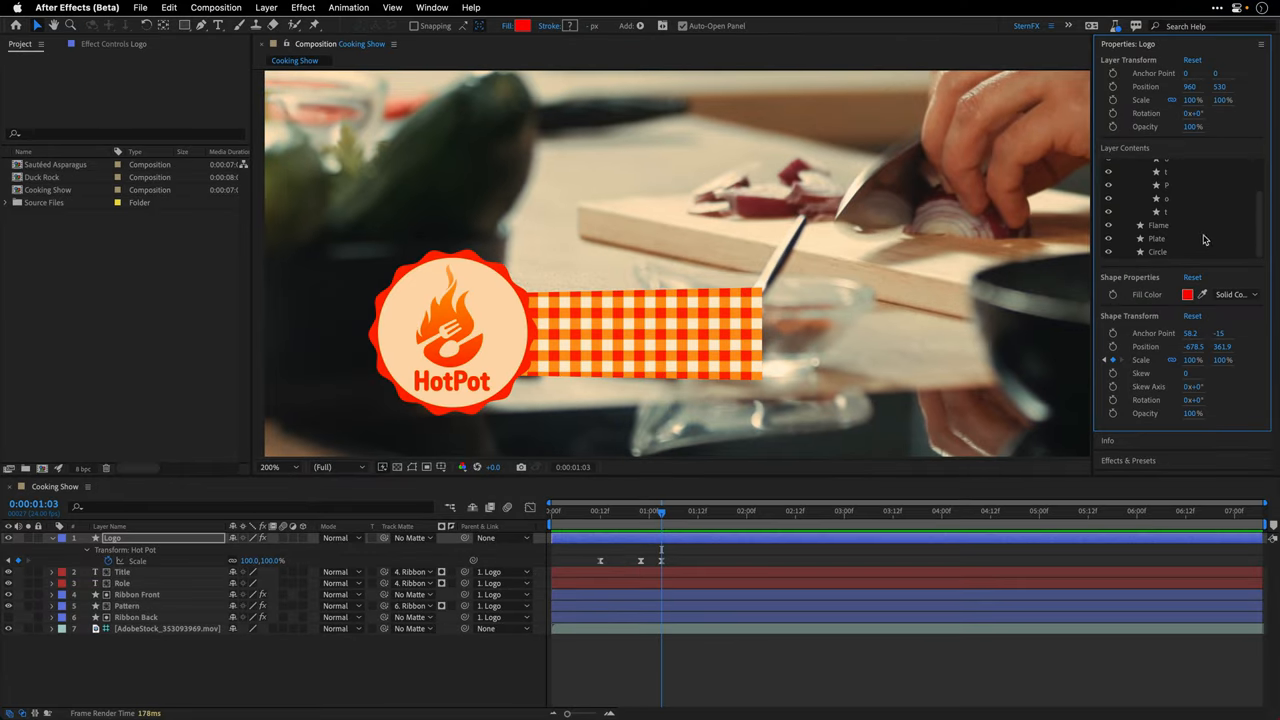
left_click(1158, 224)
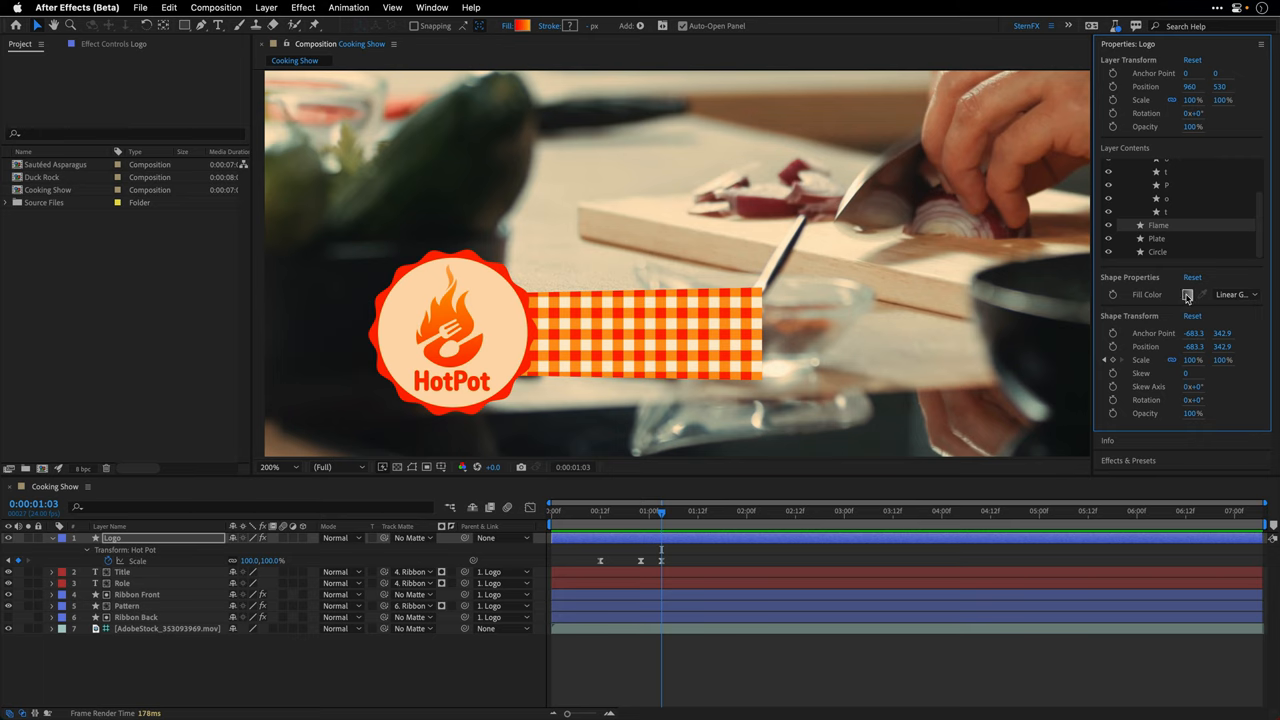
left_click(1187, 294)
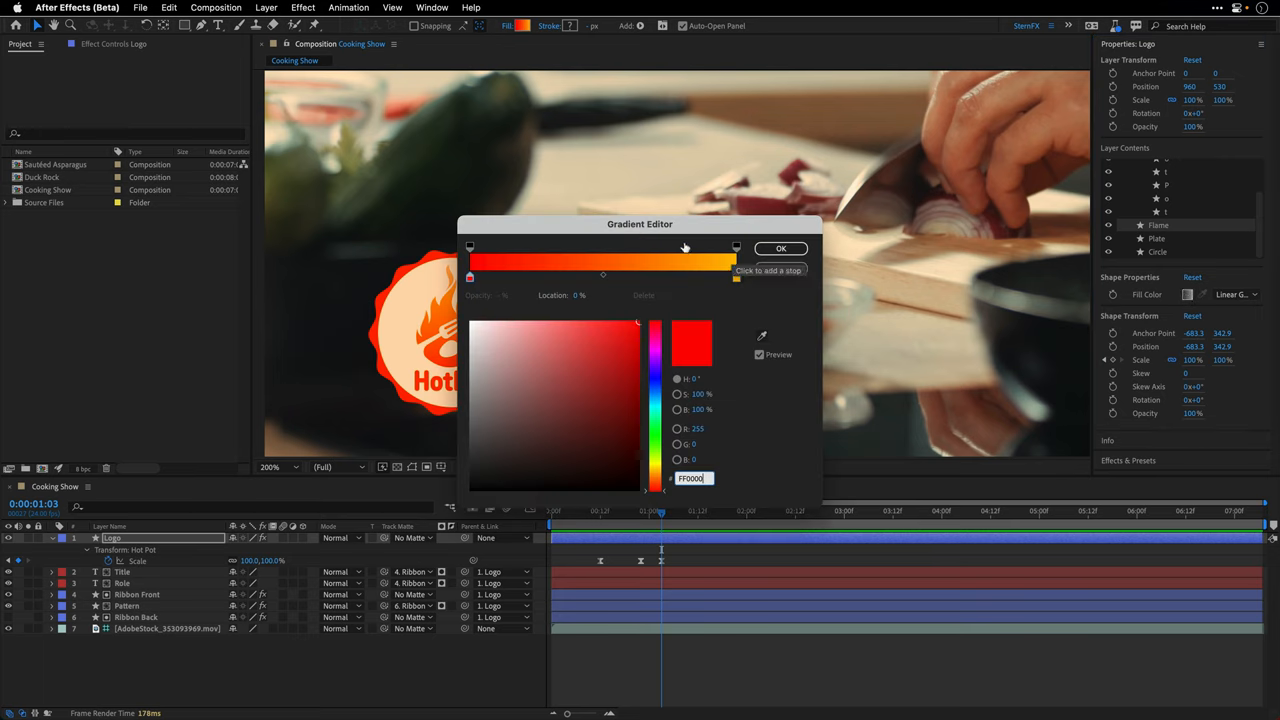
left_click_drag(640, 223, 860, 156)
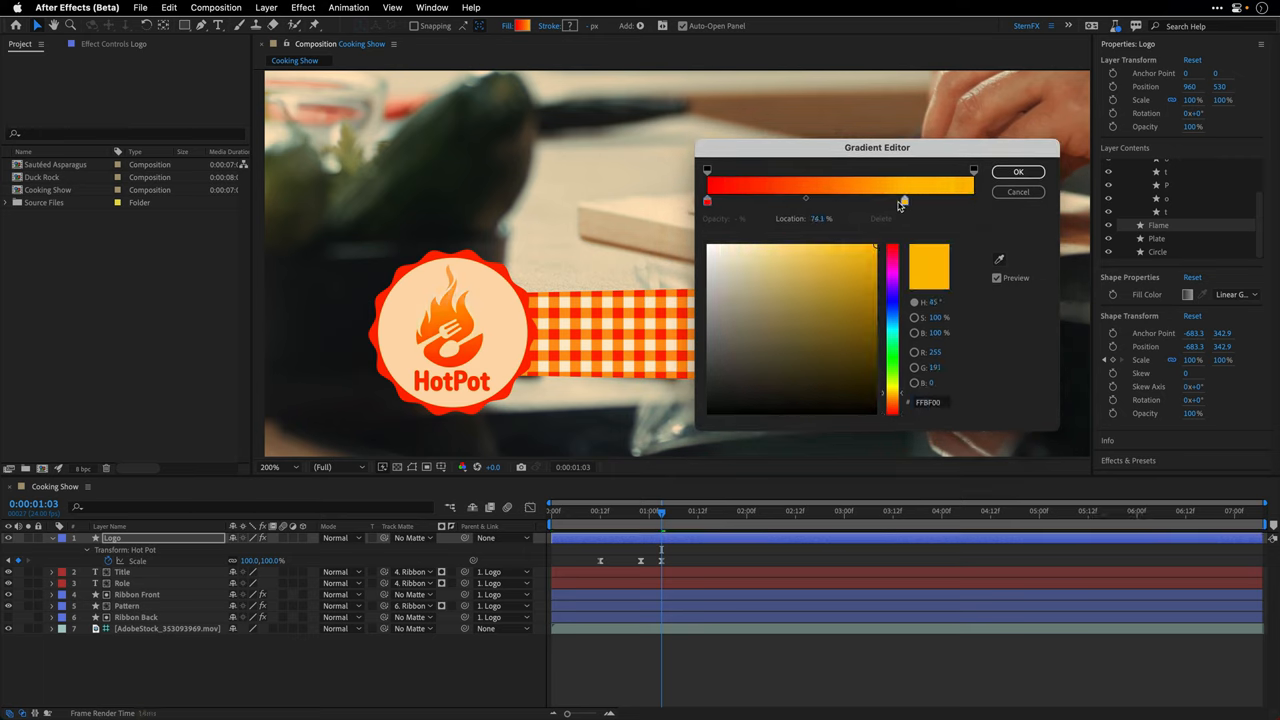
left_click_drag(905, 200, 871, 200)
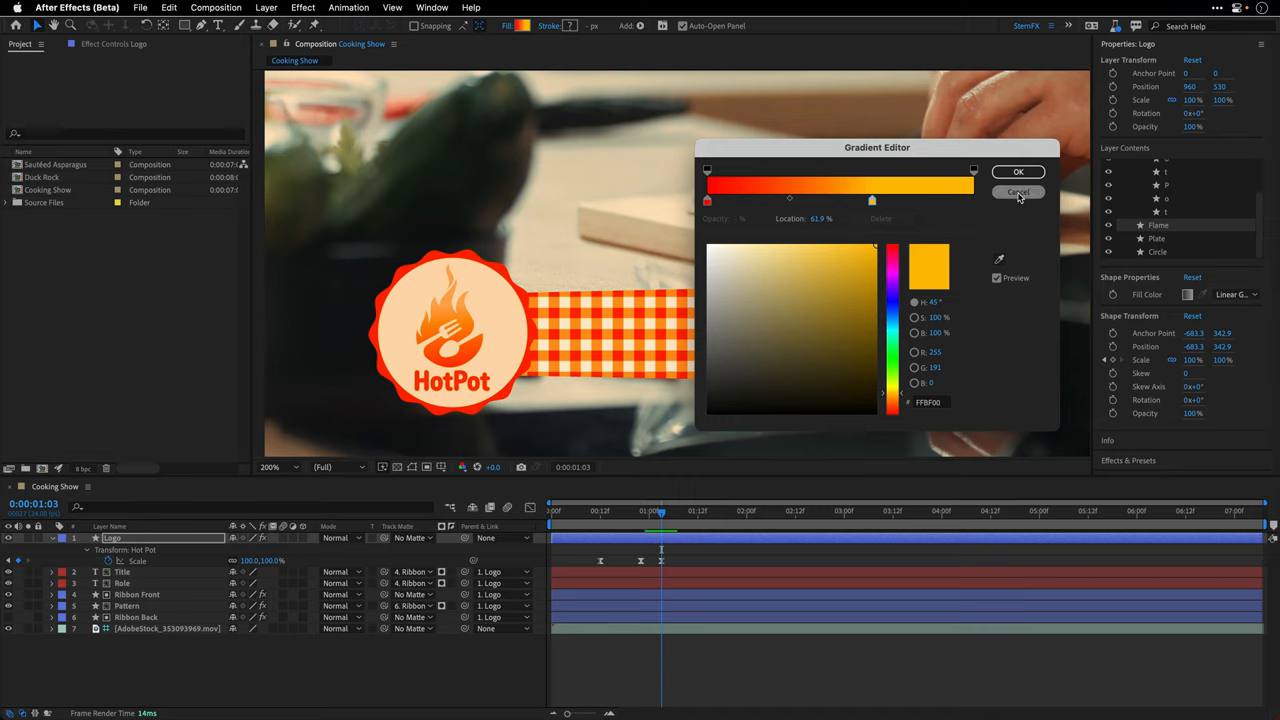
left_click(1018, 192)
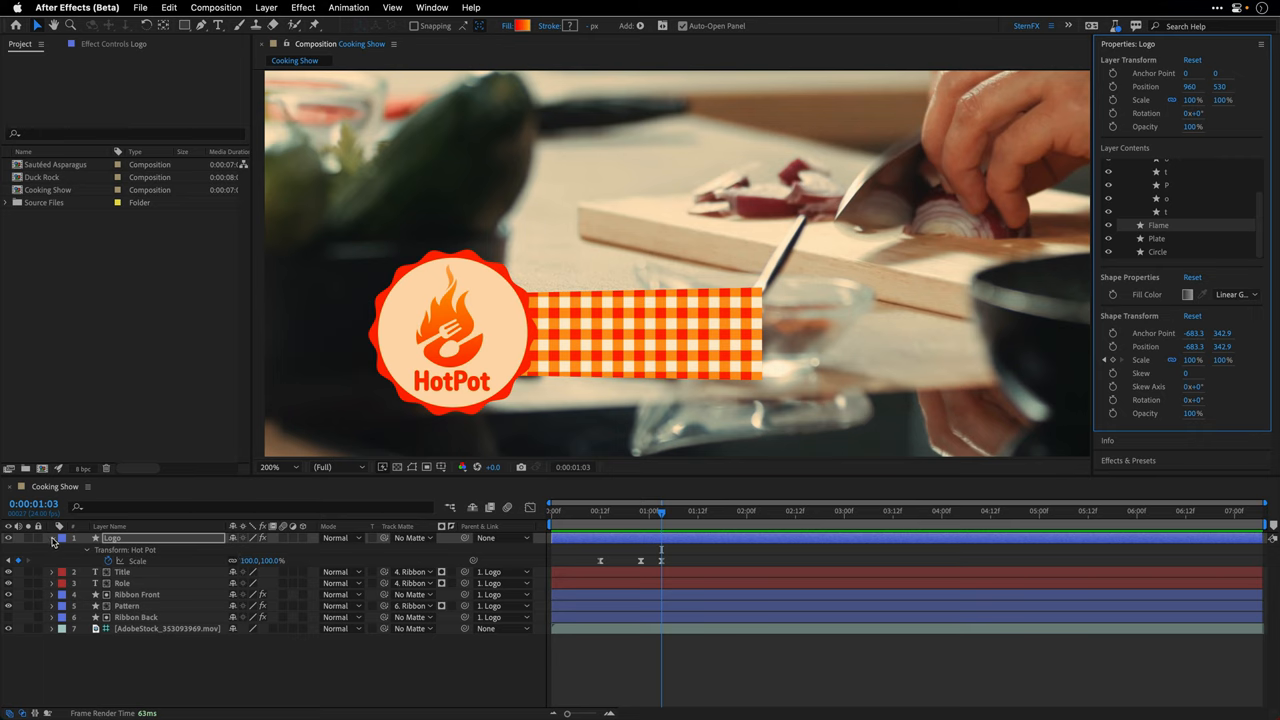
Select the Title layer and toggle its extra character settings open and closed.
left_click(52, 538)
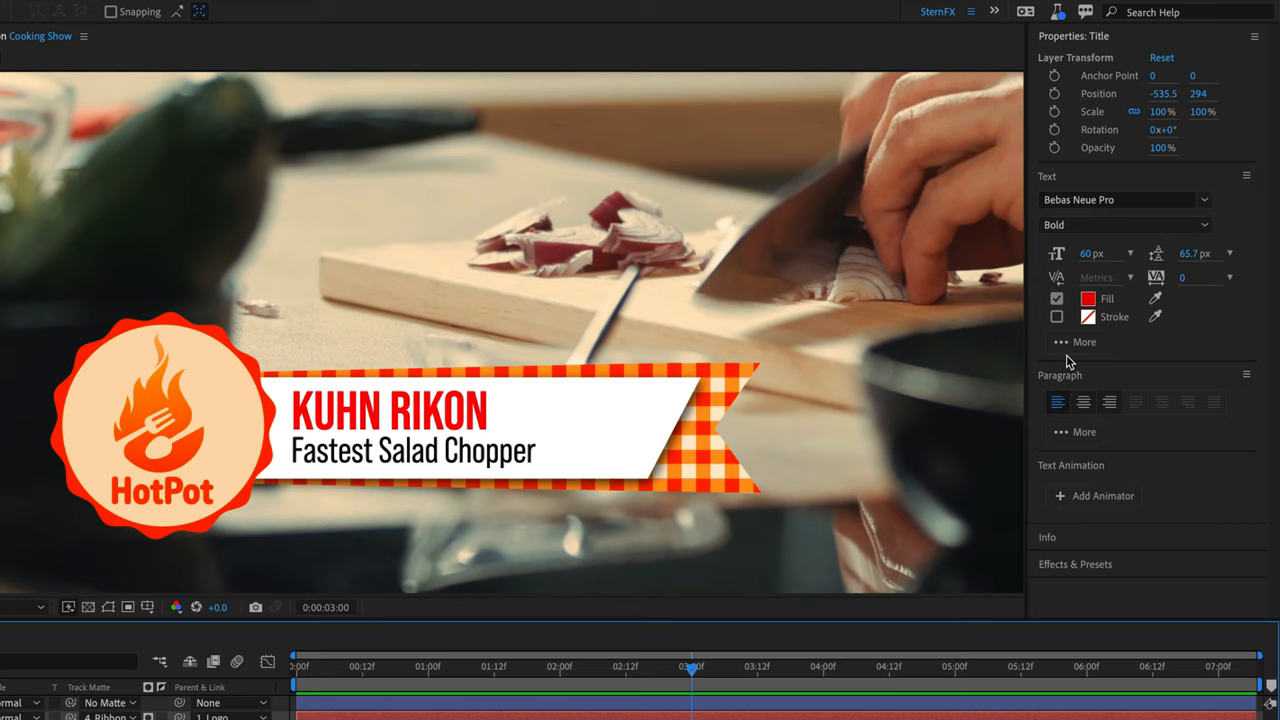
left_click(1084, 341)
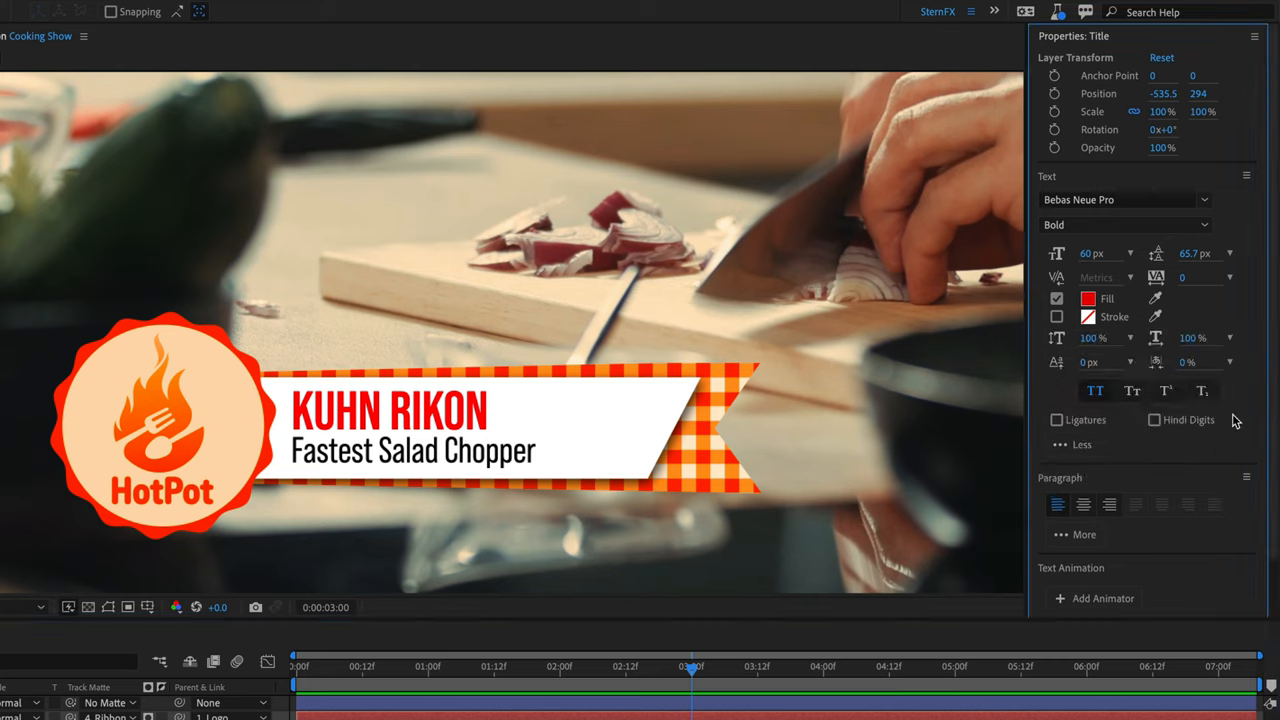
mouse_move(1044, 398)
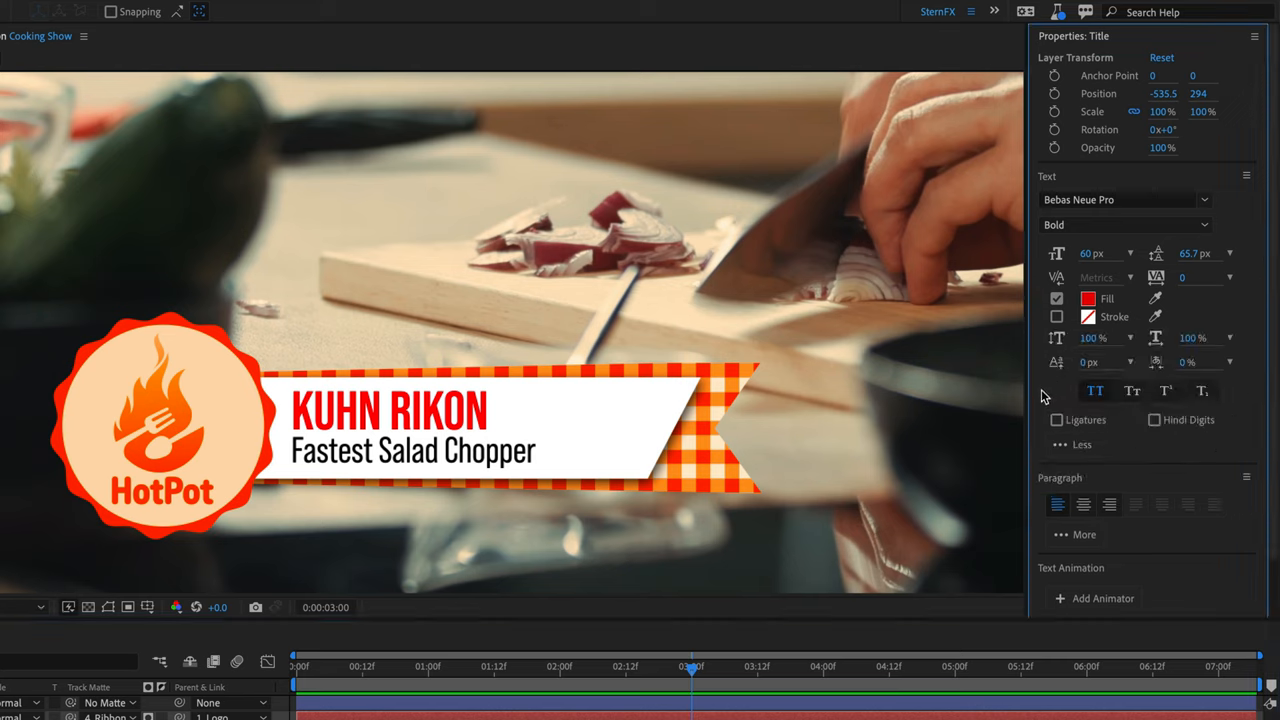
mouse_move(1063, 452)
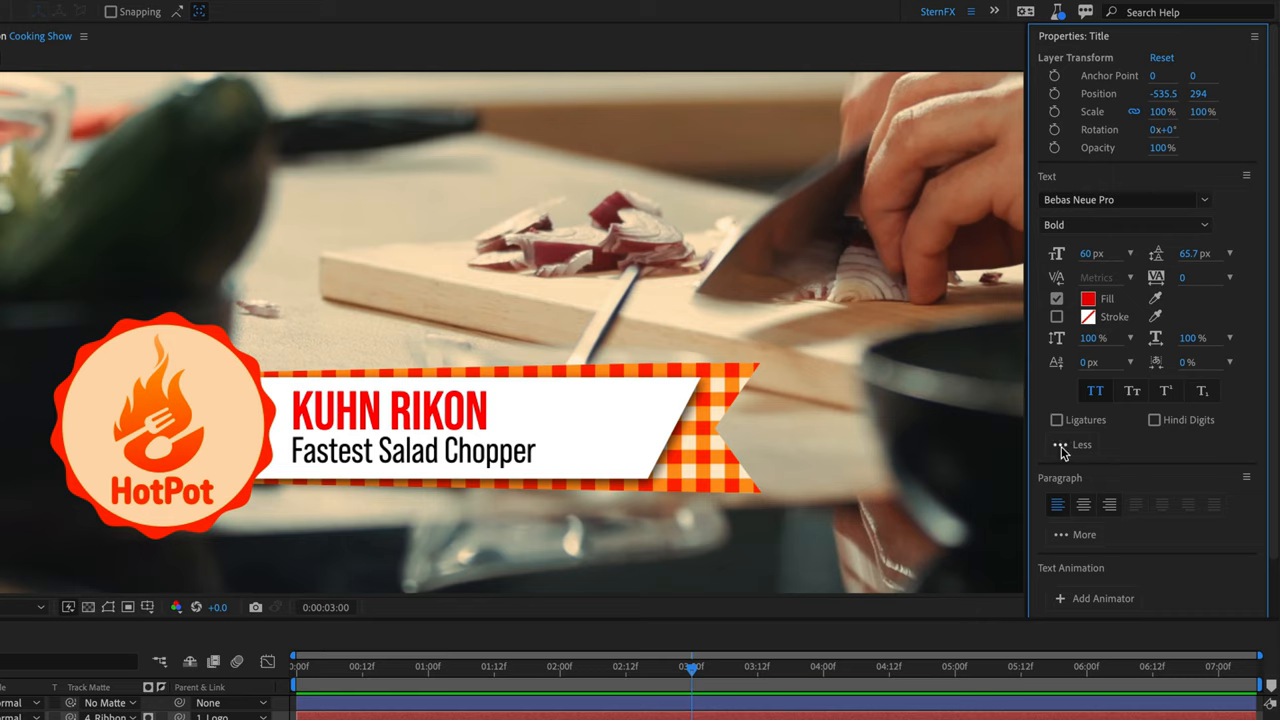
left_click(1081, 445)
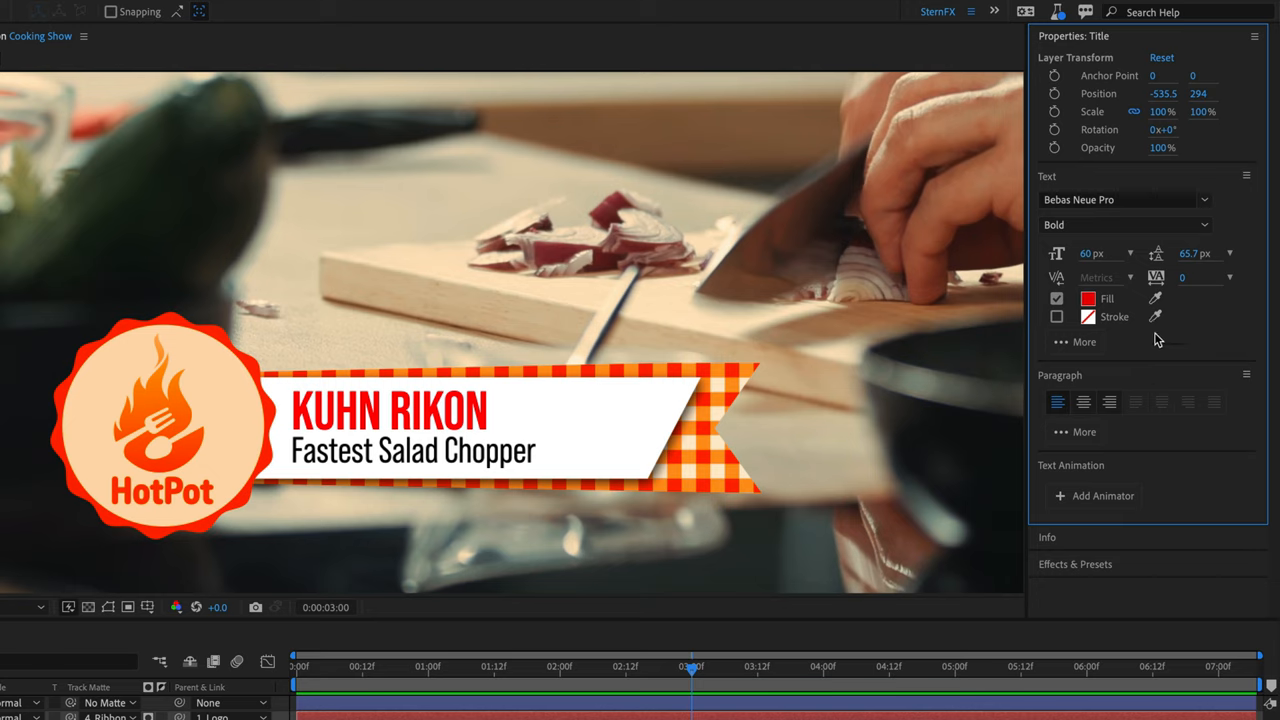
mouse_move(1080, 233)
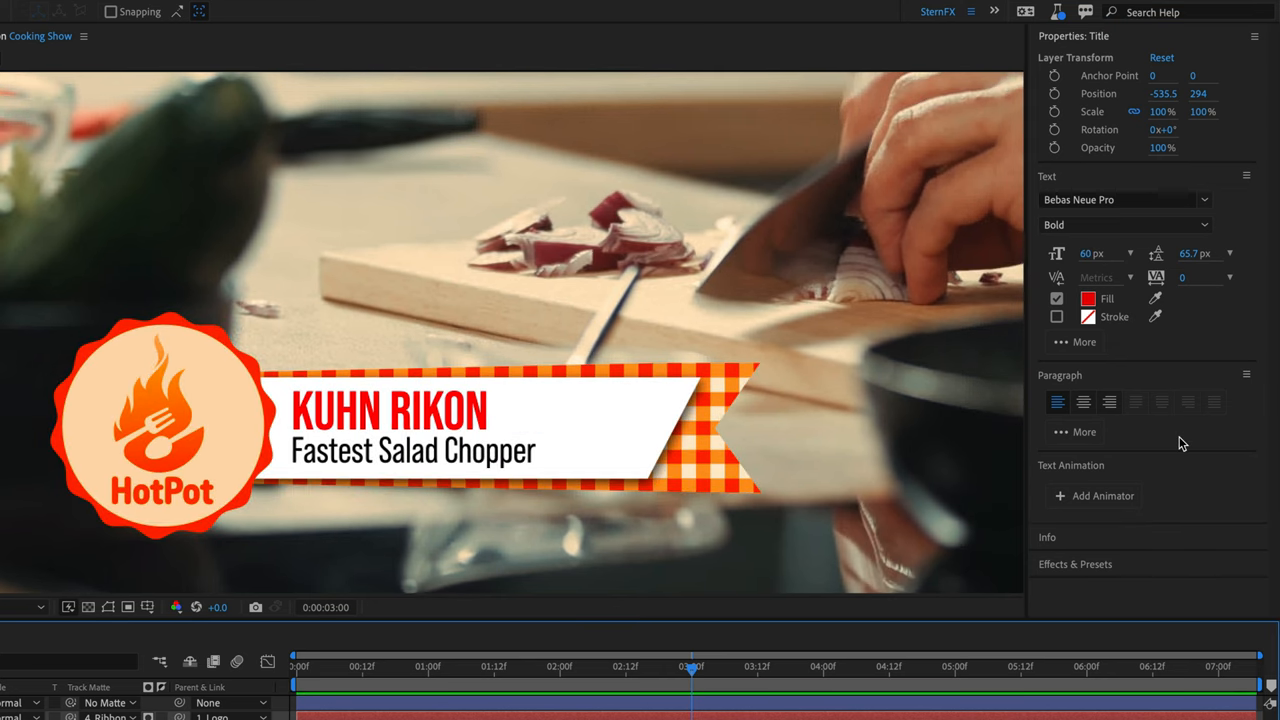
mouse_move(1157, 468)
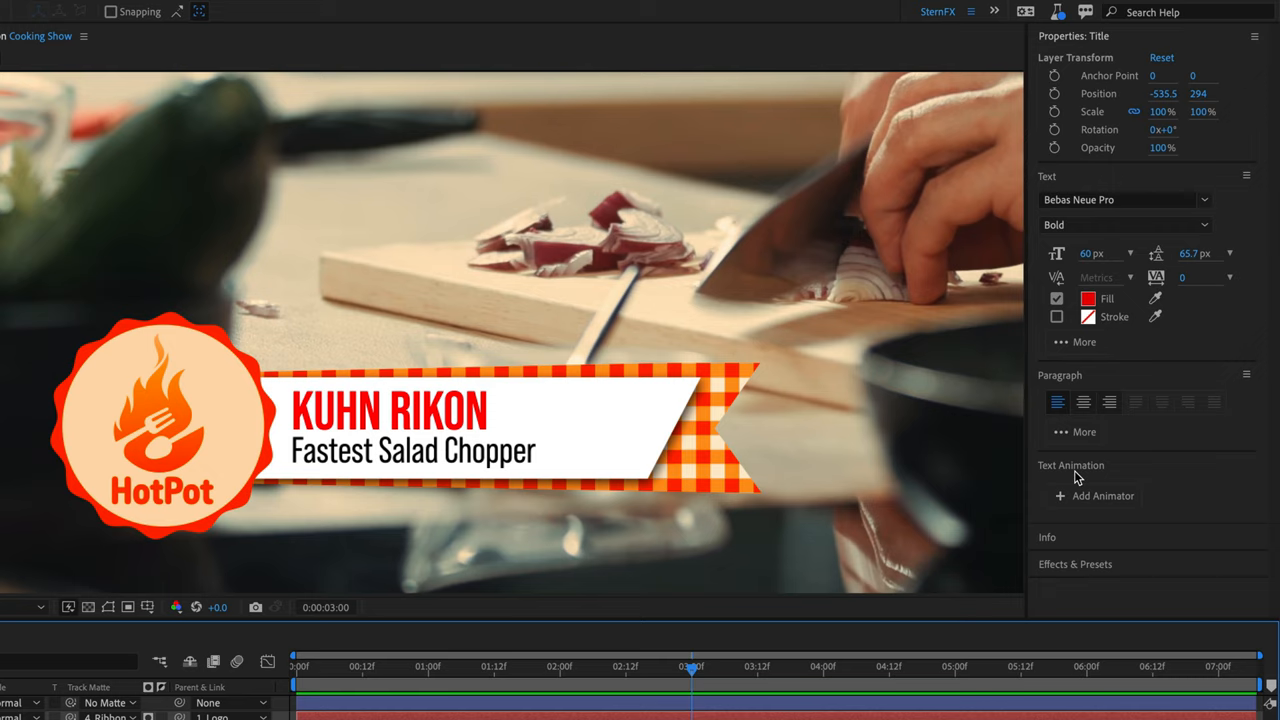
mouse_move(435, 695)
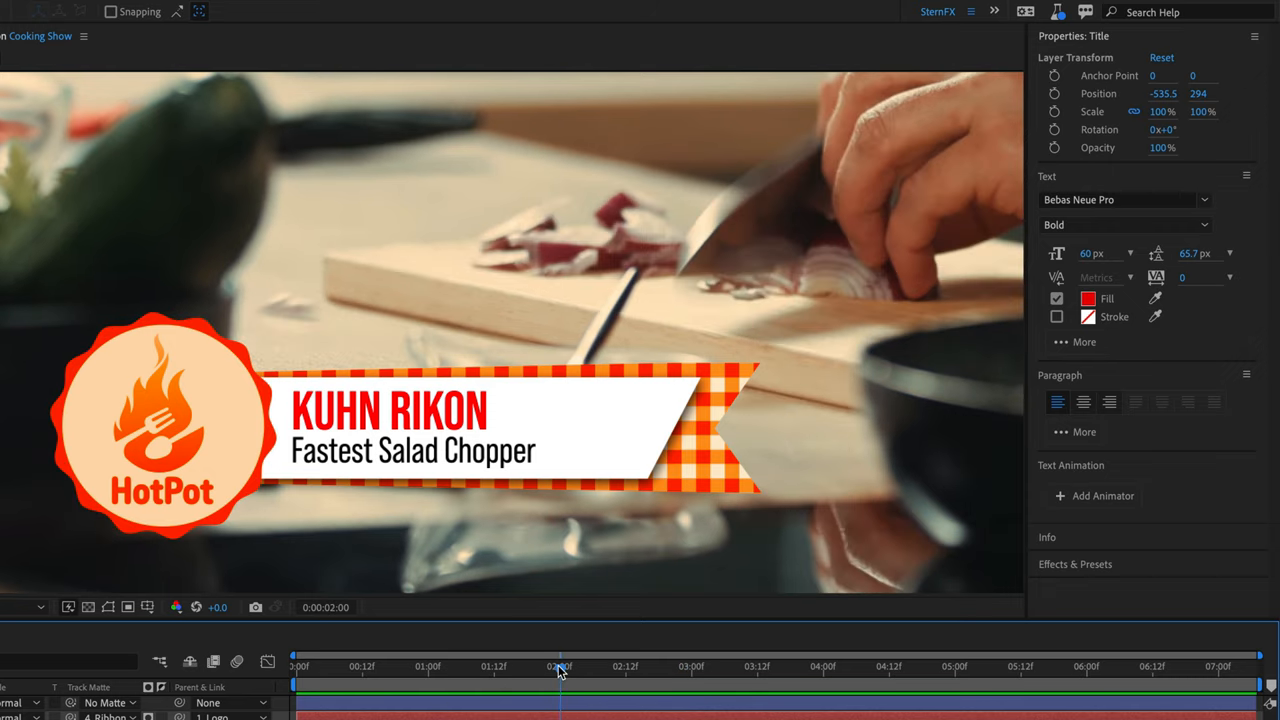
Expose Animator 1 > Range Selector 1 on Title and keyframe its Start value.
left_click(1103, 495)
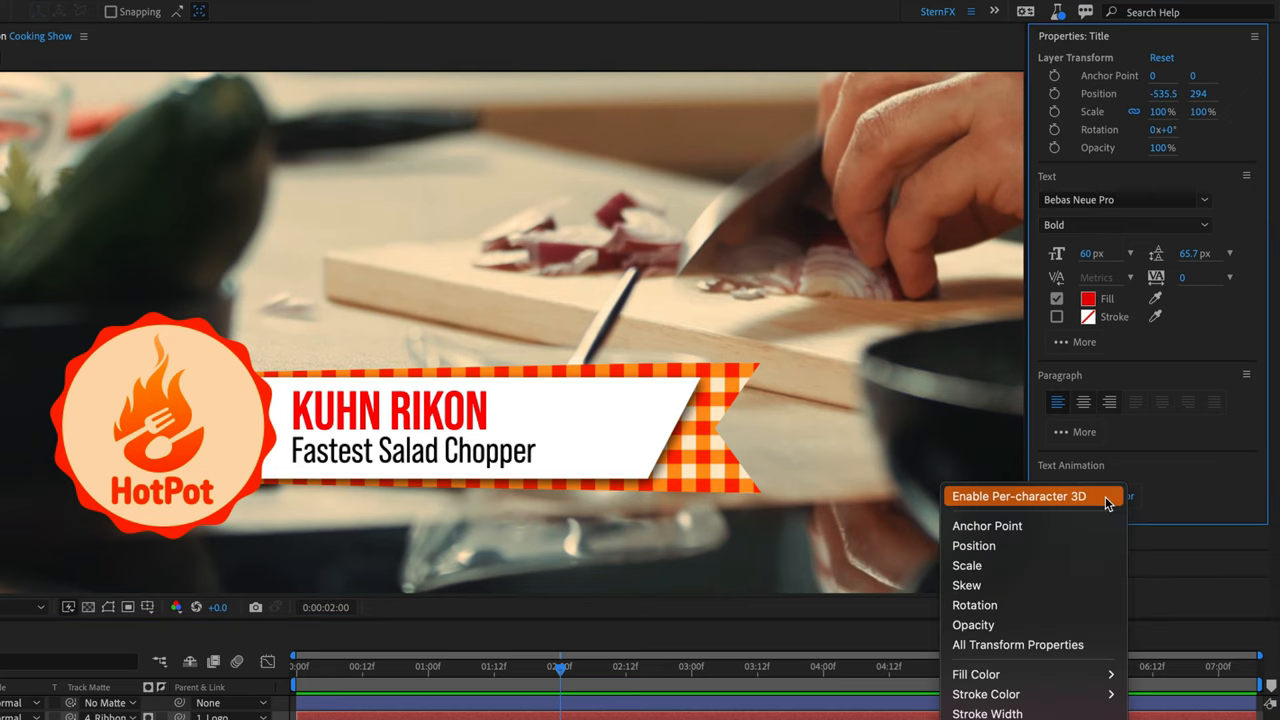
mouse_move(1122, 484)
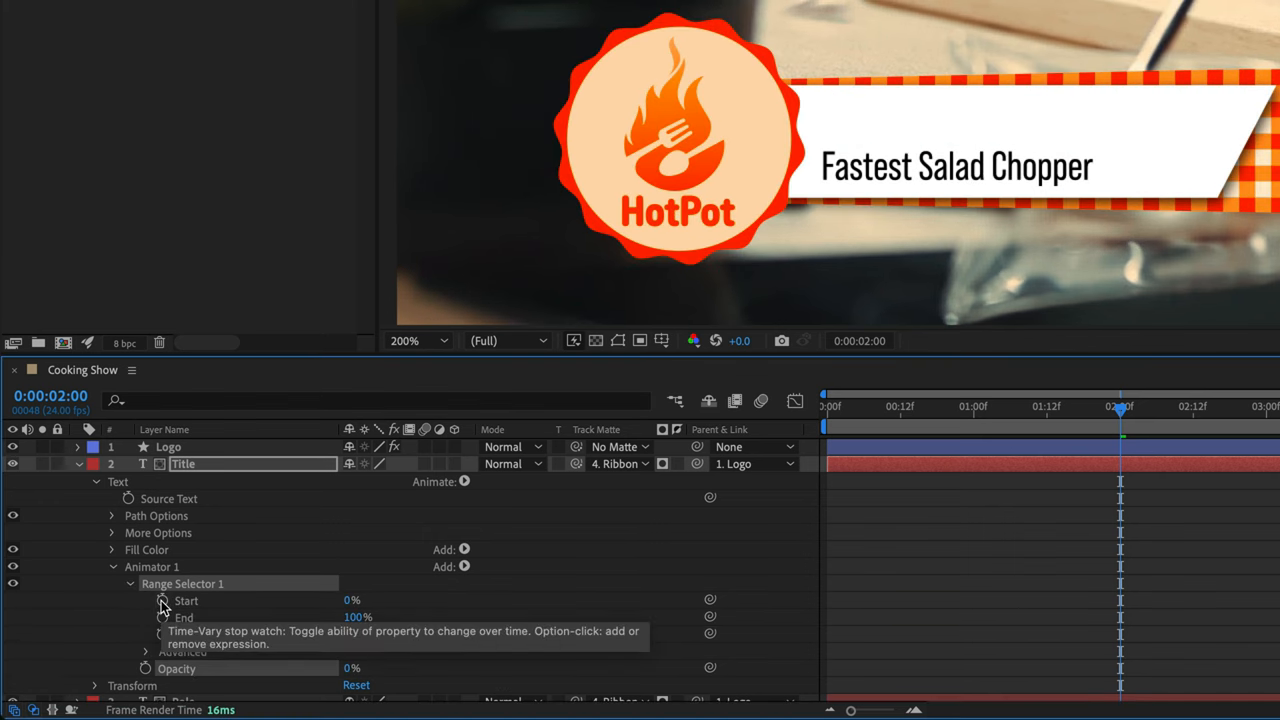
left_click(162, 600)
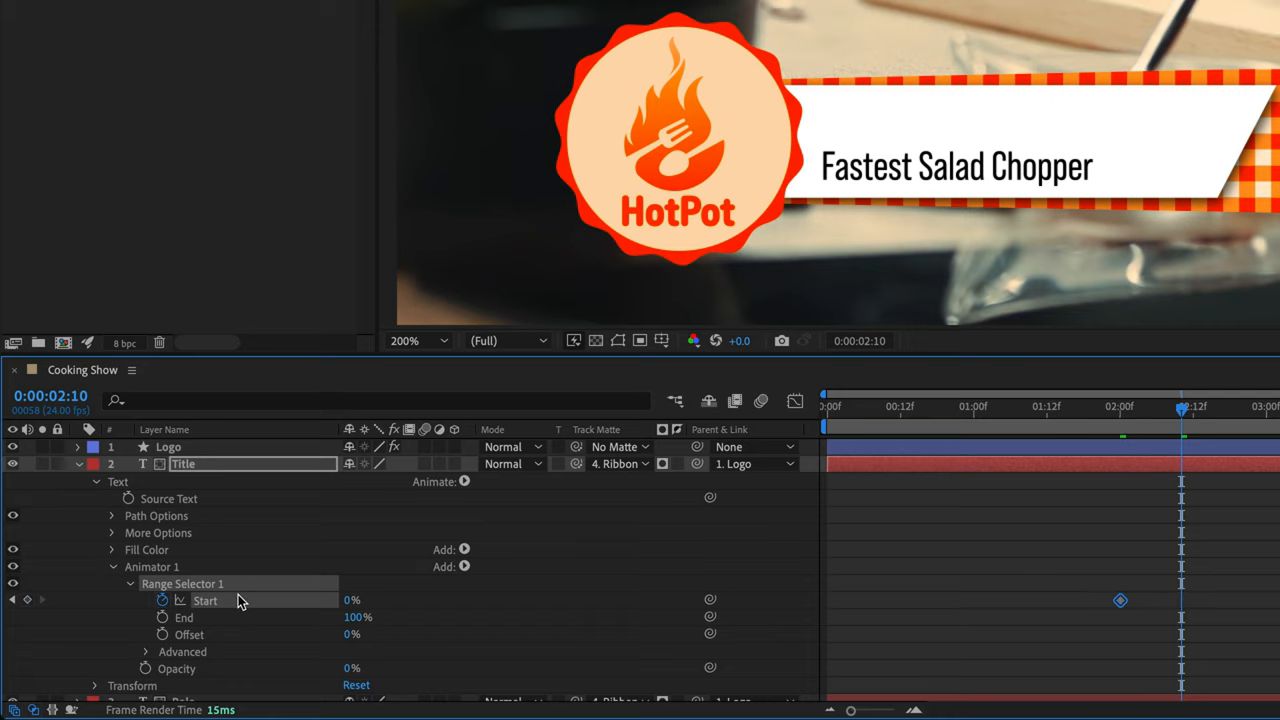
mouse_move(348, 600)
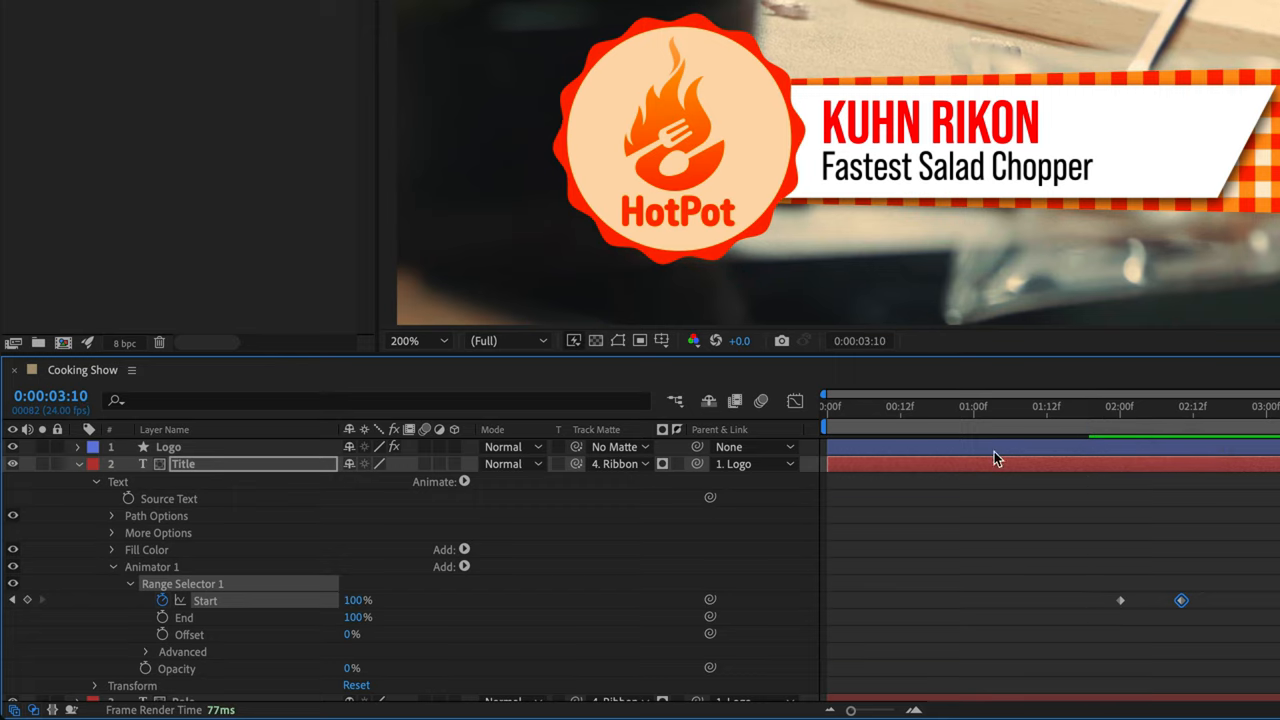
mouse_move(257, 513)
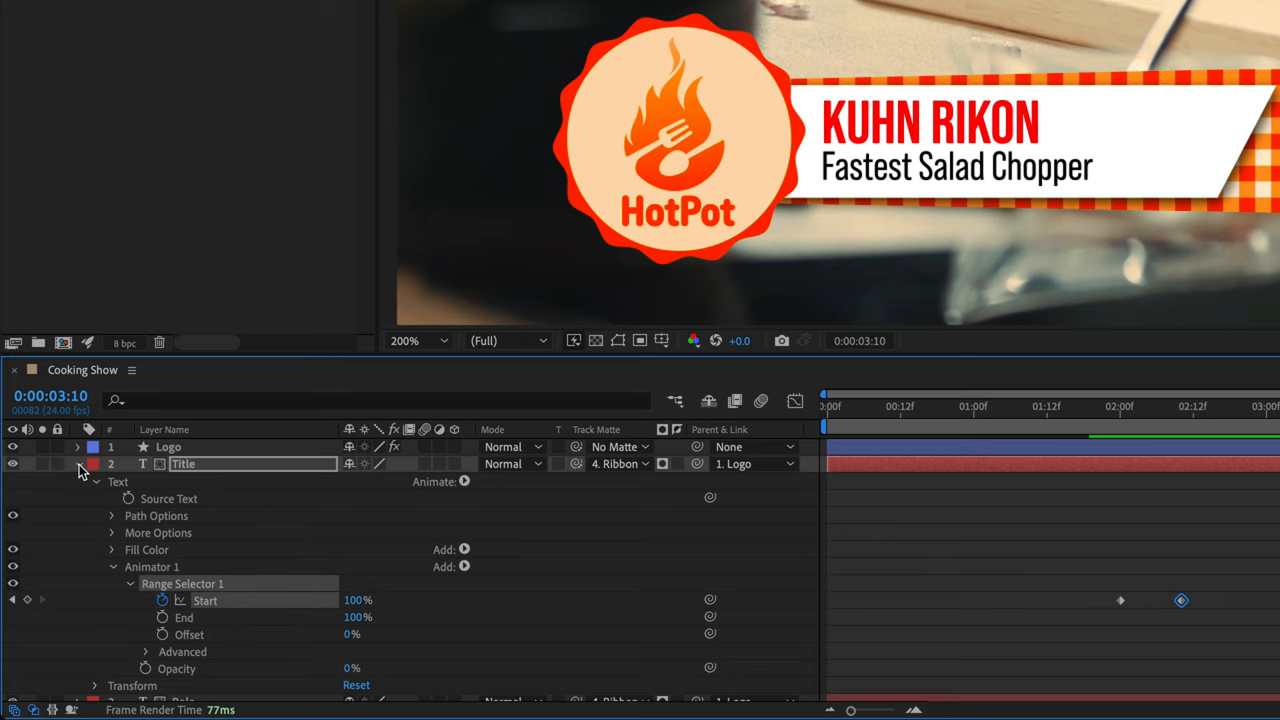
Select the Role layer and expand its Range Selector 1 with Advanced settings.
left_click(77, 464)
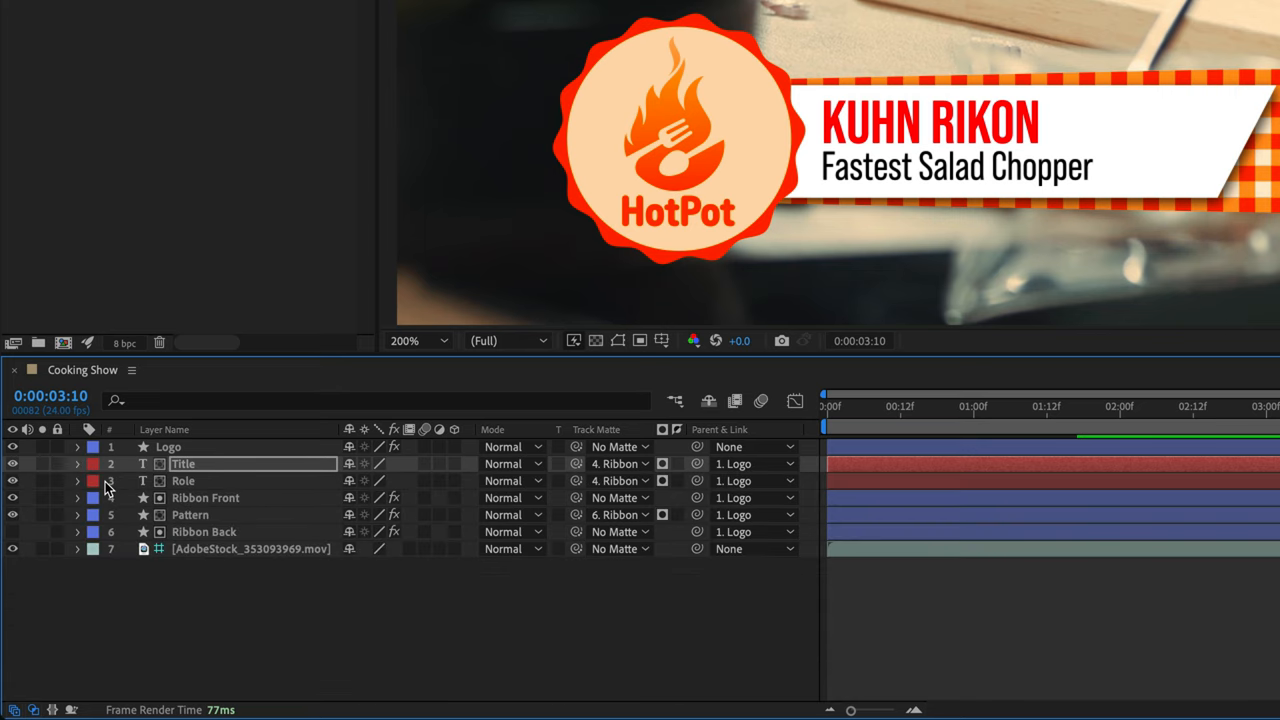
left_click(1195, 408)
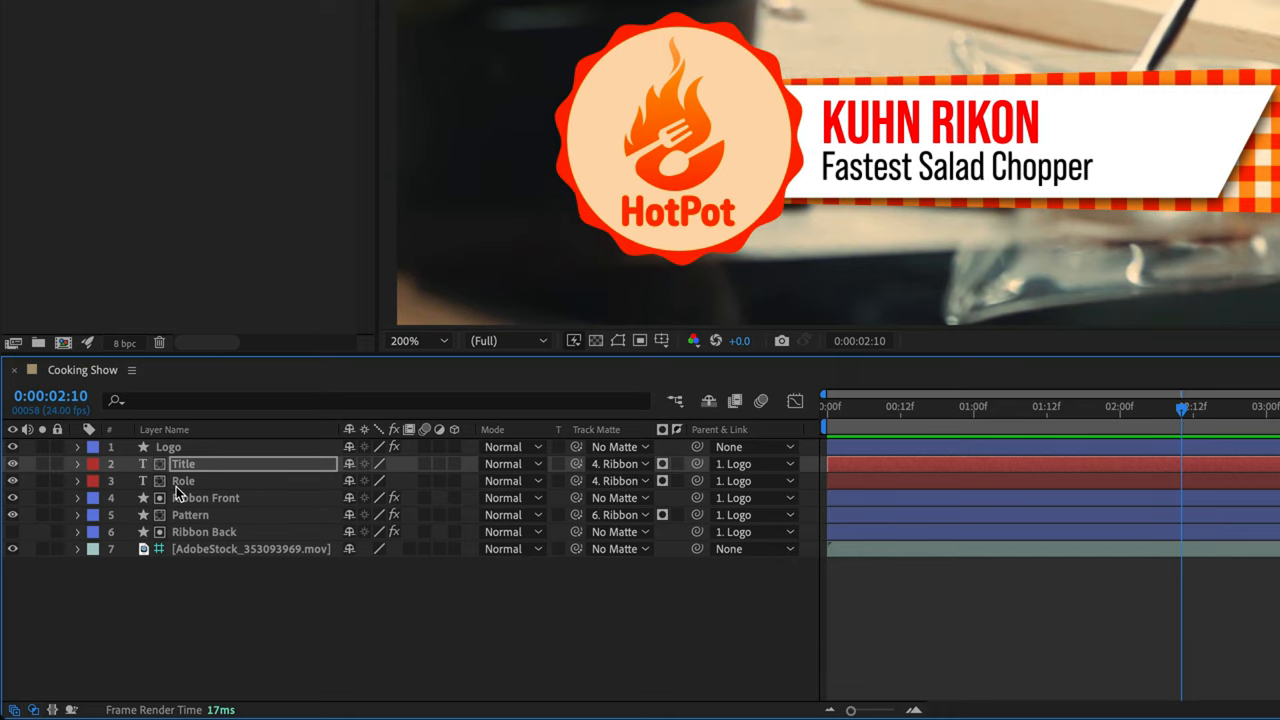
left_click(183, 481)
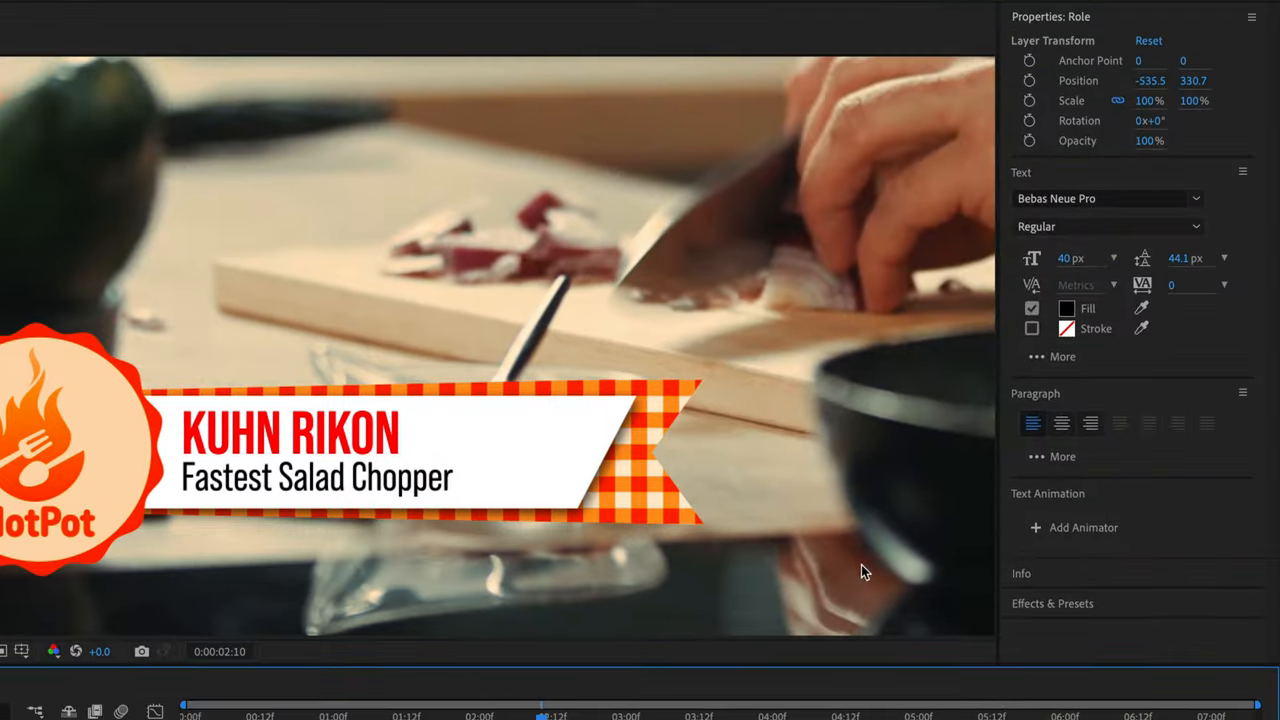
mouse_move(1132, 162)
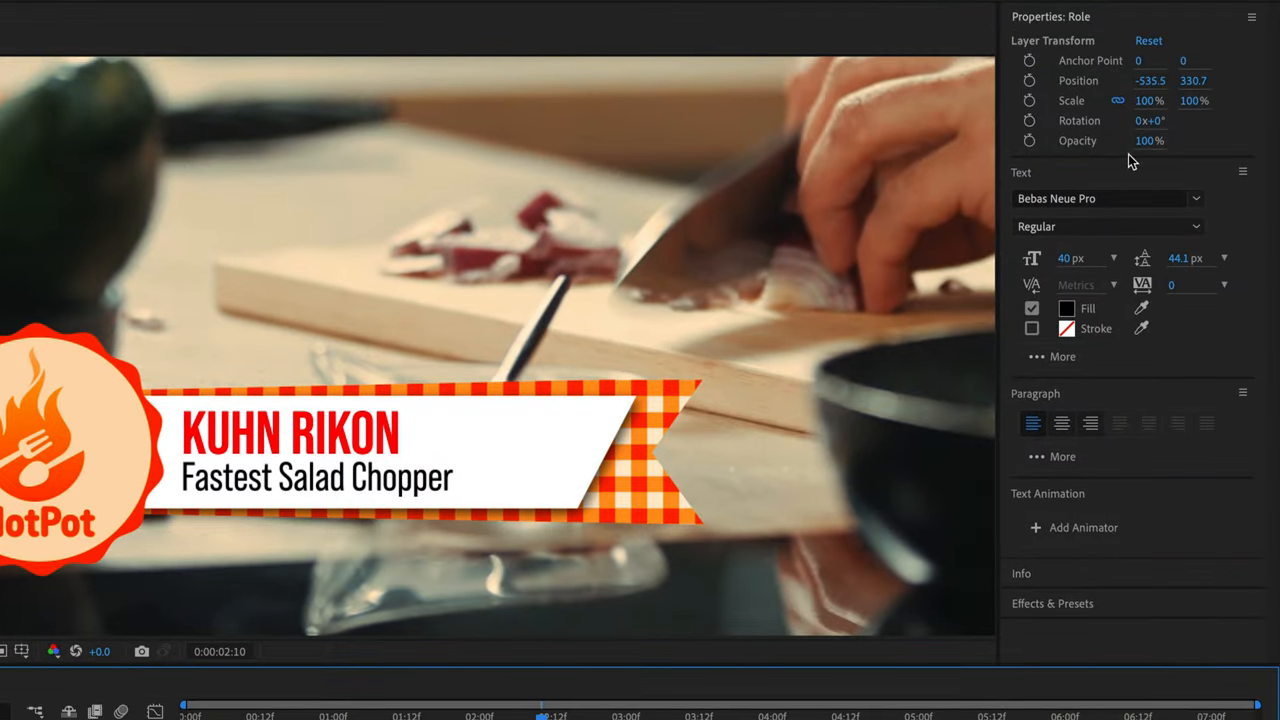
mouse_move(1090, 420)
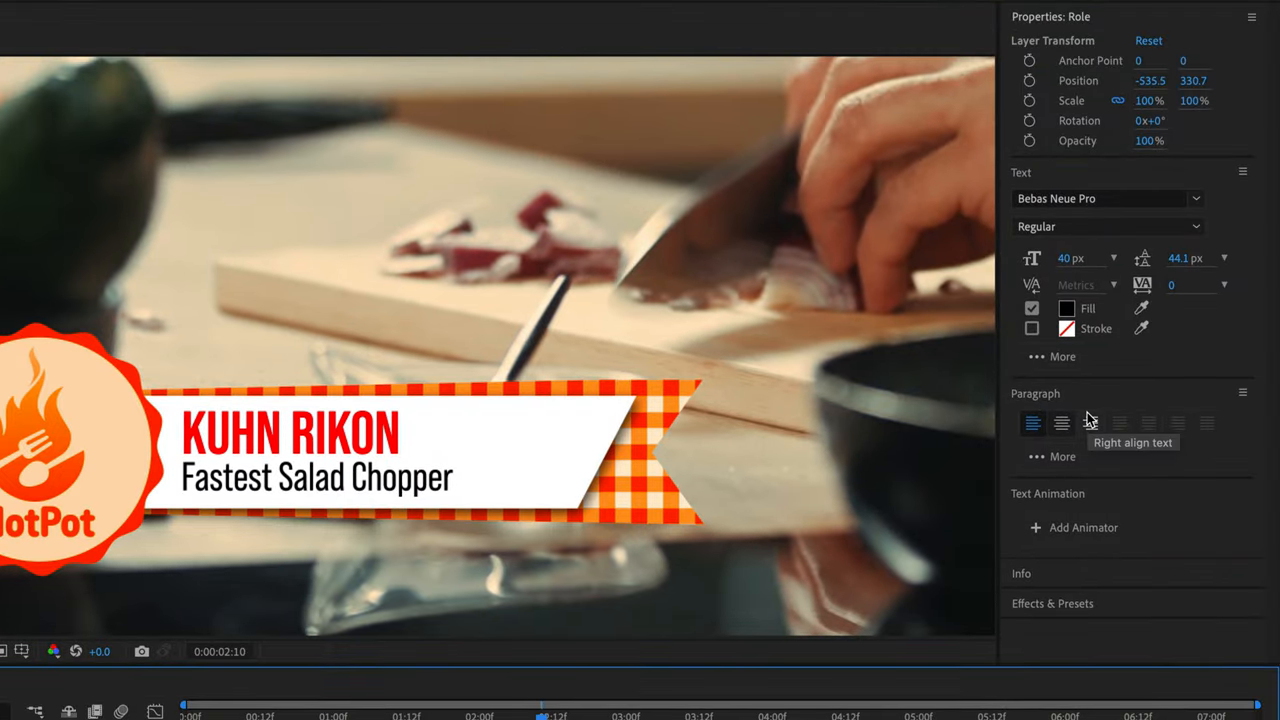
left_click(1083, 527)
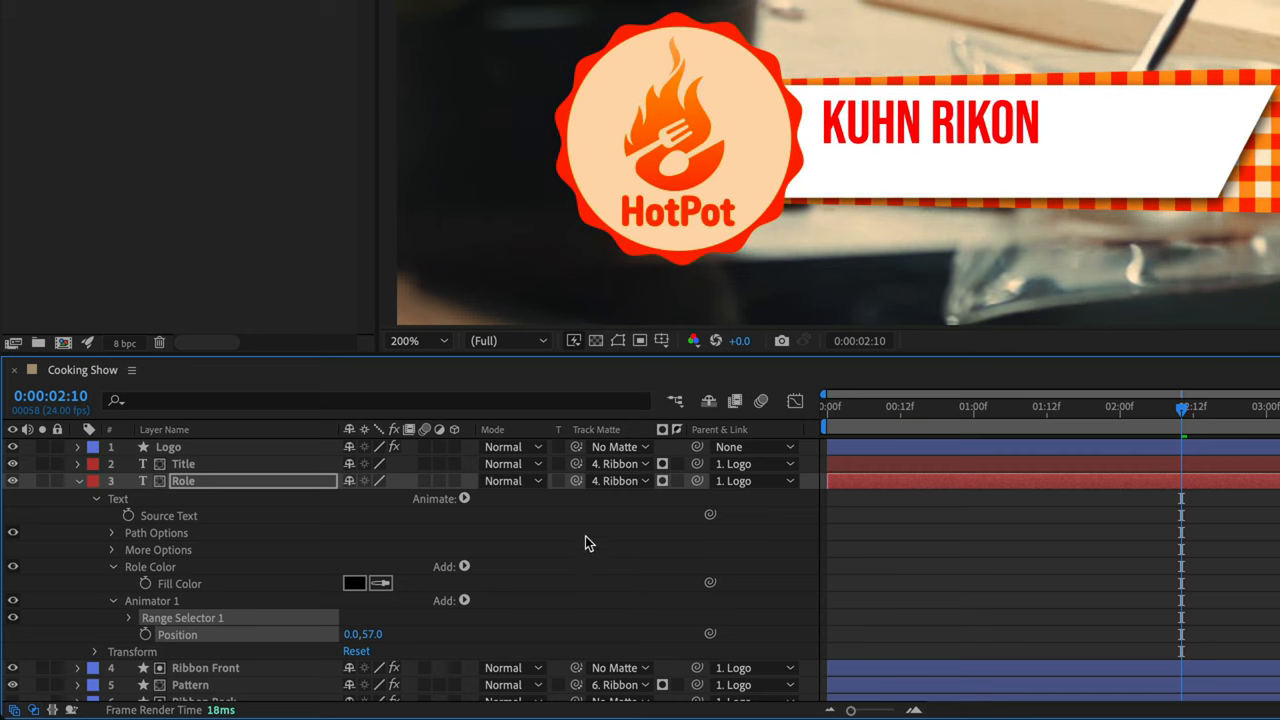
mouse_move(320, 606)
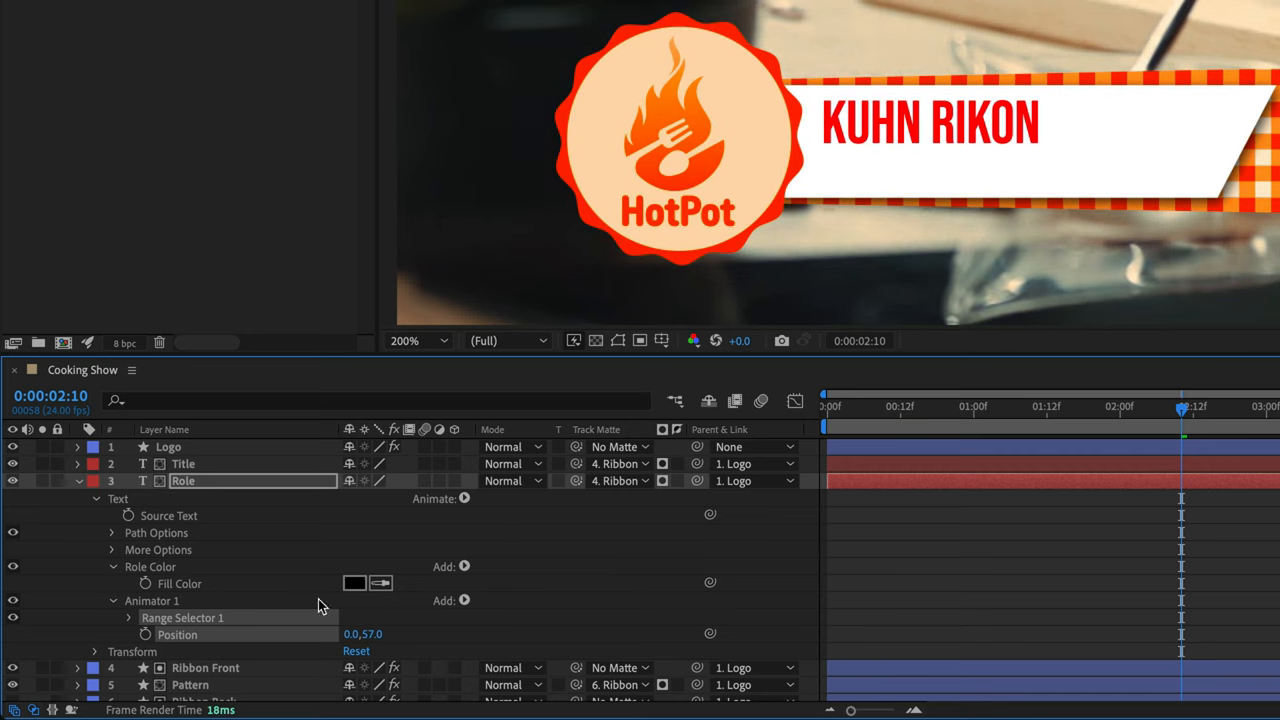
mouse_move(143, 645)
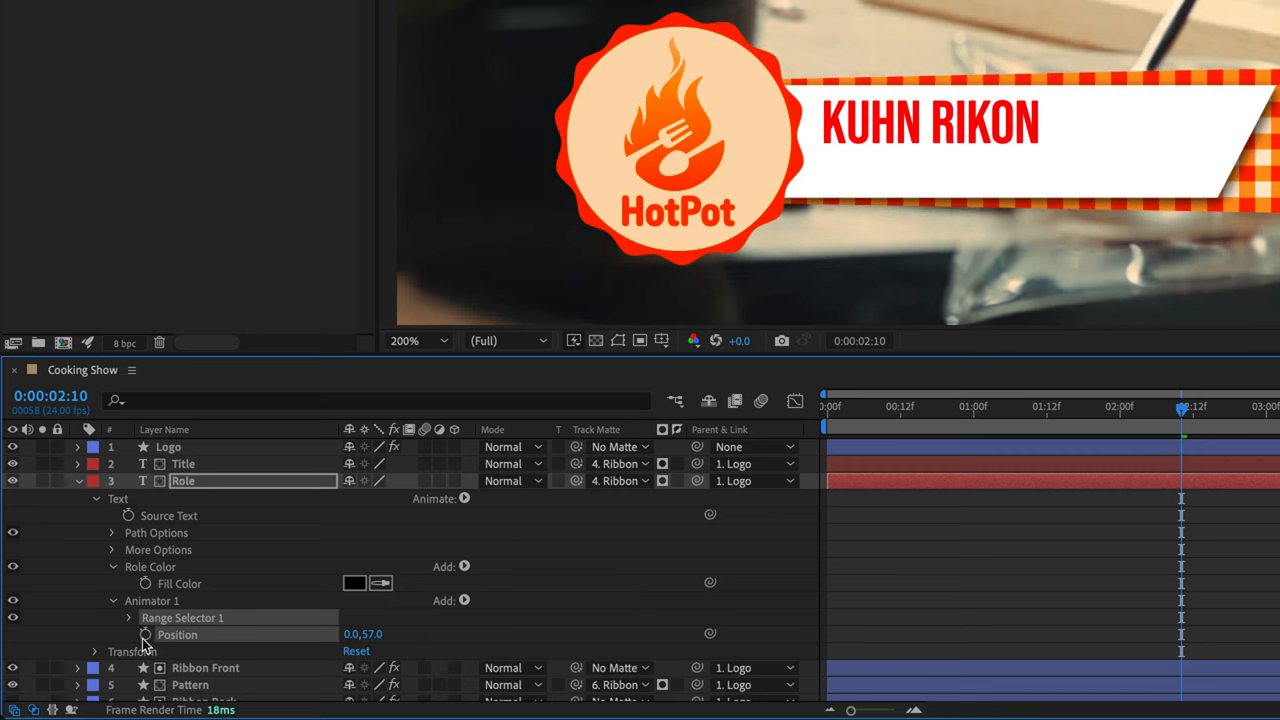
left_click(128, 617)
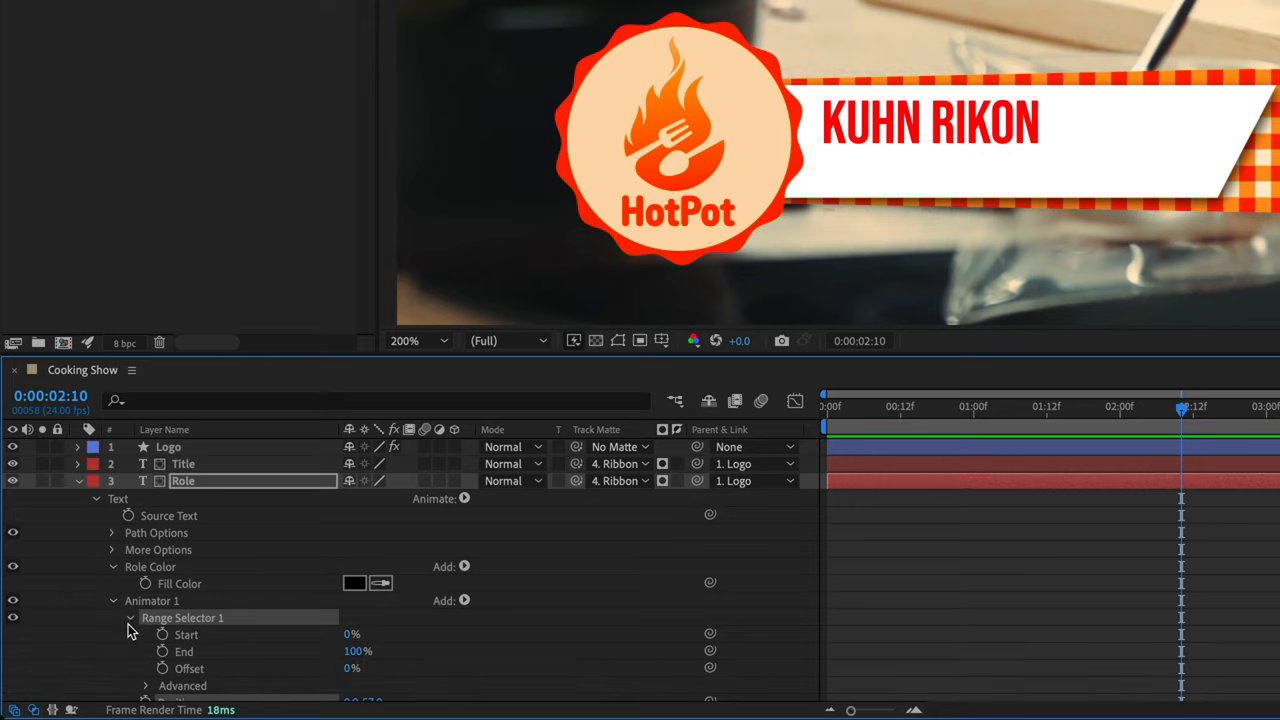
left_click(147, 685)
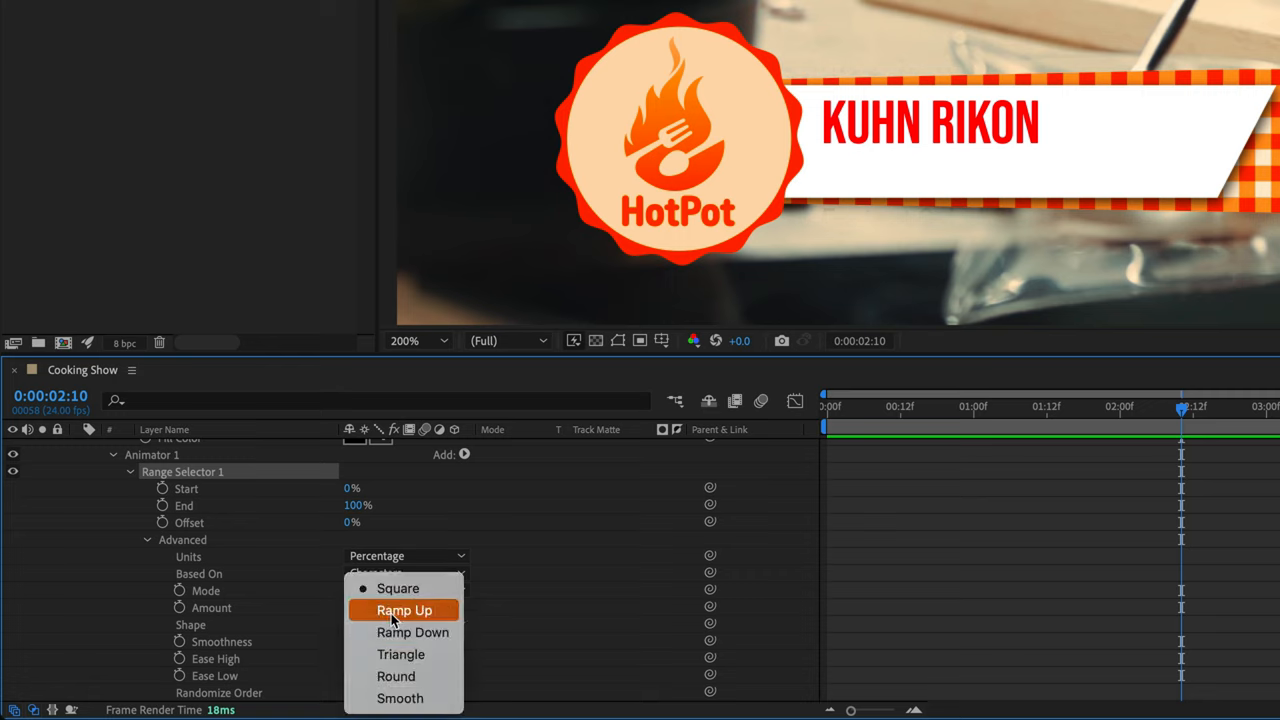
Set the selector Shape to Ramp Up, Offset to -100%, and keyframe Offset.
left_click(404, 610)
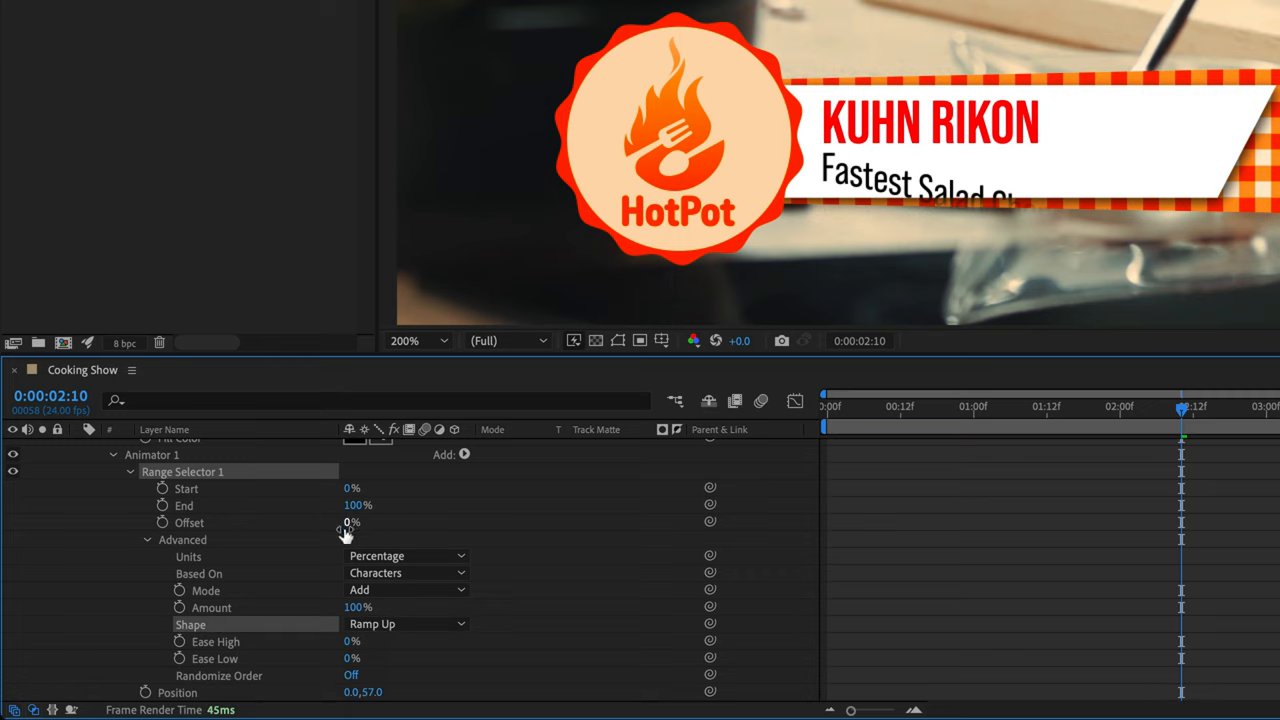
left_click_drag(360, 522, 300, 522)
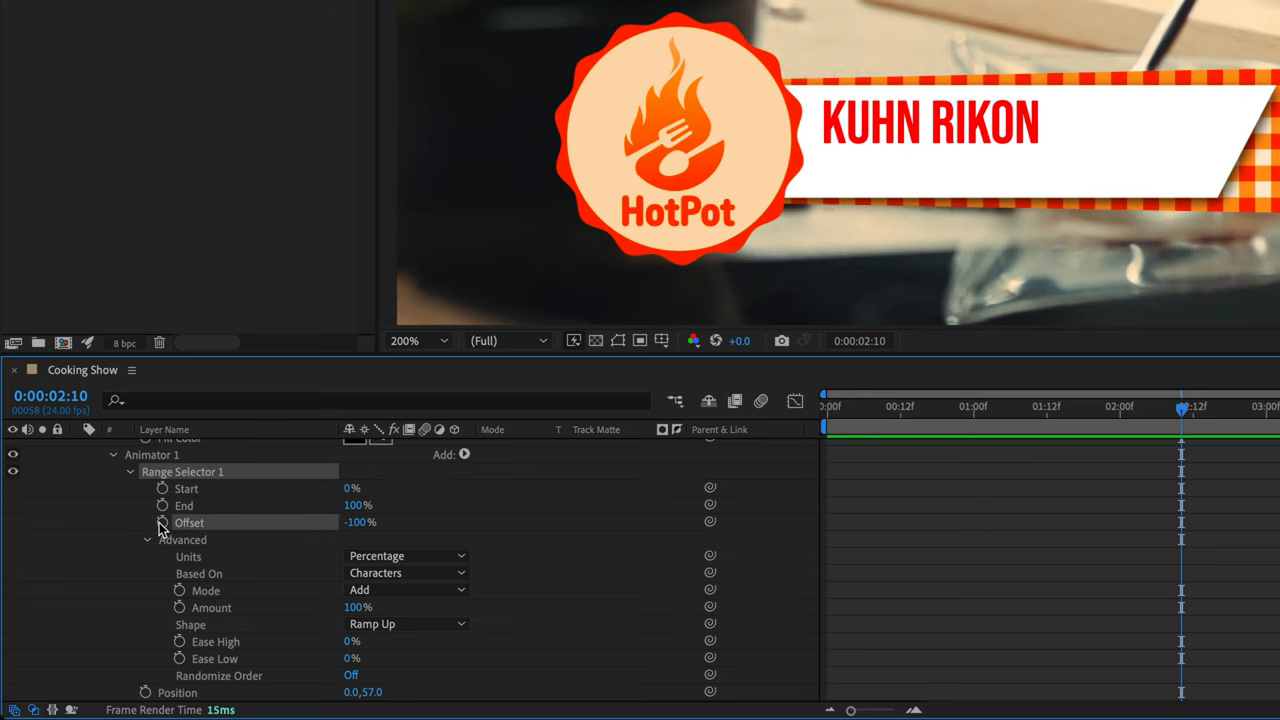
left_click(161, 521)
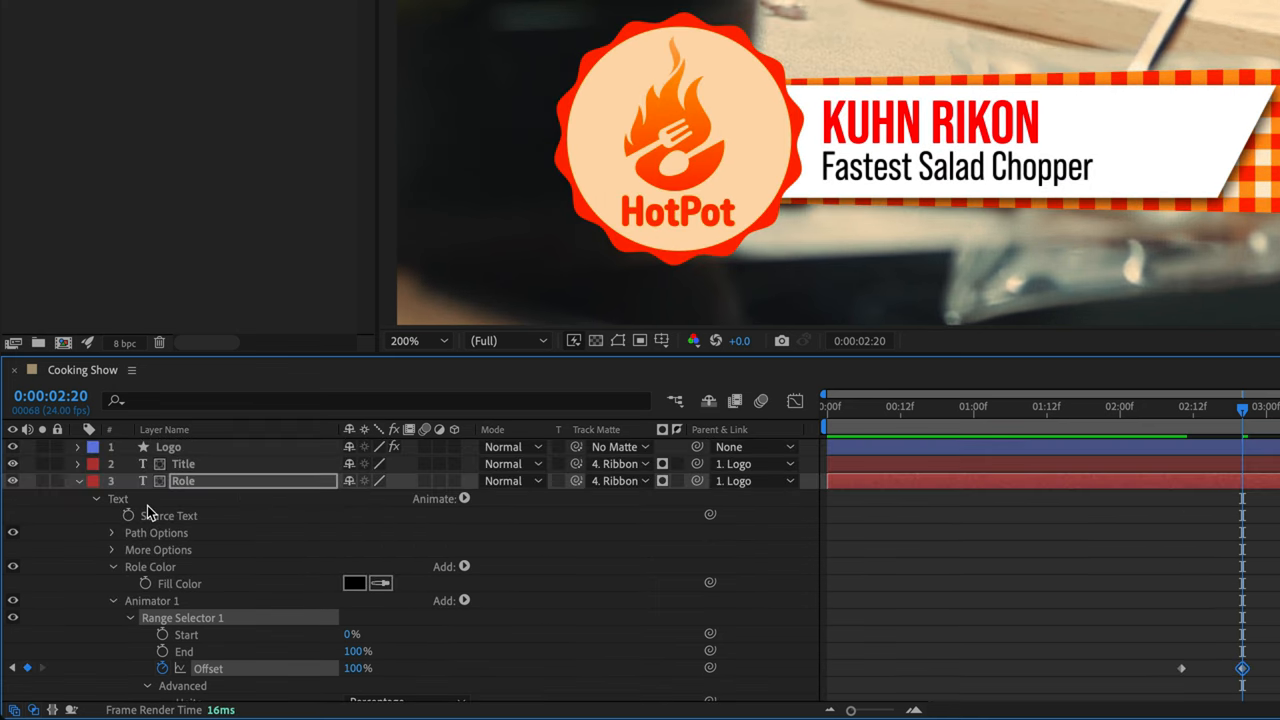
left_click(77, 481)
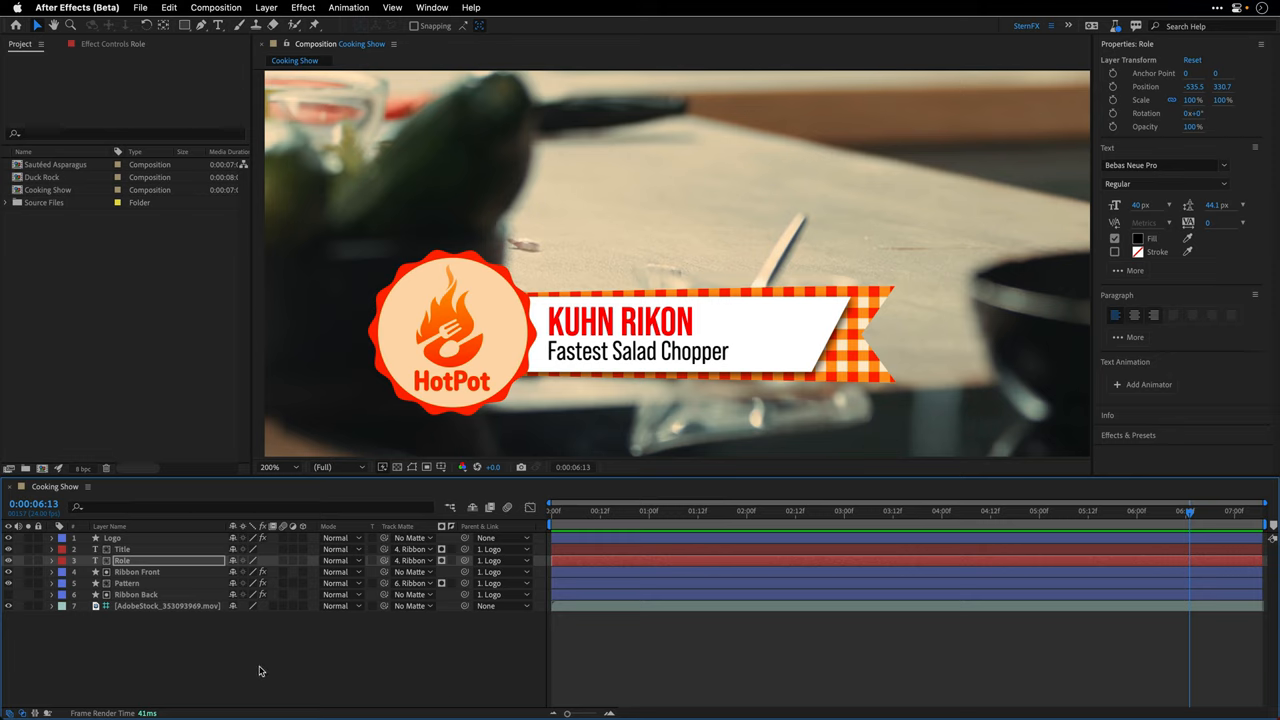
mouse_move(417, 5)
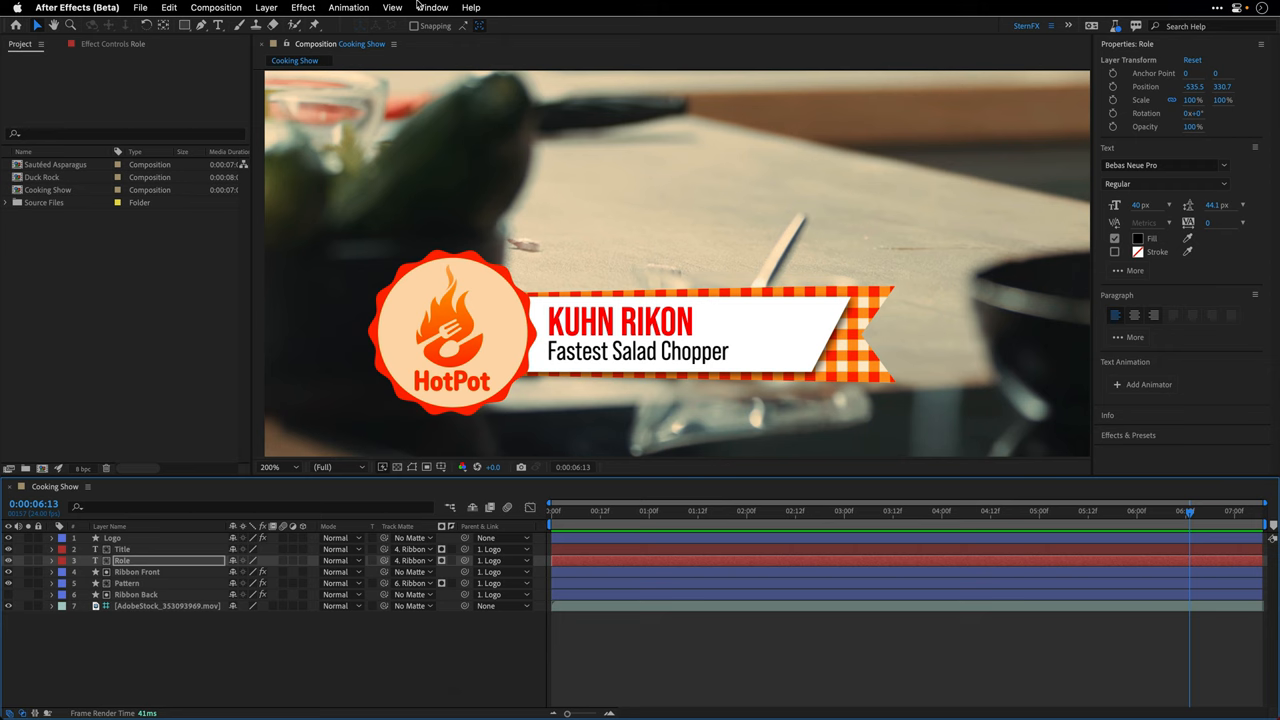
Show the Essential Graphics panel from the Window menu.
left_click(432, 7)
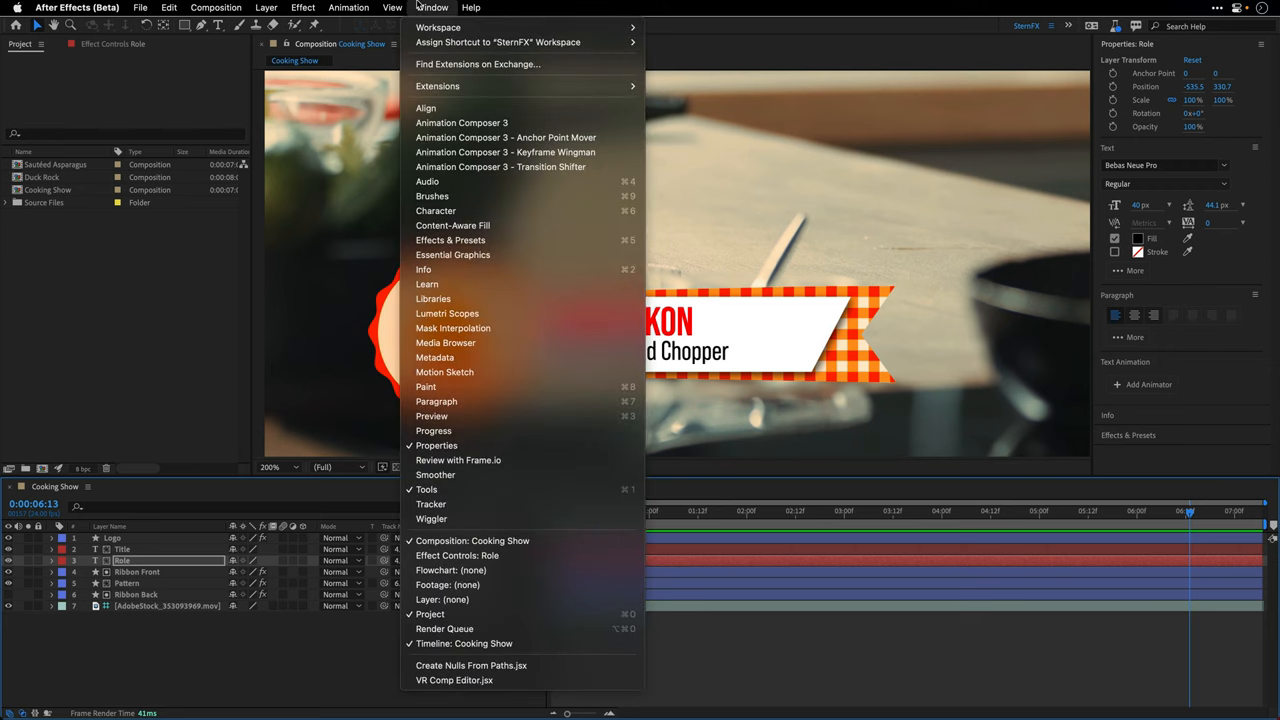
mouse_move(452, 254)
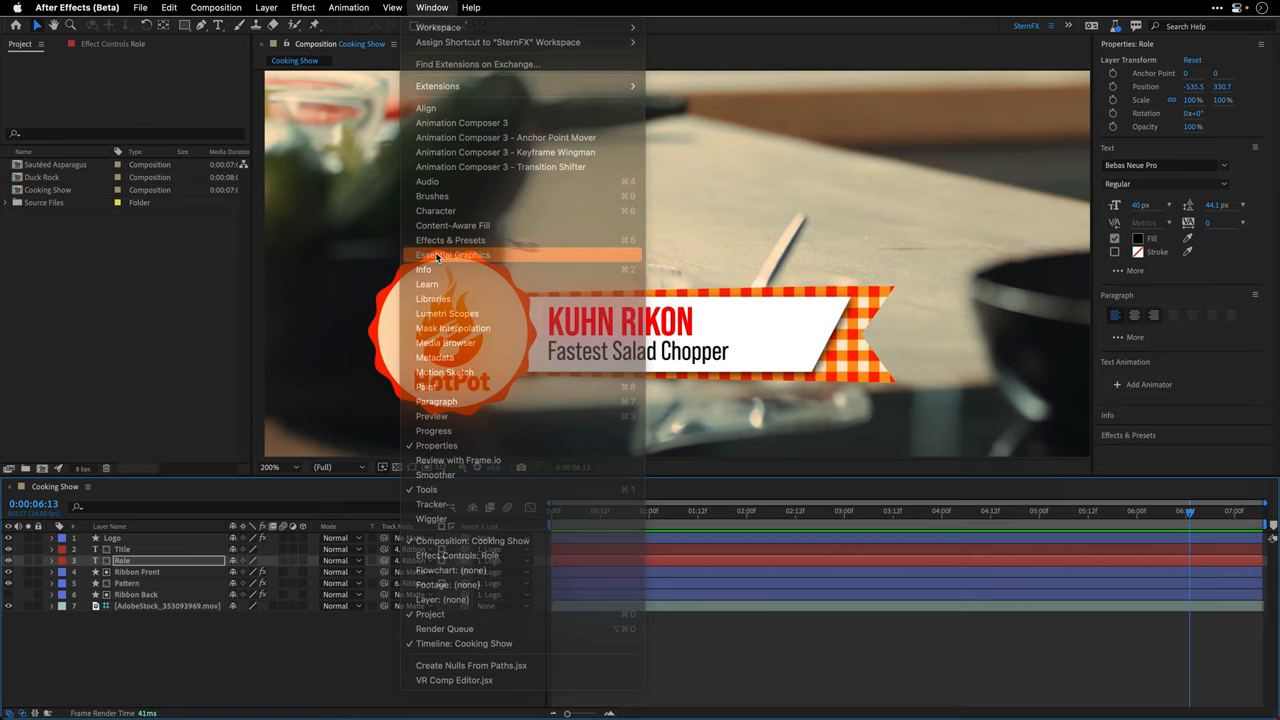
left_click(452, 254)
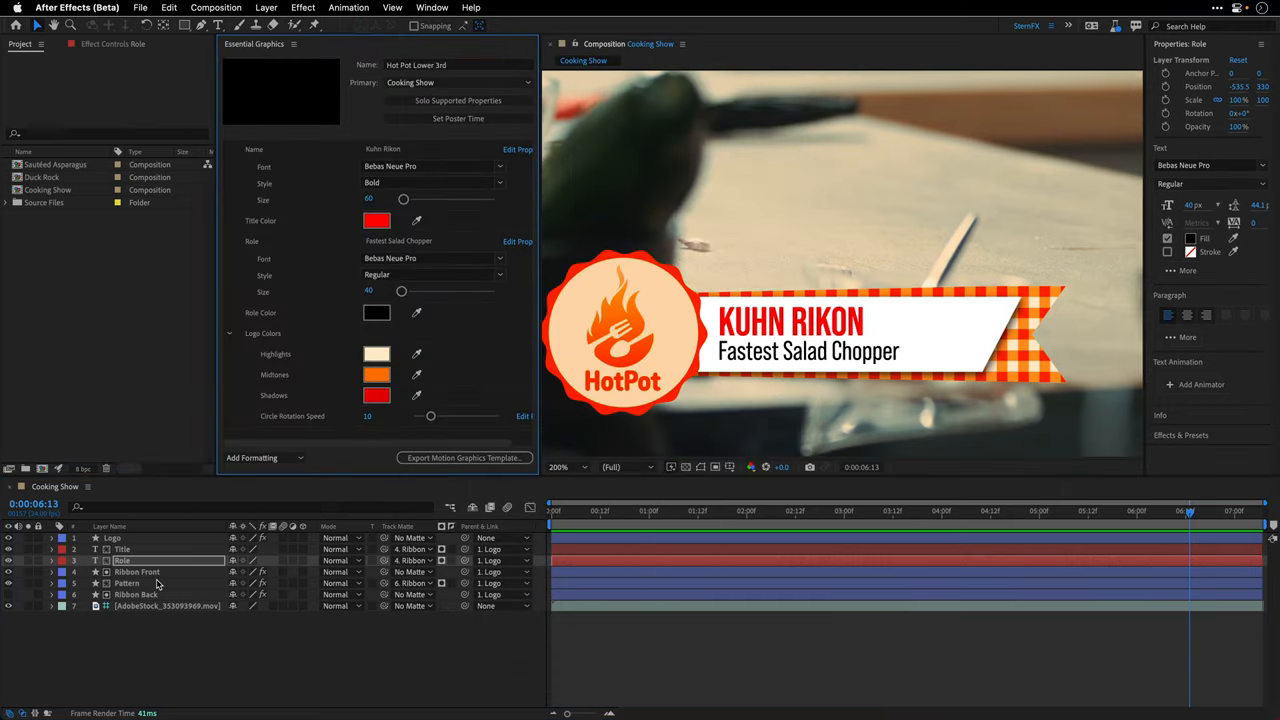
mouse_move(240, 354)
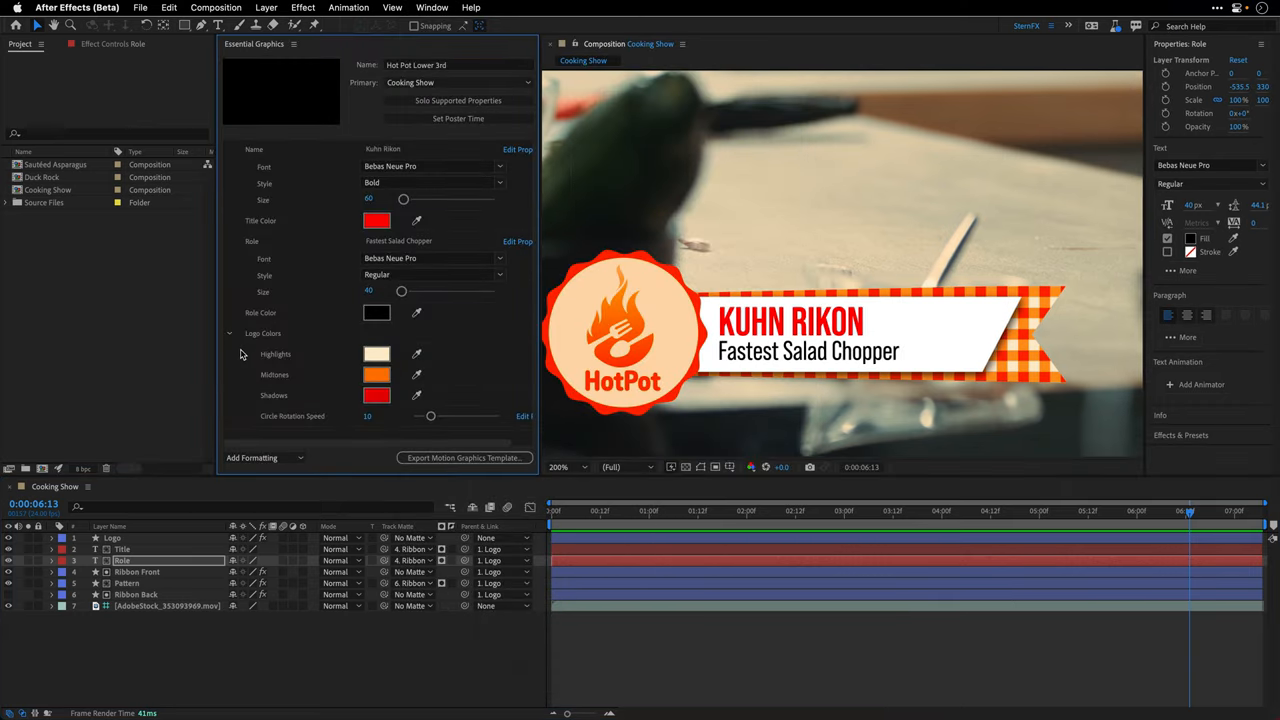
mouse_move(277, 166)
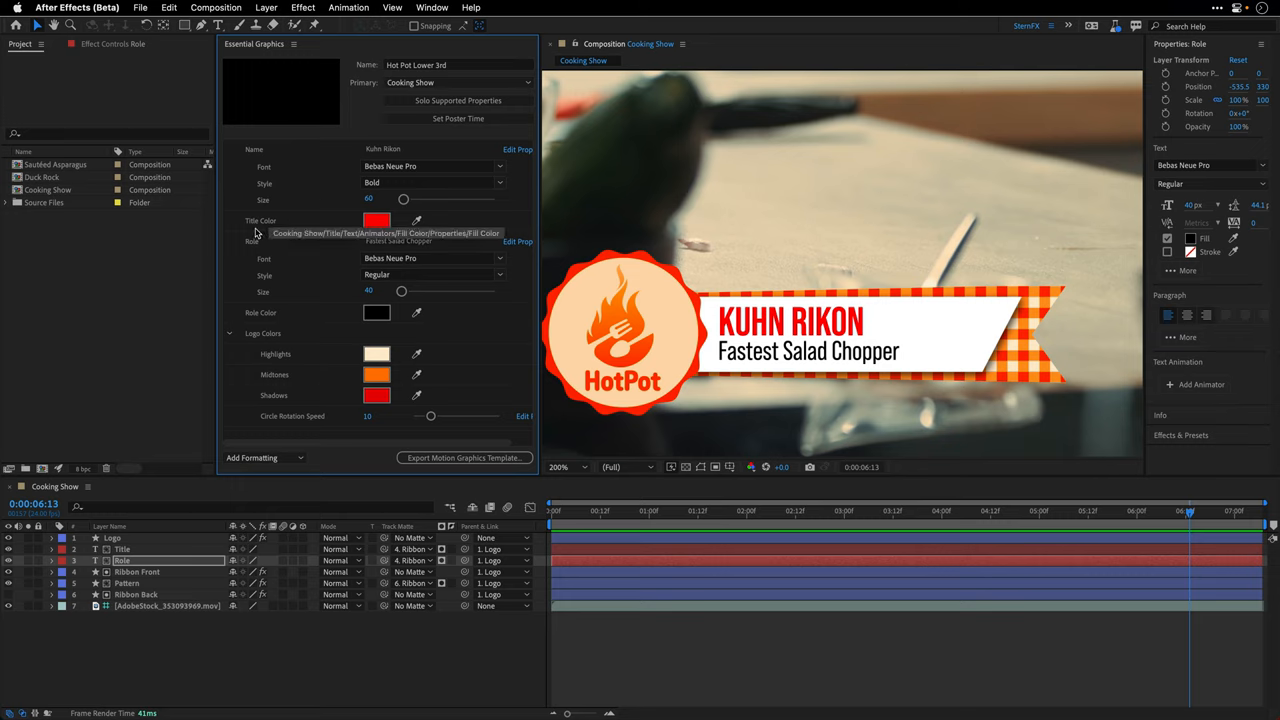
mouse_move(262, 285)
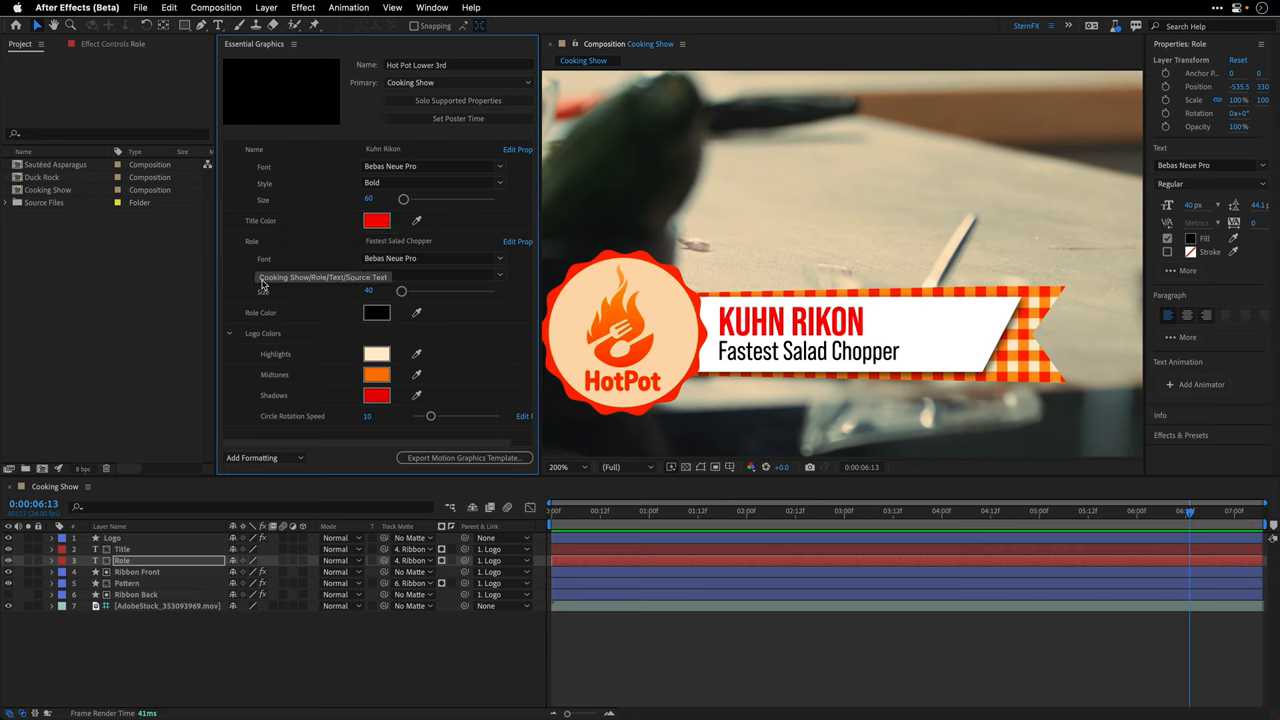
Select Logo and expand its CC Toner effect beside Circle Rotation Speed.
left_click(121, 538)
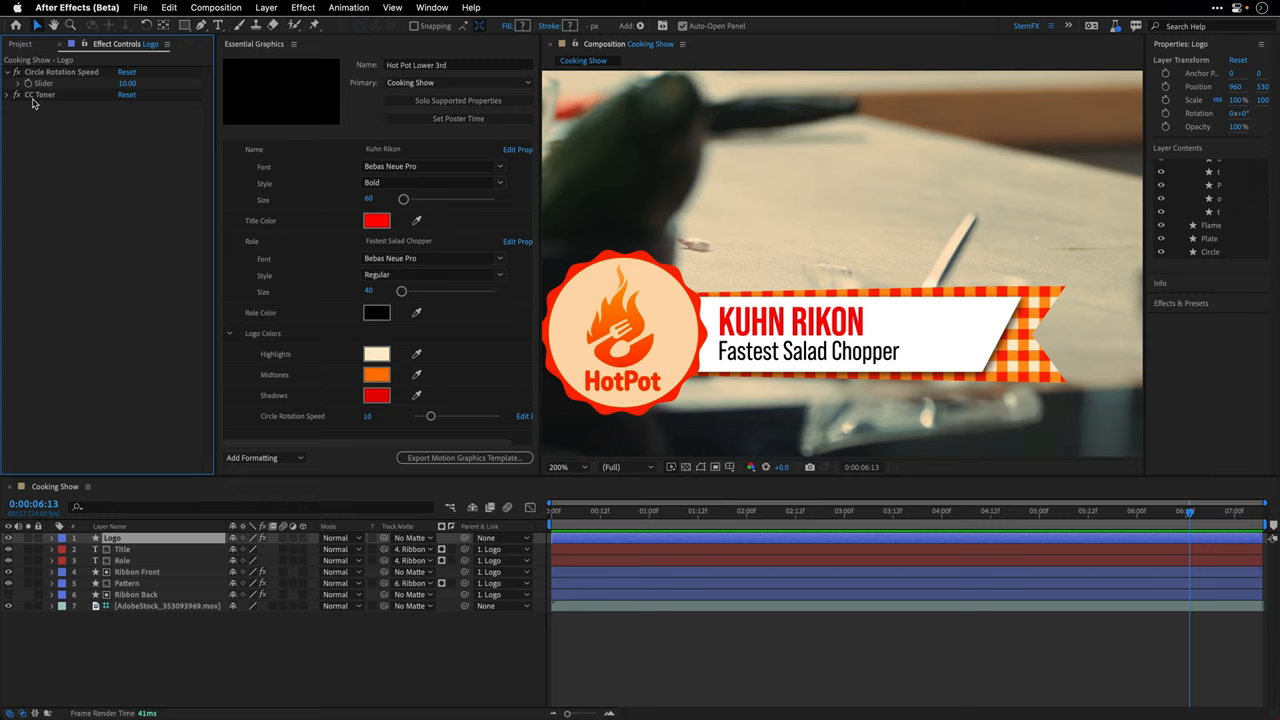
left_click(8, 94)
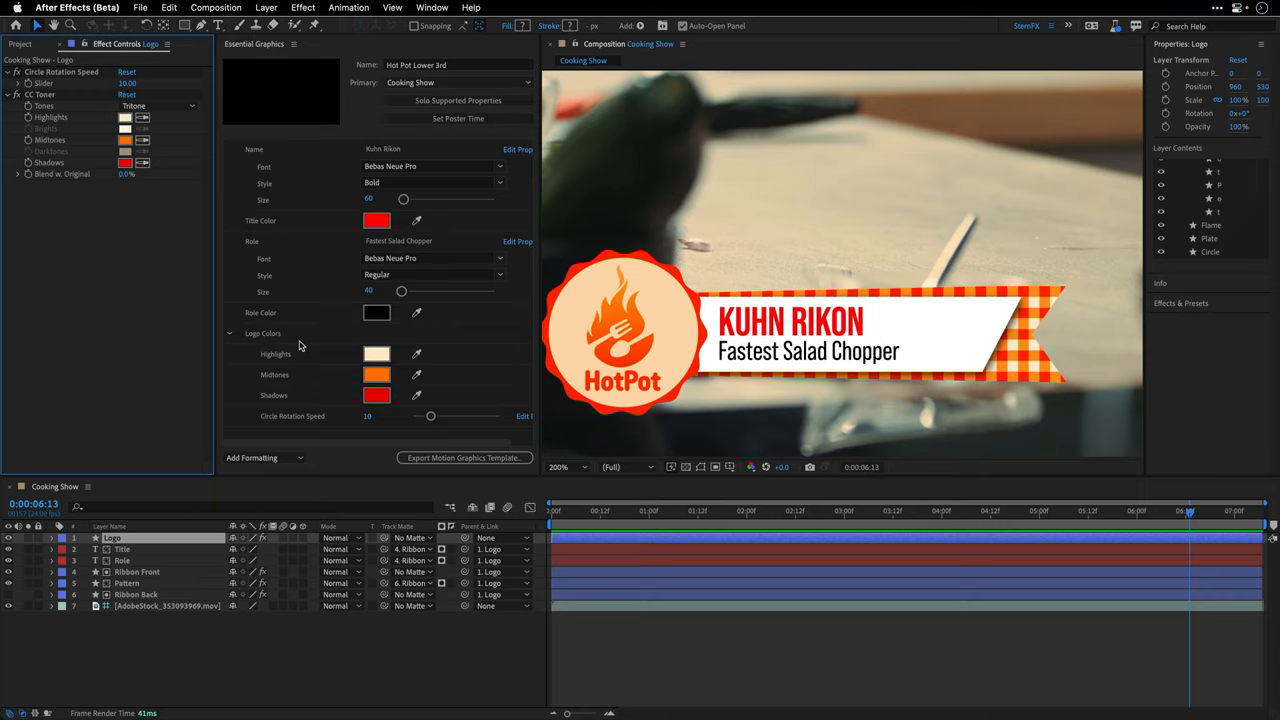
mouse_move(285, 430)
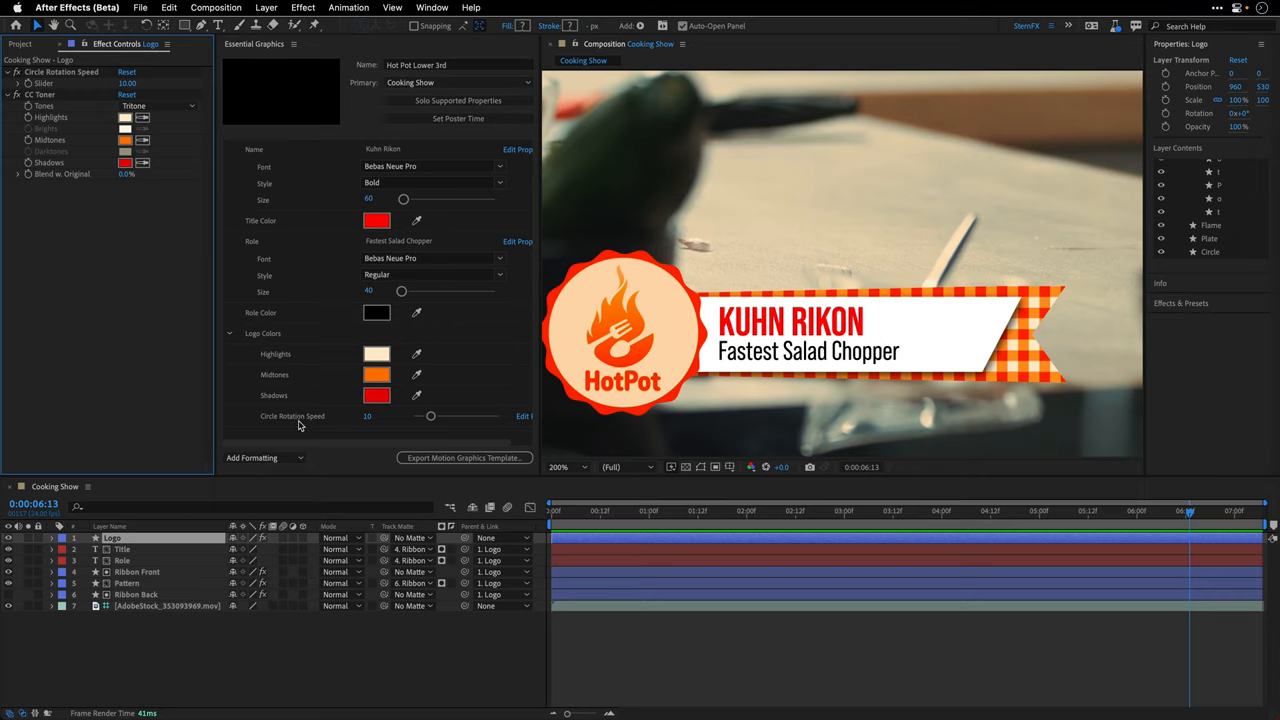
mouse_move(640, 254)
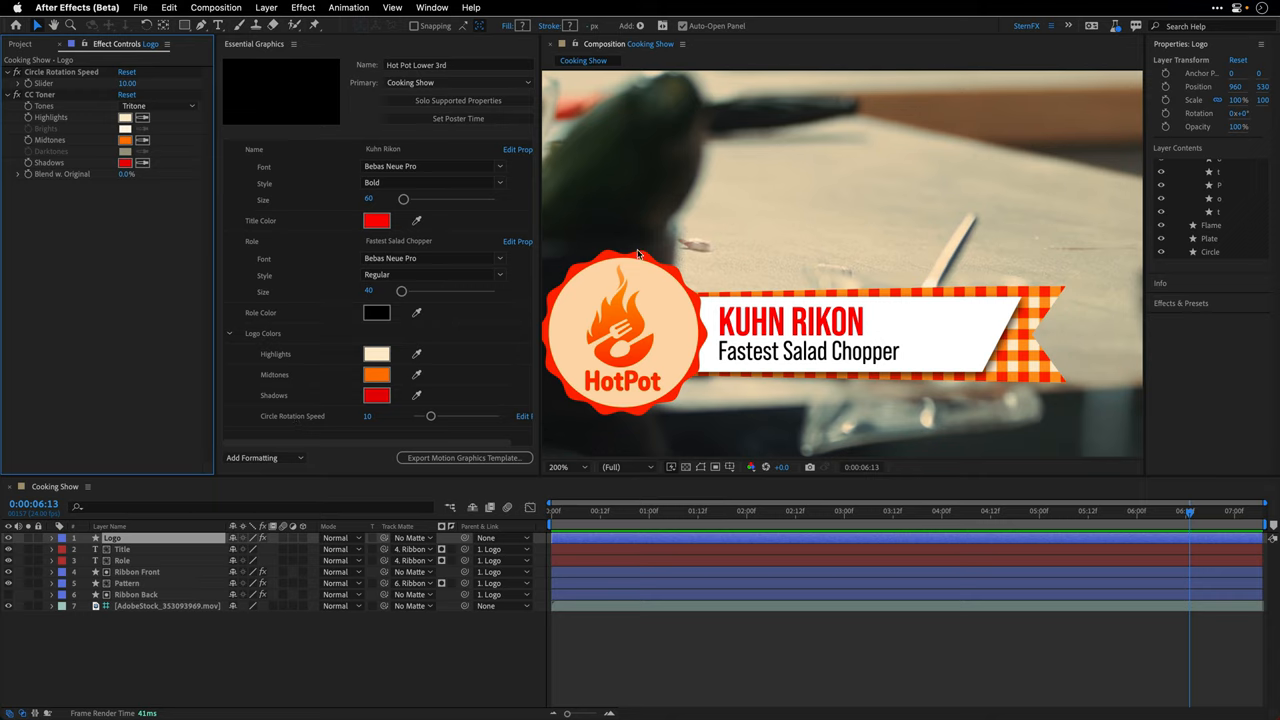
left_click(1160, 511)
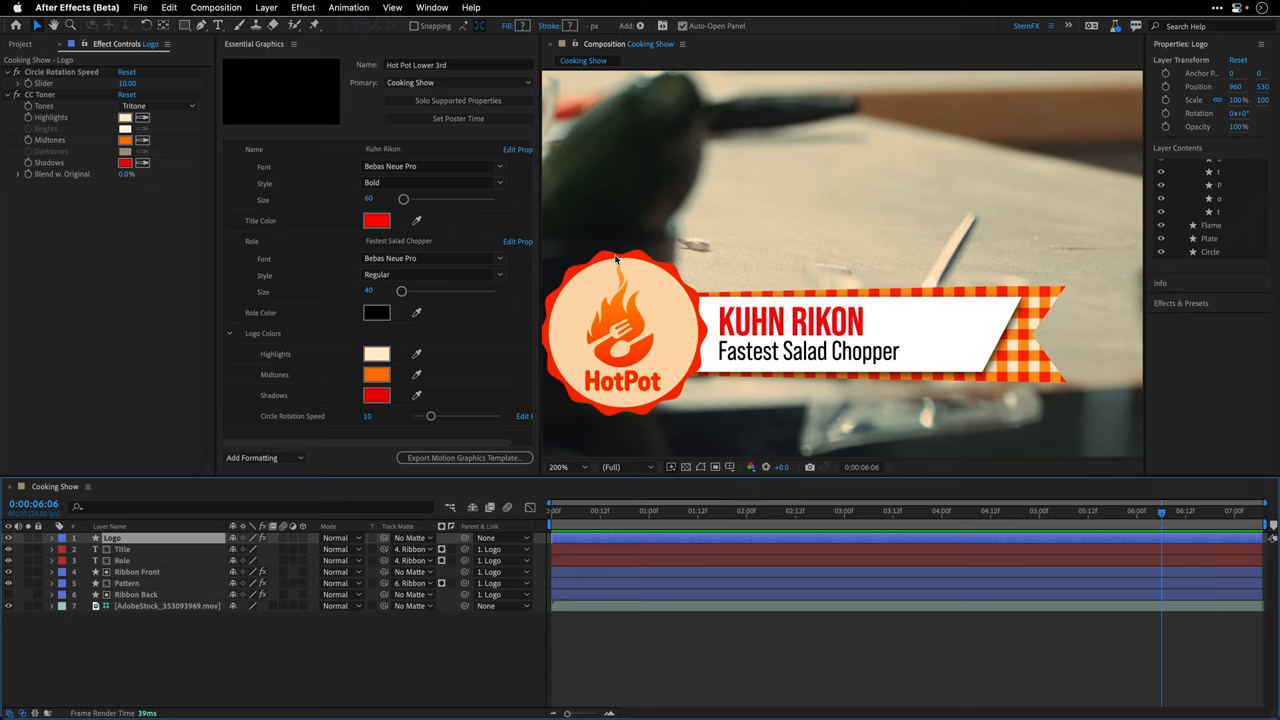
mouse_move(230, 97)
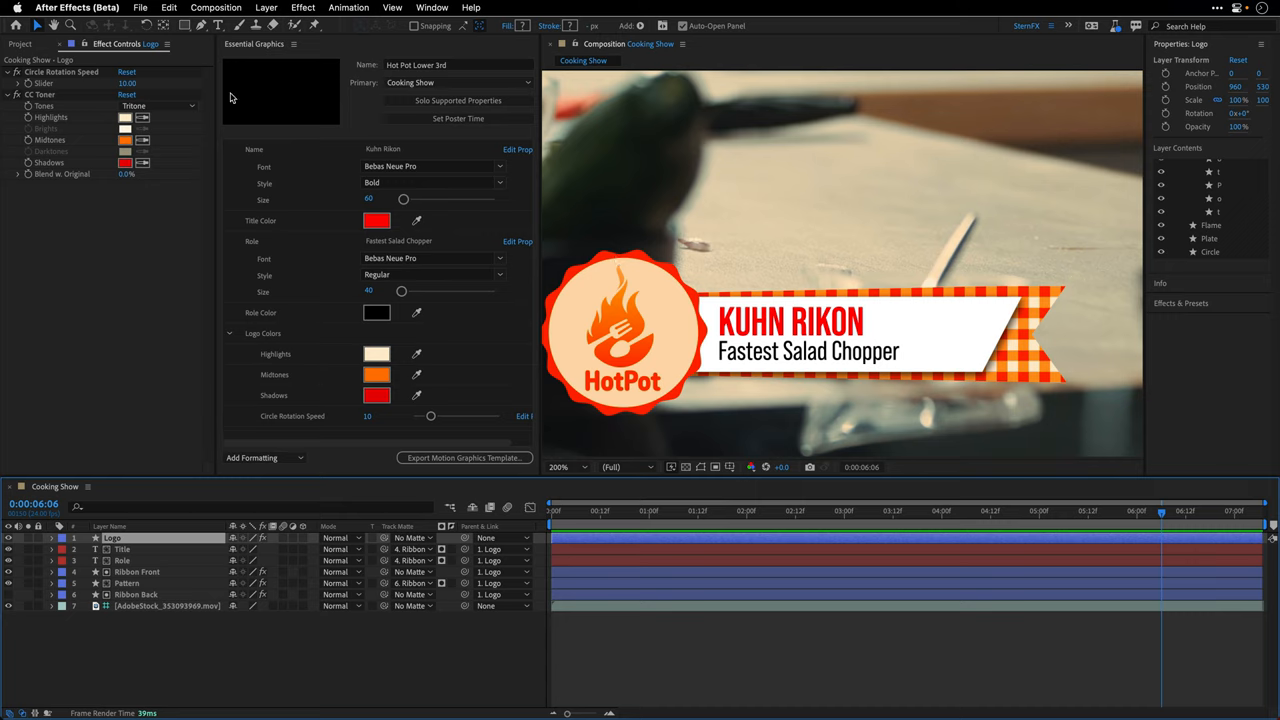
mouse_move(298, 231)
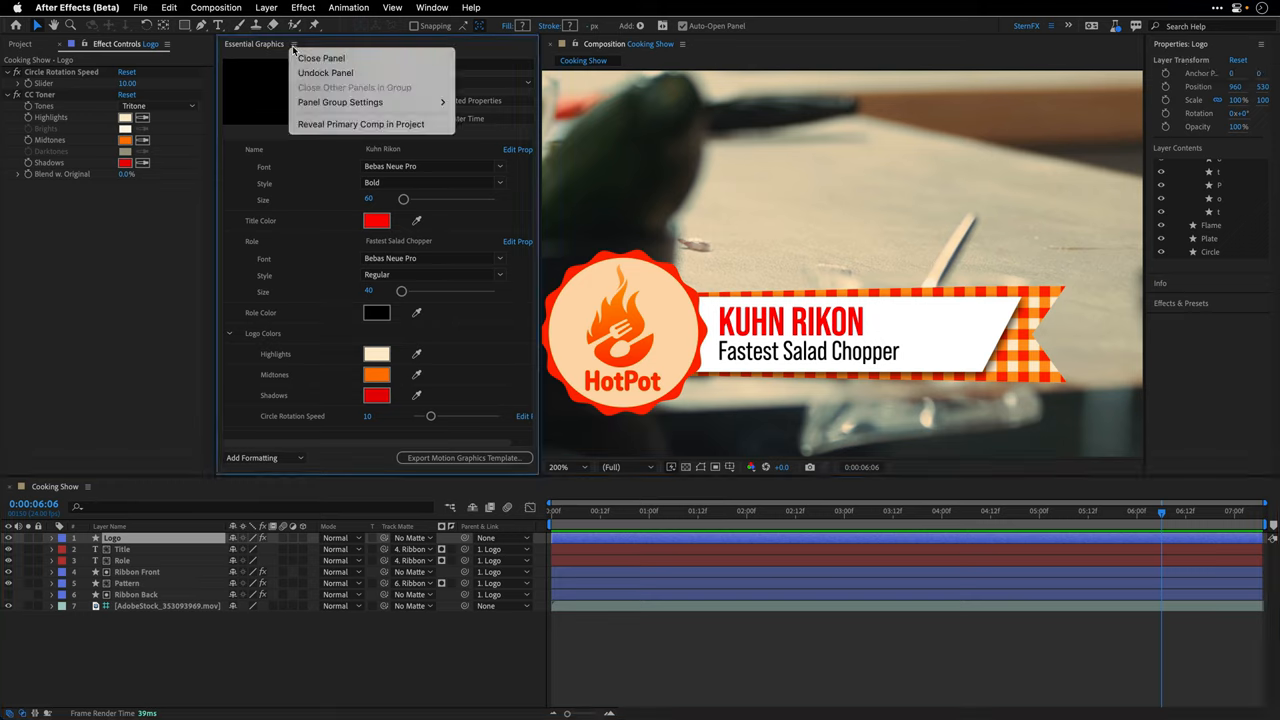
Open the Sautéed Asparagus composition from the Project panel.
left_click(321, 57)
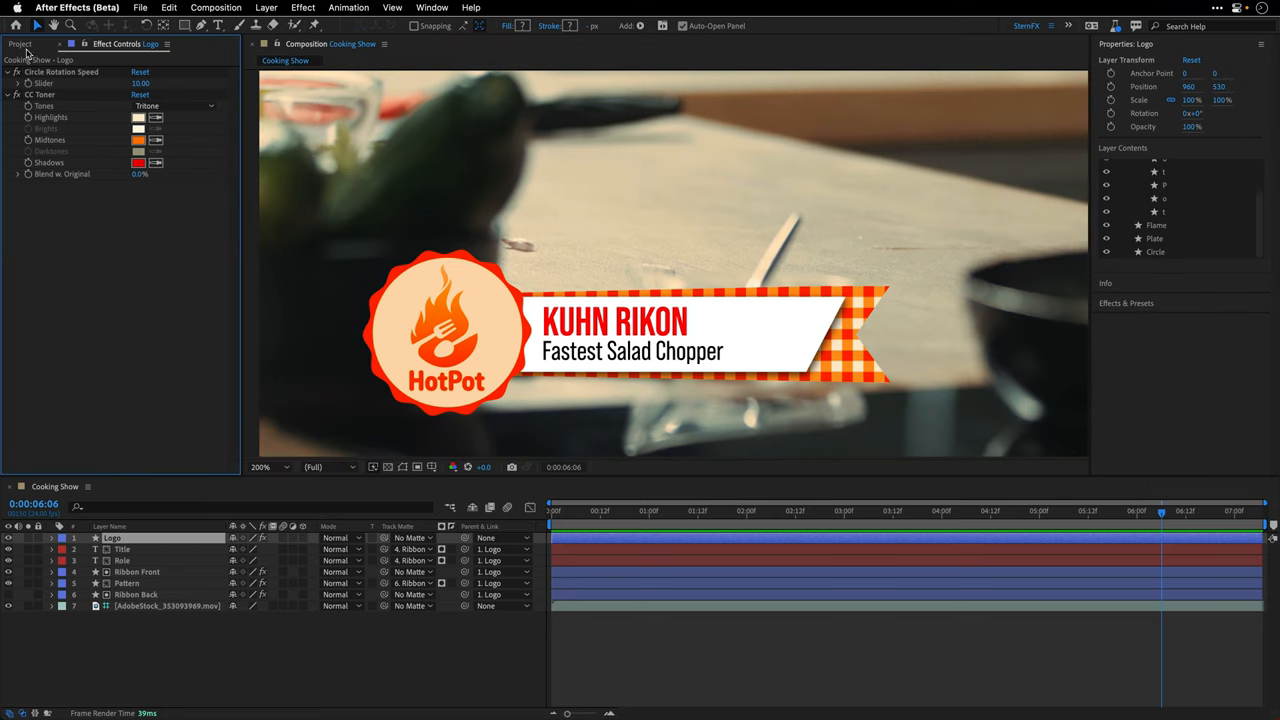
left_click(20, 43)
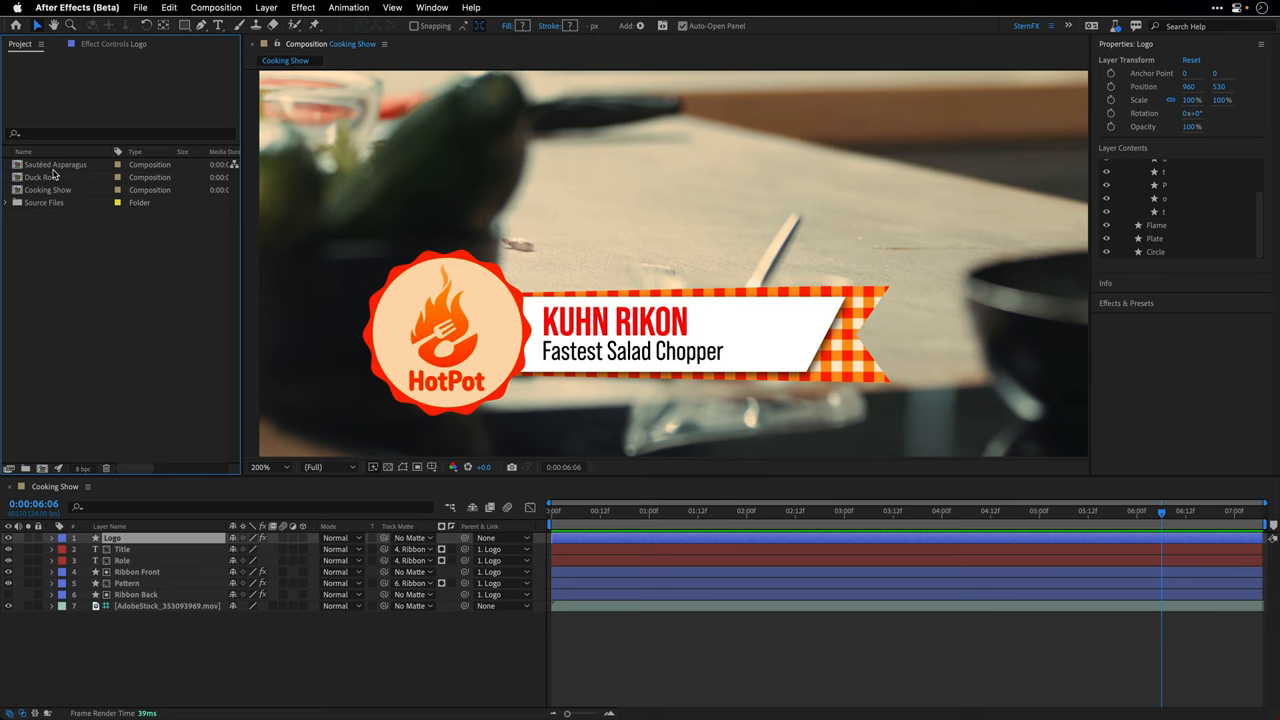
left_click(55, 164)
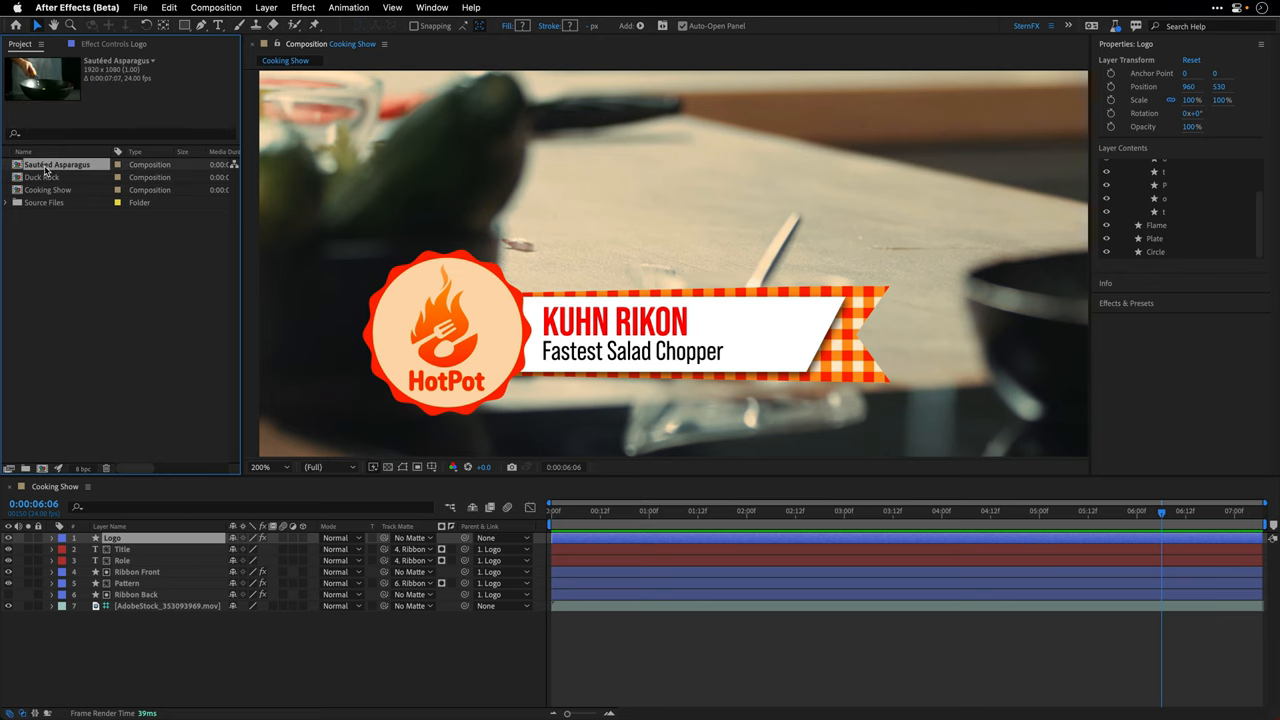
double_click(57, 164)
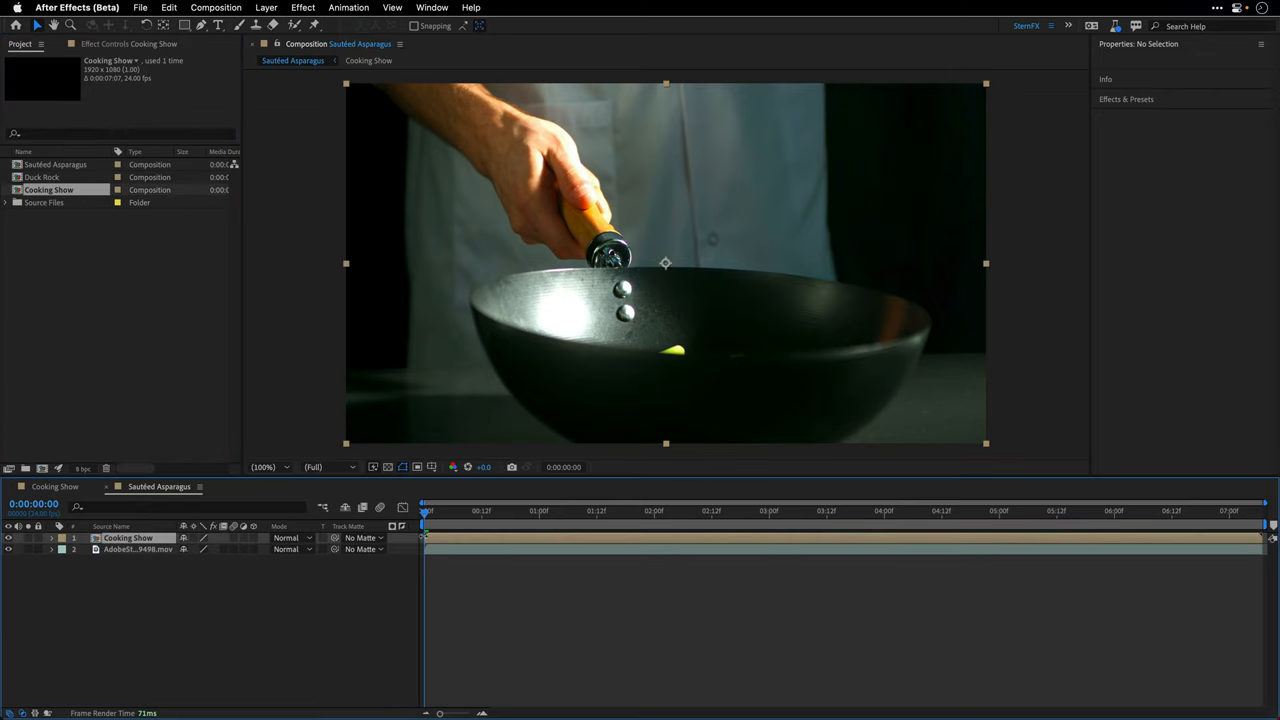
Expand the Cooking Show layer's Essential Properties and inspect the Name property options.
left_click(630, 511)
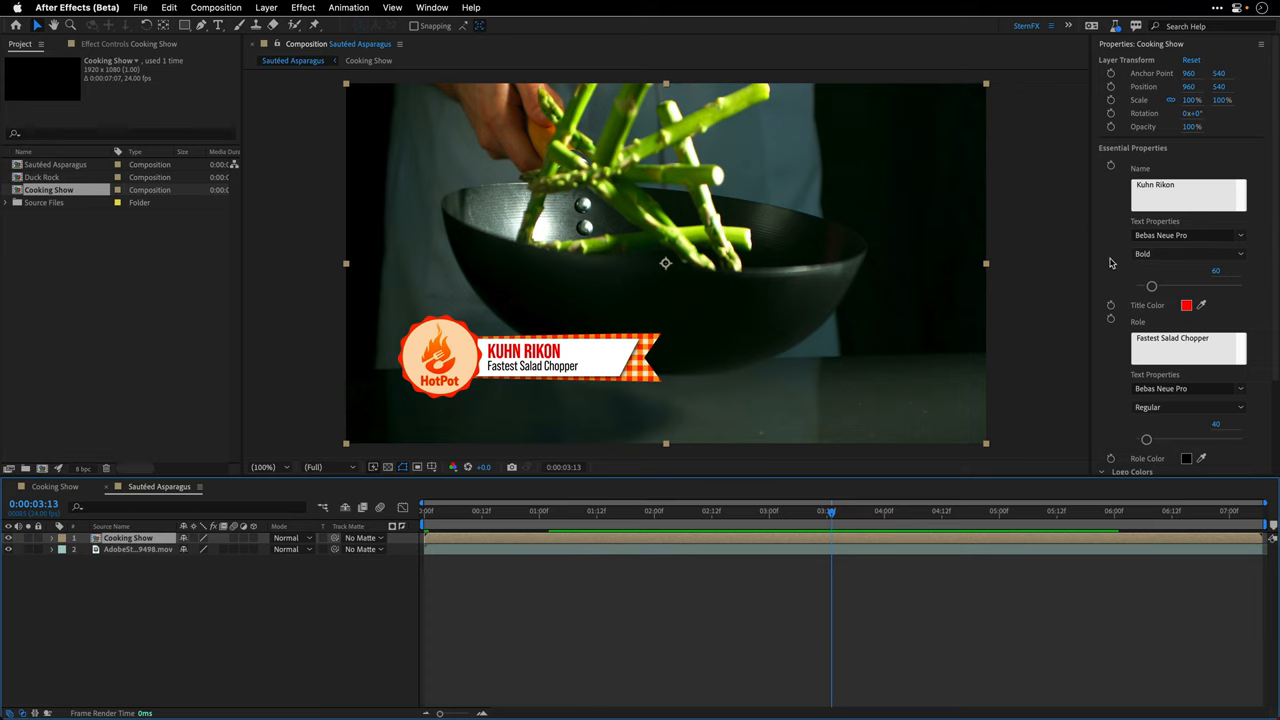
left_click(52, 538)
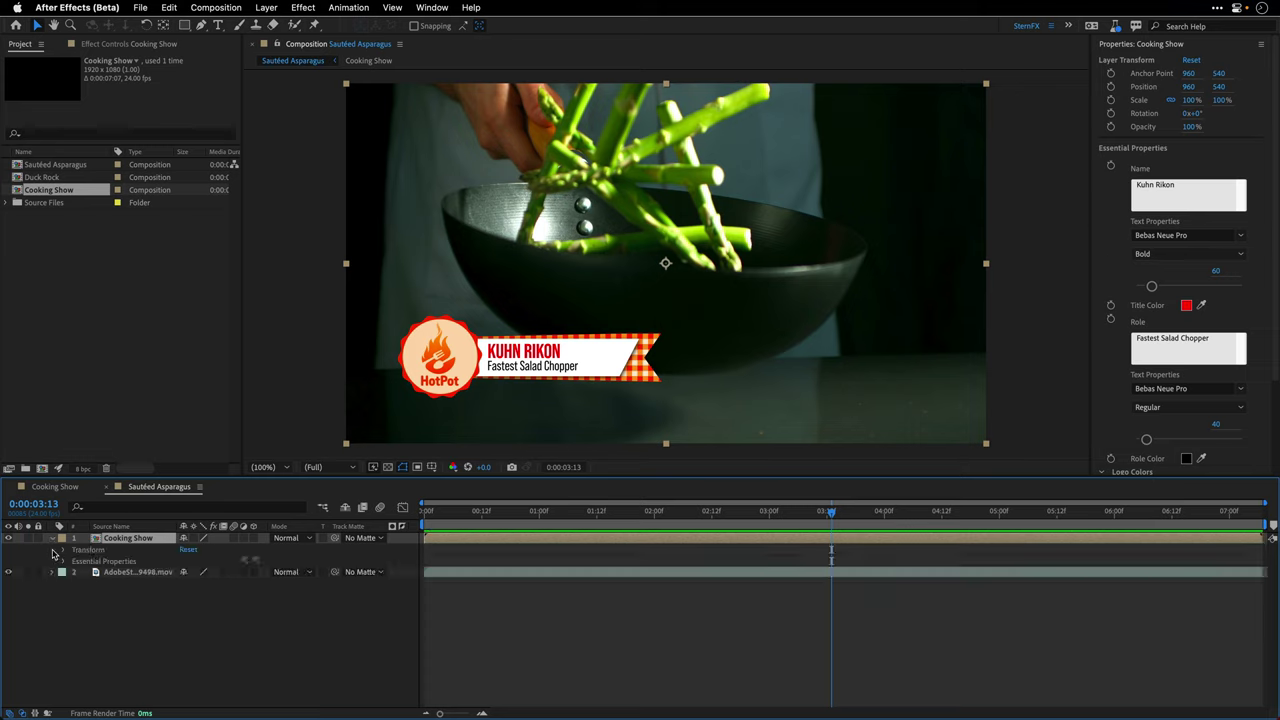
left_click(64, 561)
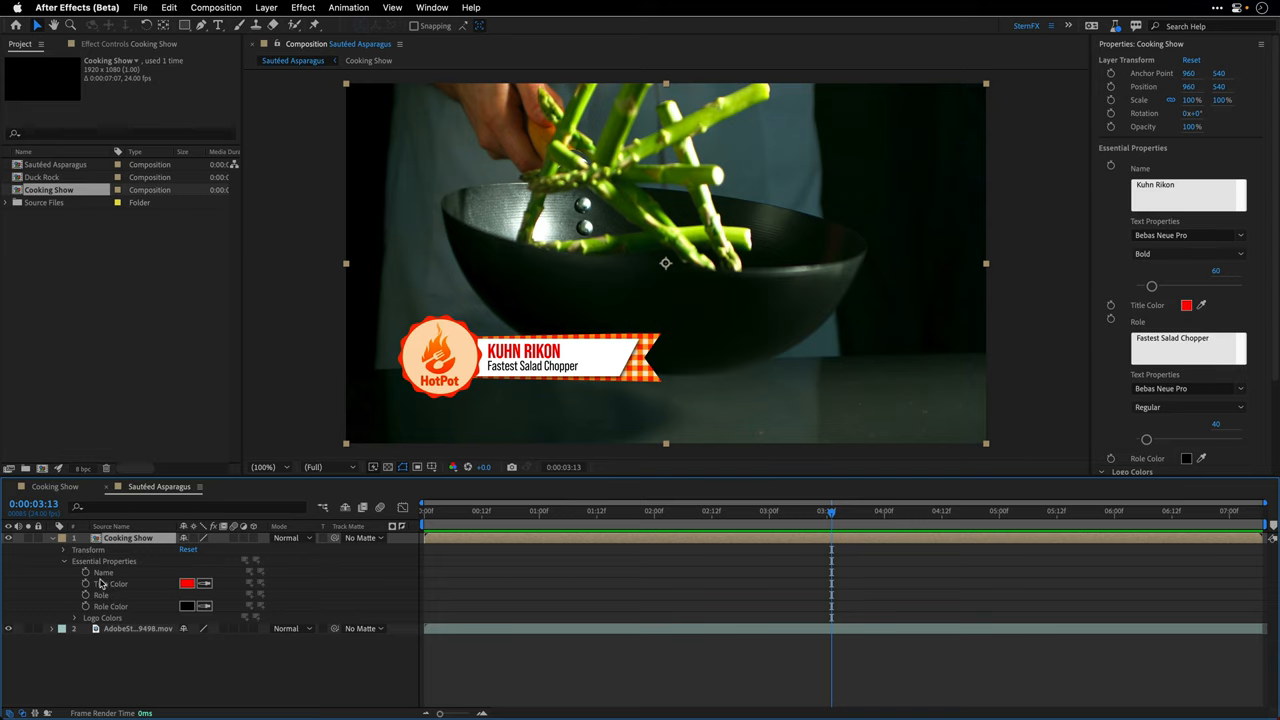
right_click(101, 594)
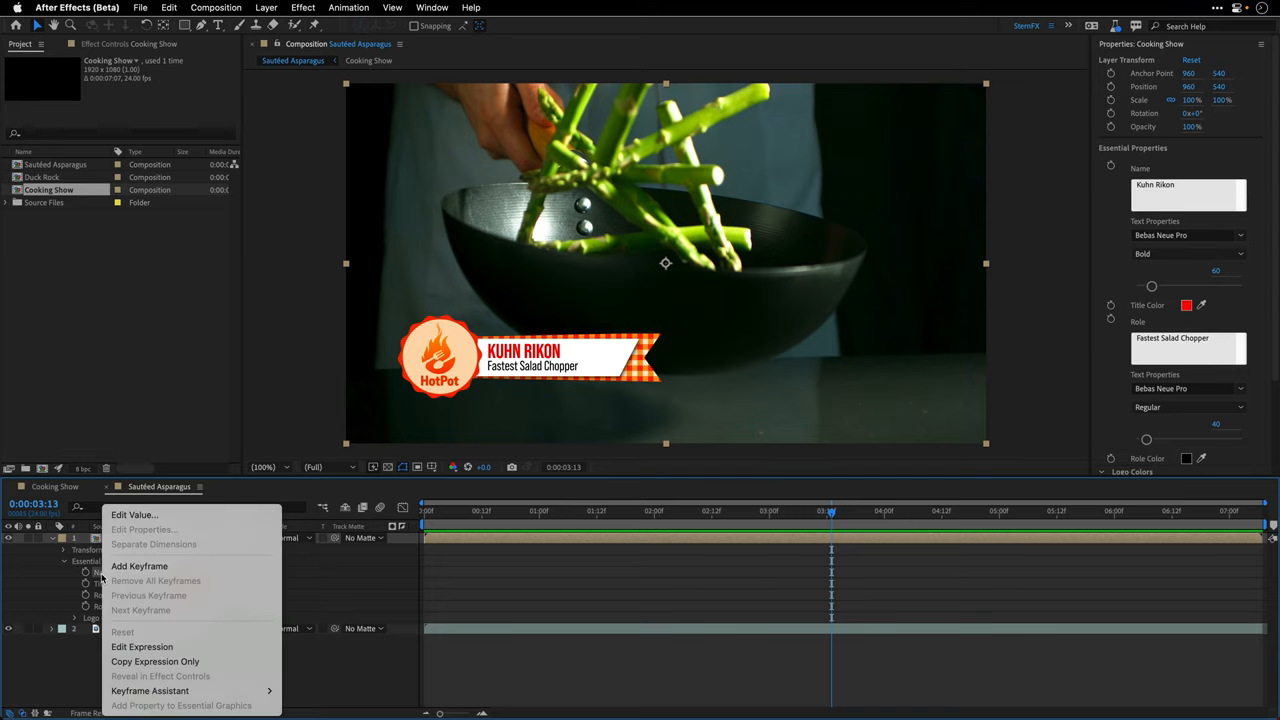
mouse_move(134, 514)
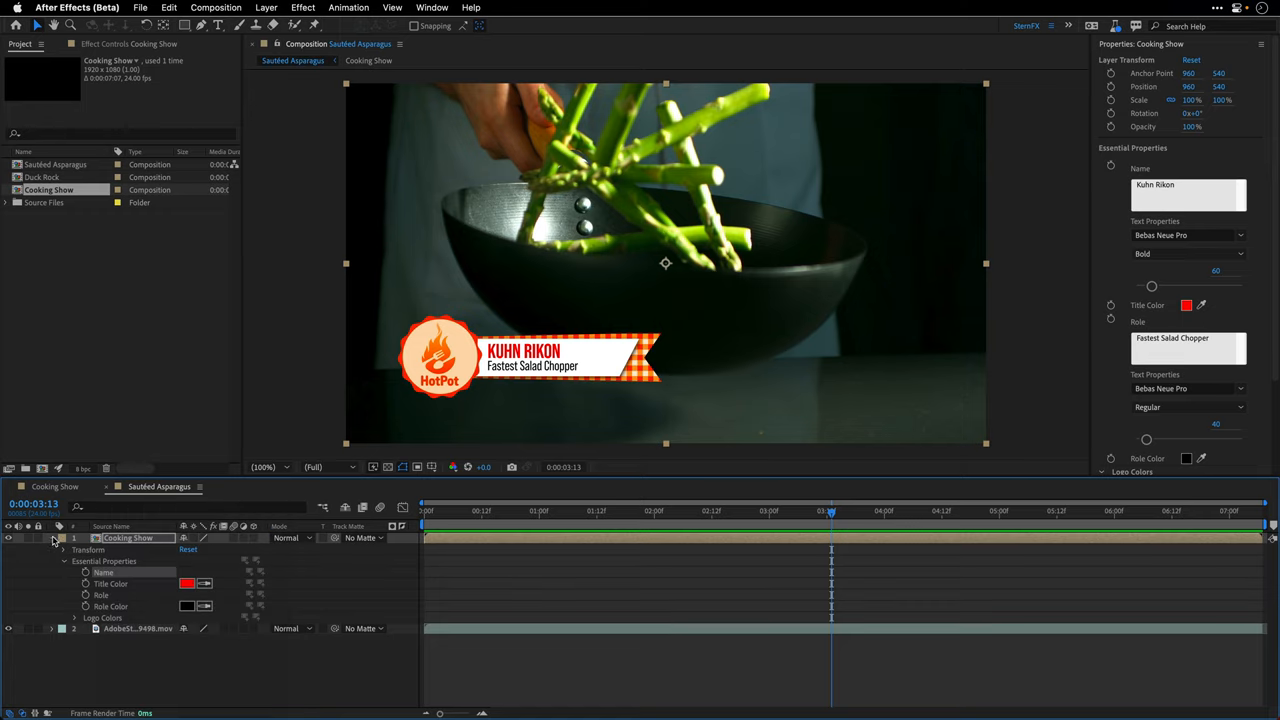
left_click(53, 538)
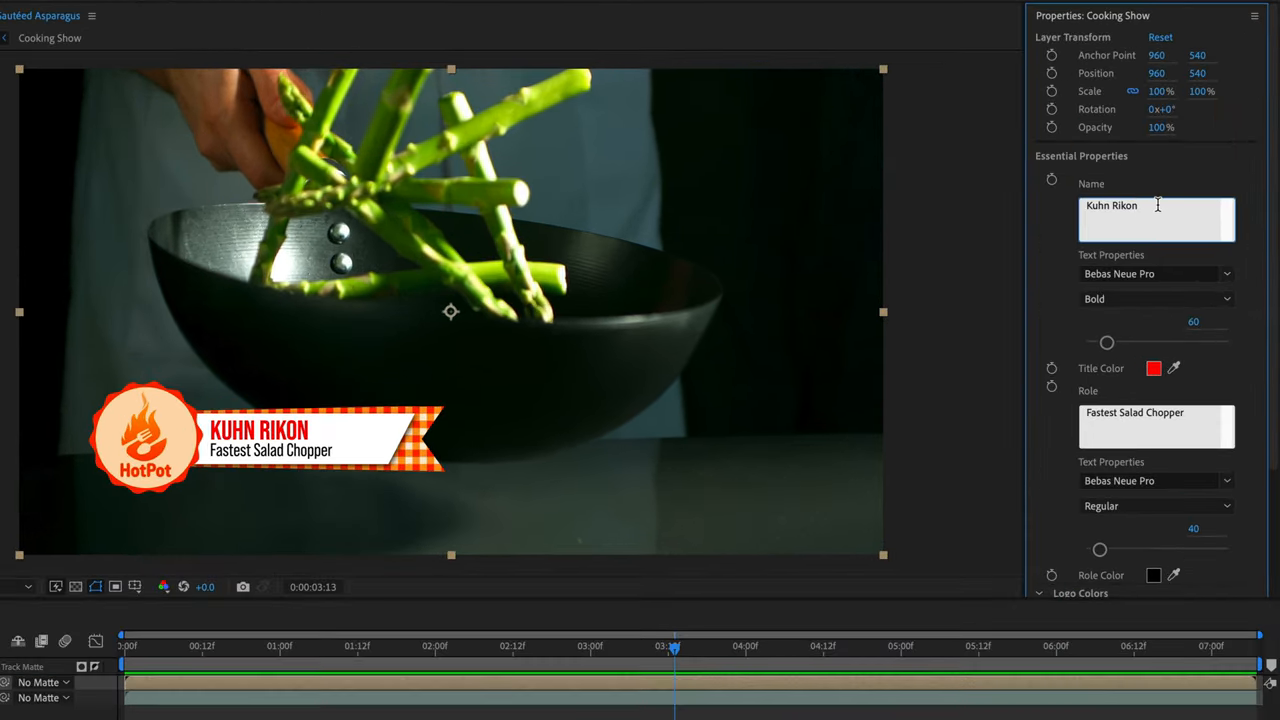
Enter 'Jamie Petchell' as the lower third's Name essential property.
type("Jamie Petchell")
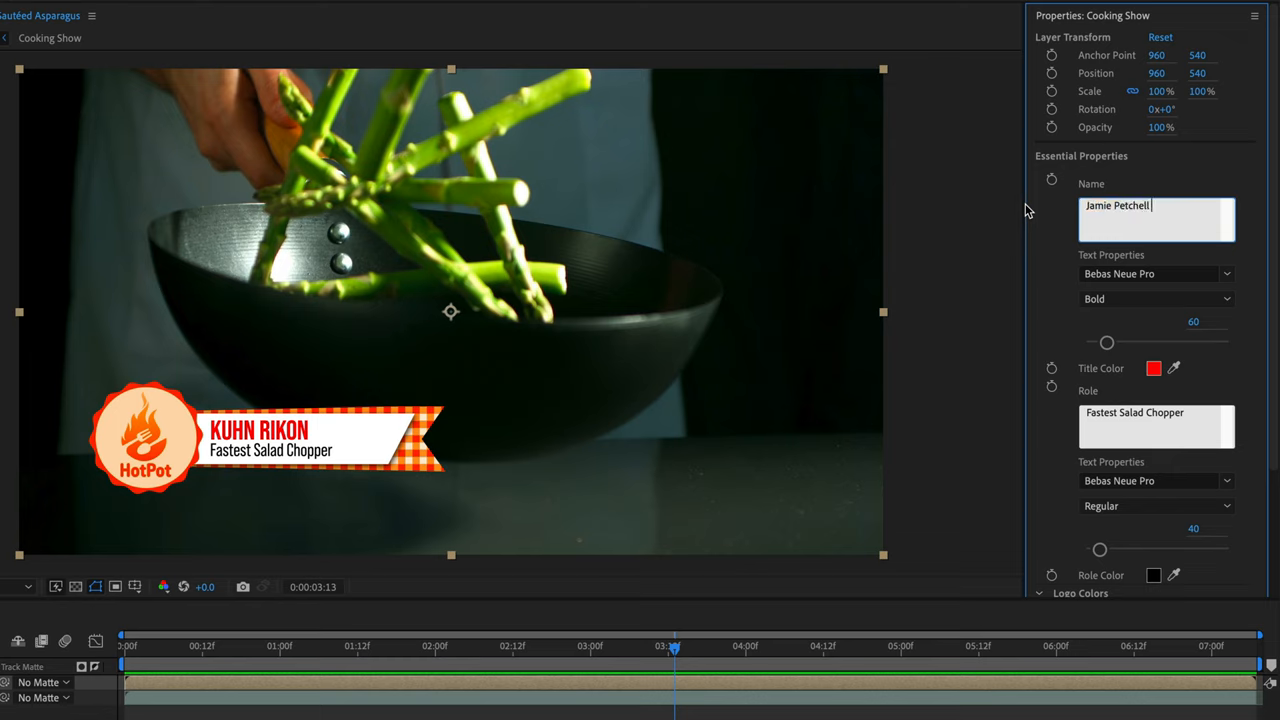
mouse_move(1059, 244)
type("Asparagus World Champion")
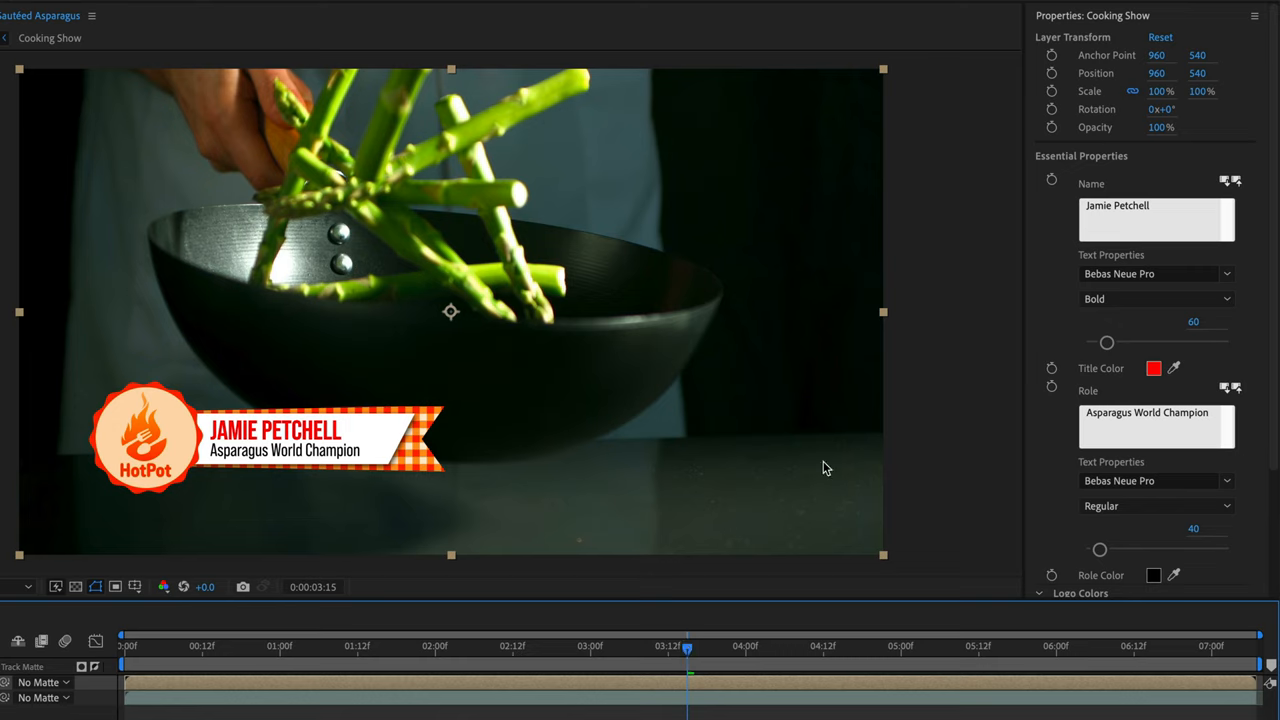
mouse_move(938, 403)
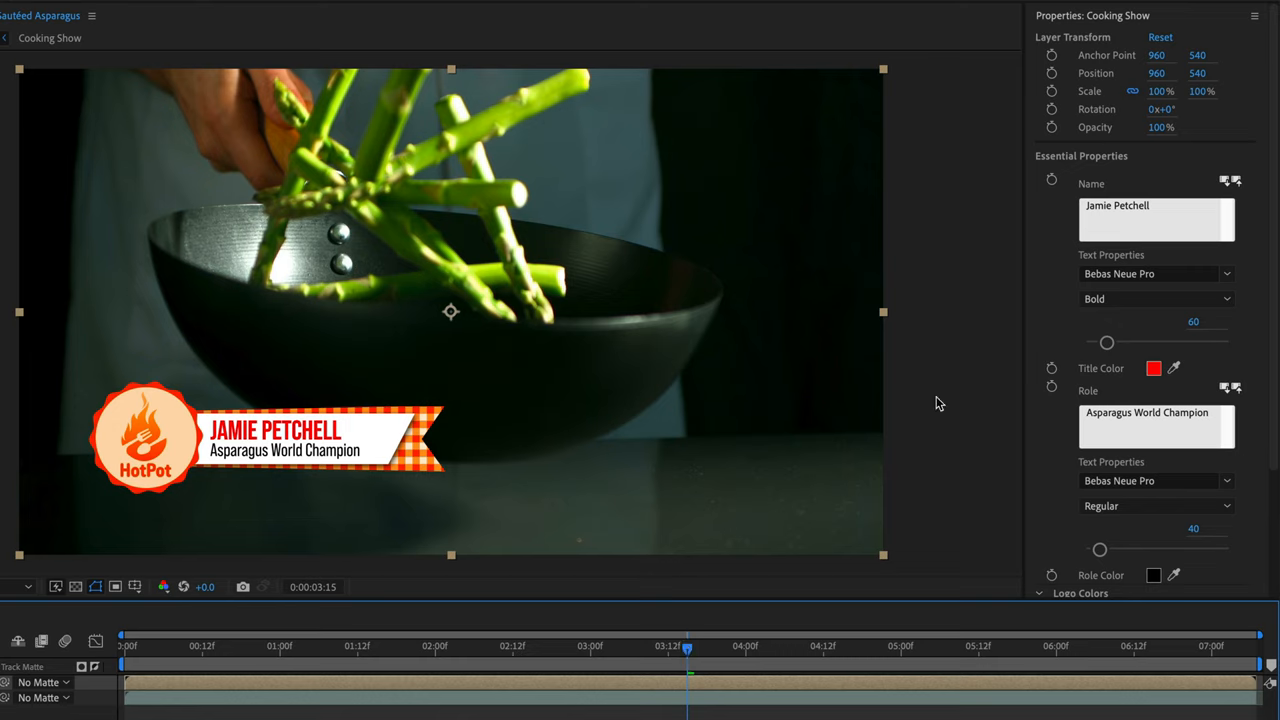
mouse_move(1052, 442)
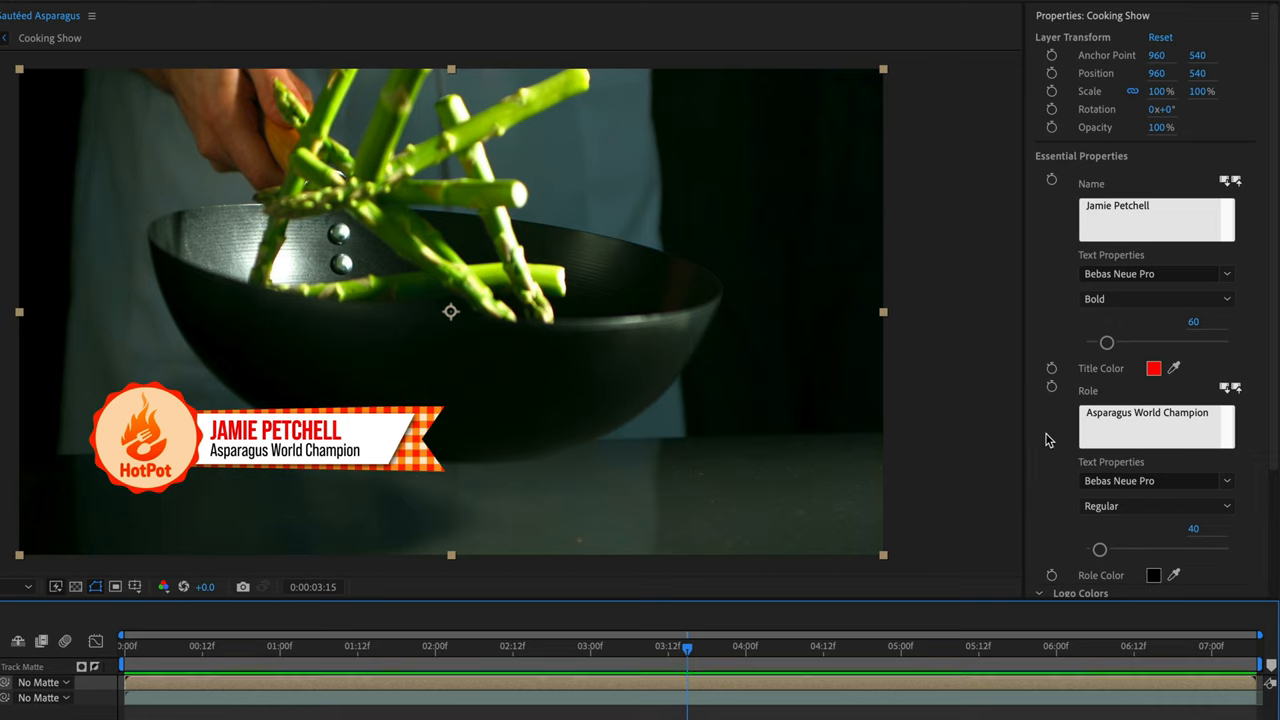
mouse_move(1175, 368)
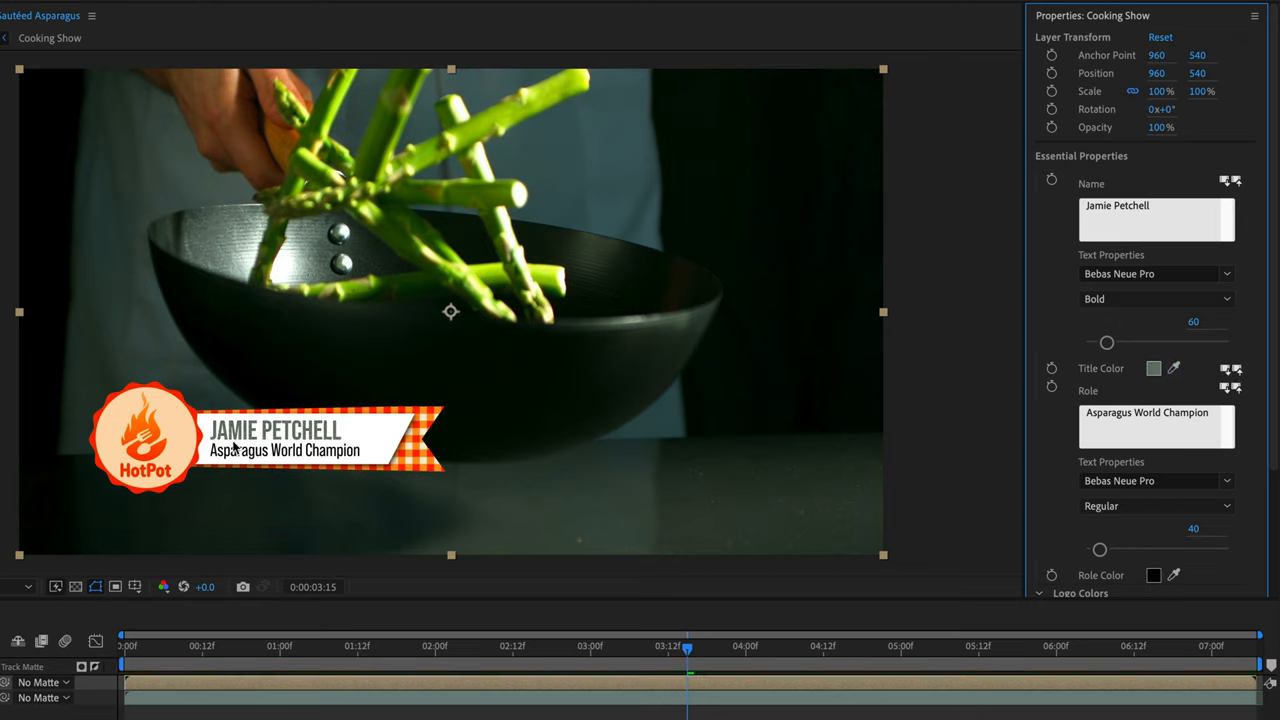
mouse_move(1076, 460)
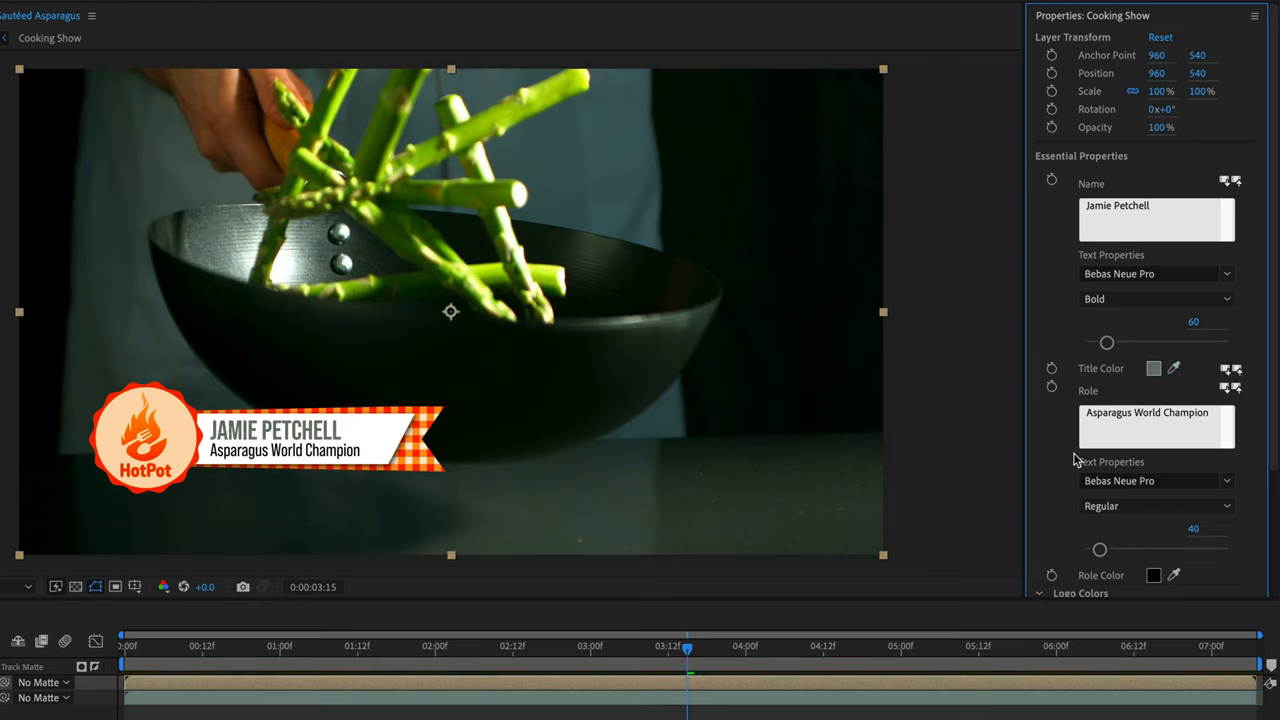
Set the Circle Rotation speed to 20, then switch to the Duck Rock composition.
scroll("down", 3)
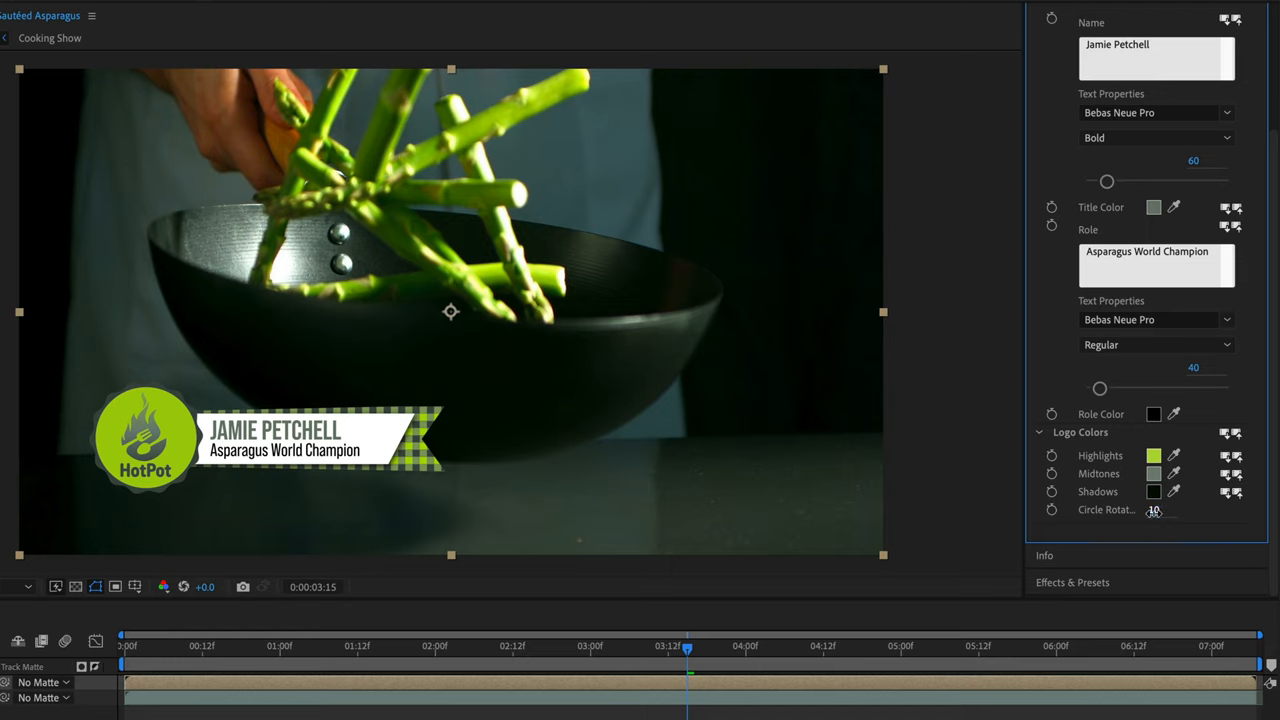
double_click(1155, 510)
type("20")
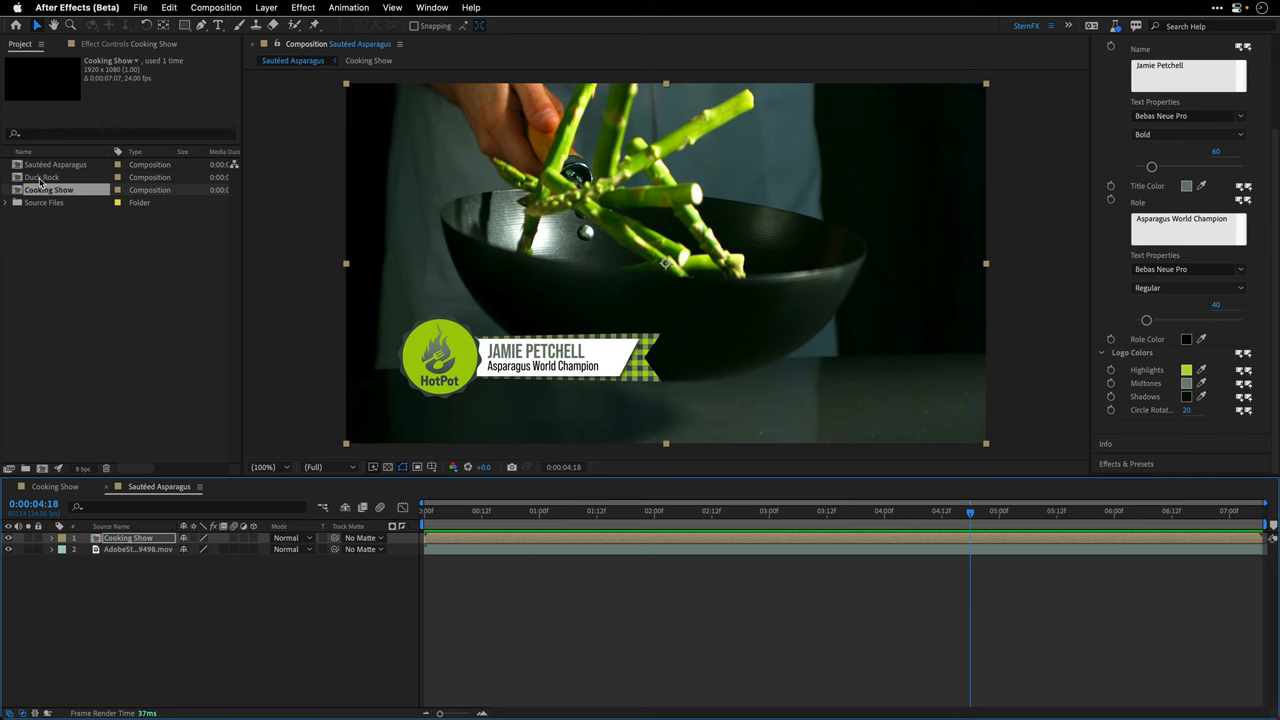
double_click(43, 177)
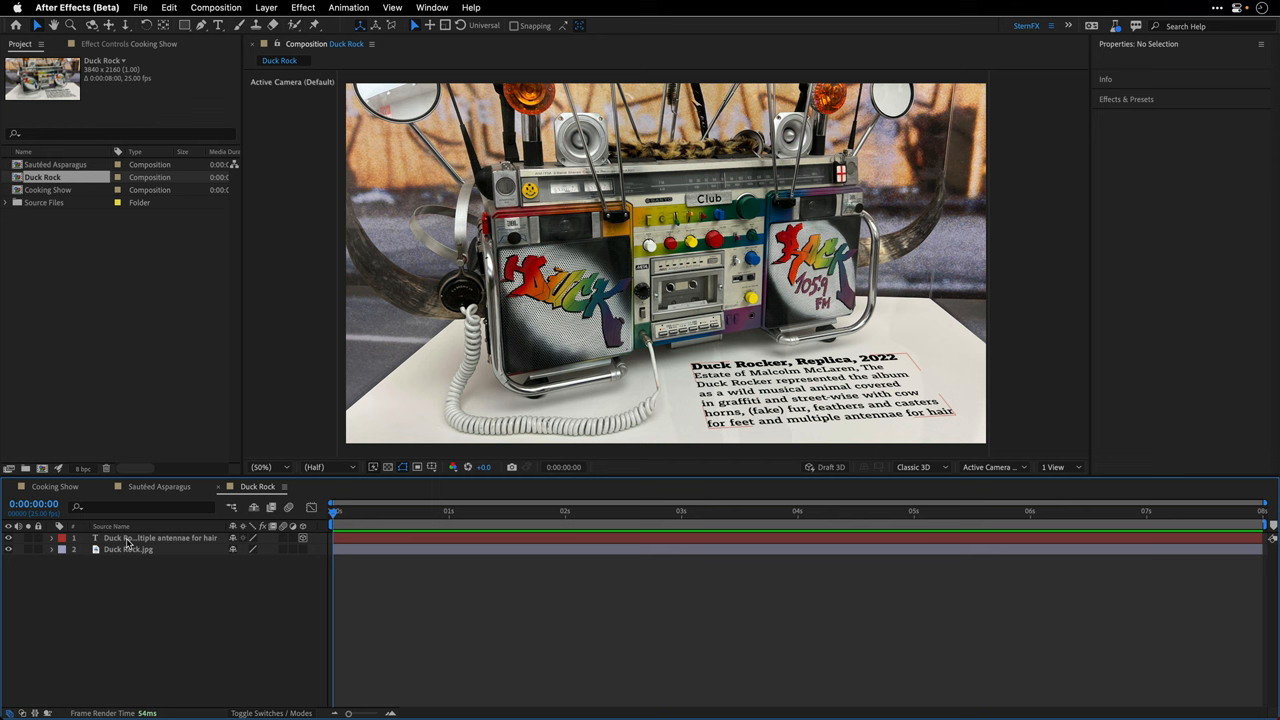
Select the Duck Rocker caption text layer to show its text and paragraph properties.
left_click(160, 538)
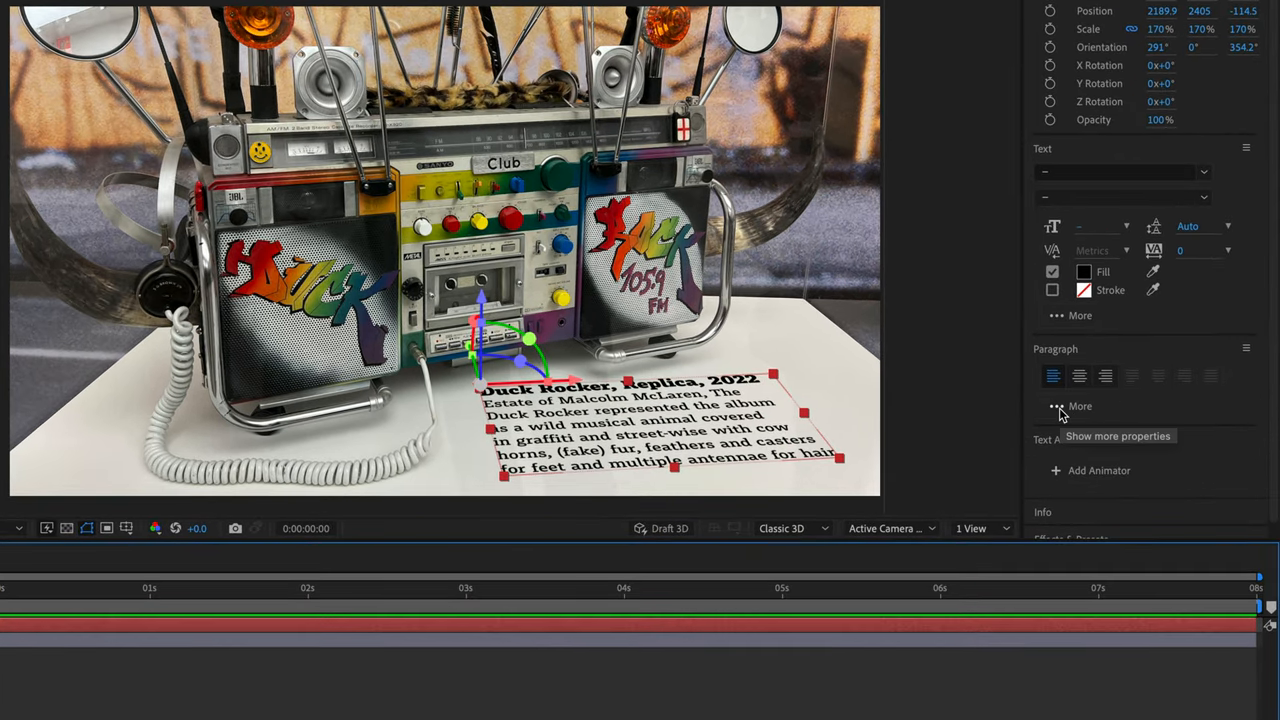
Convert the Duck Rocker caption to box text with Justify all paragraph alignment.
left_click(1080, 405)
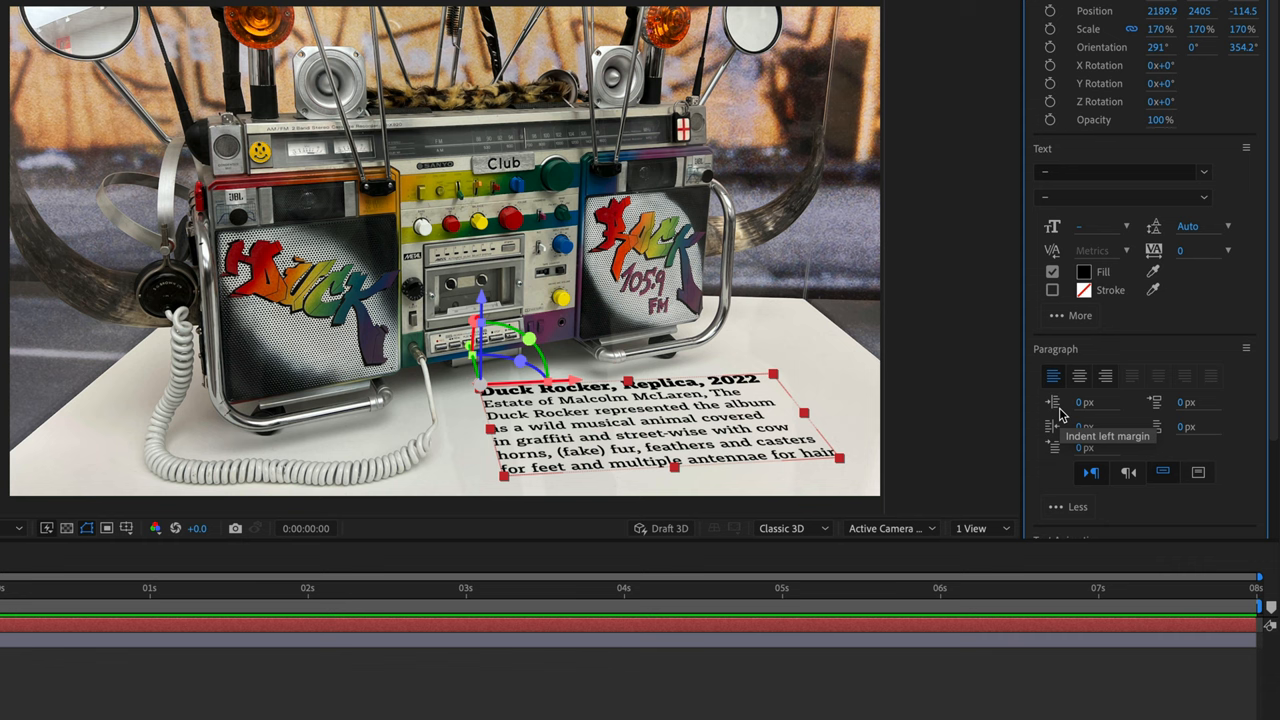
mouse_move(1105, 458)
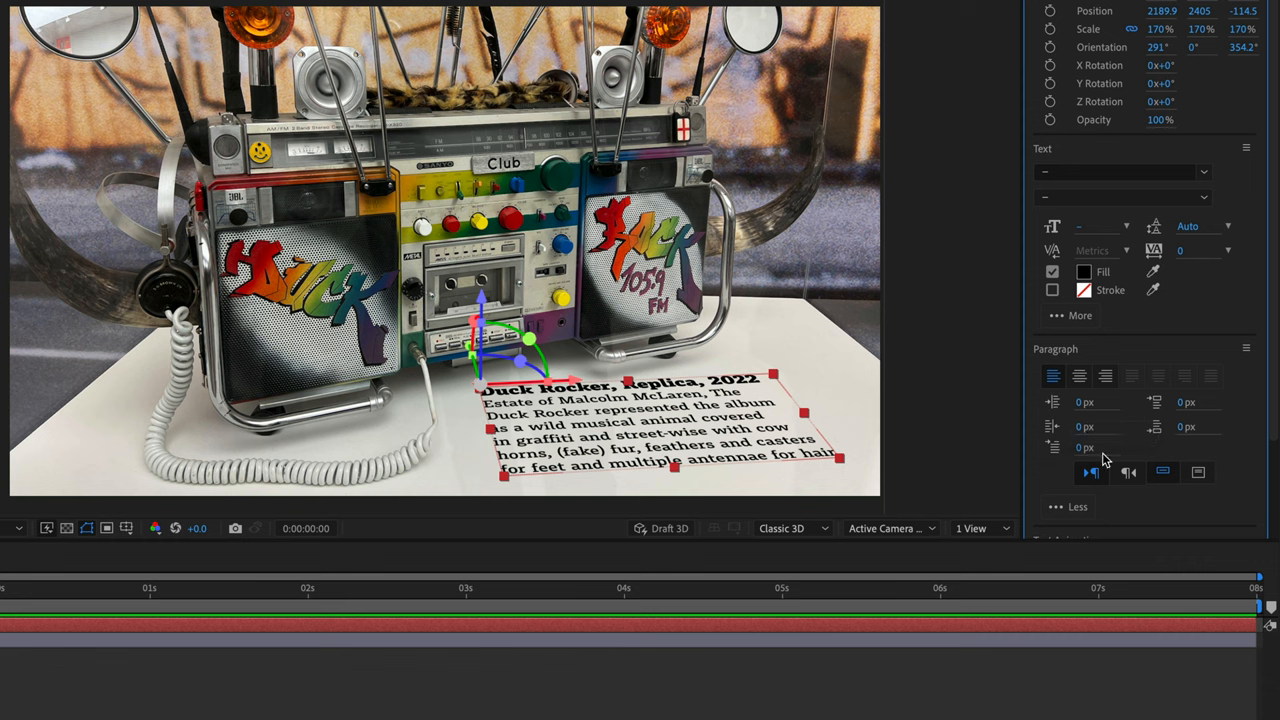
mouse_move(1178, 472)
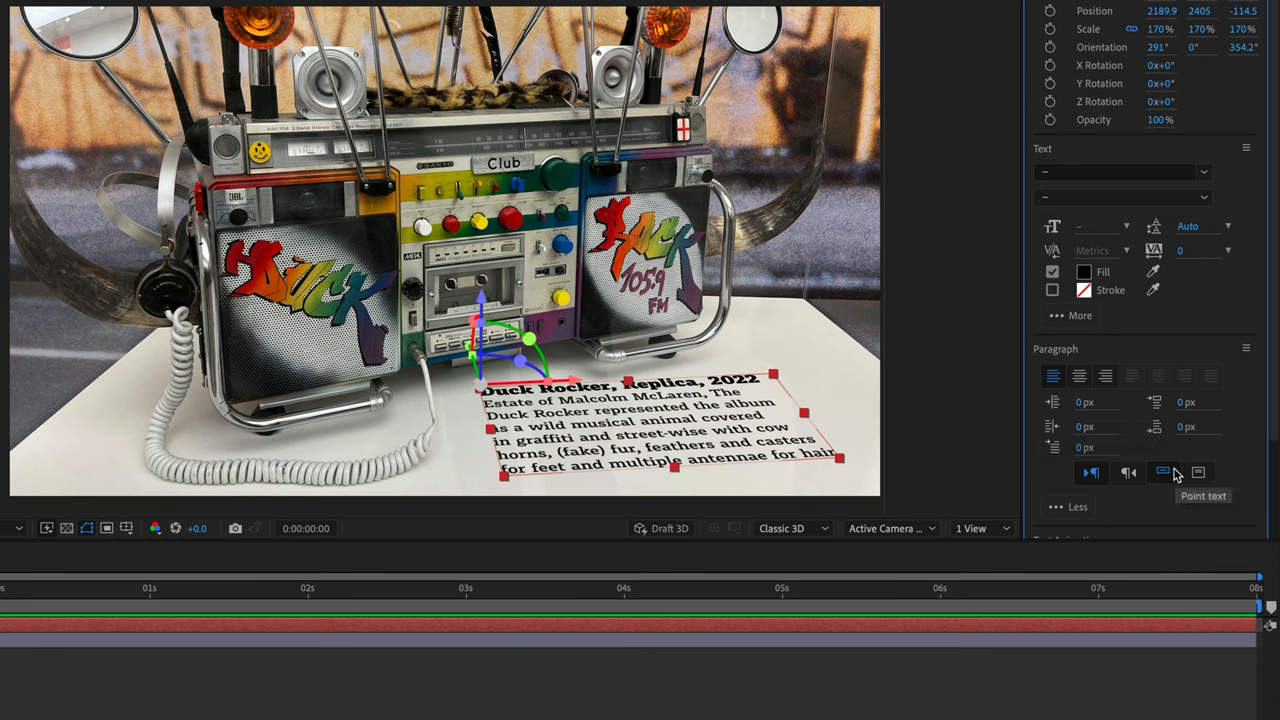
mouse_move(1198, 472)
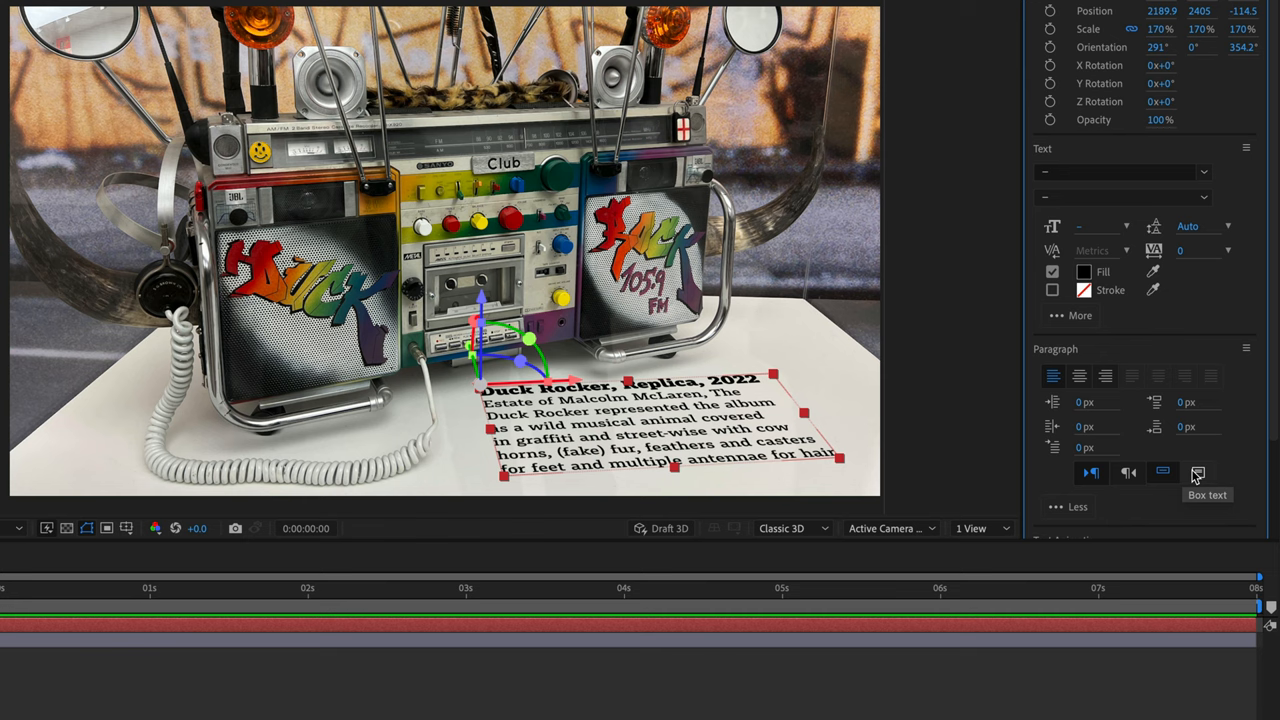
mouse_move(1197, 476)
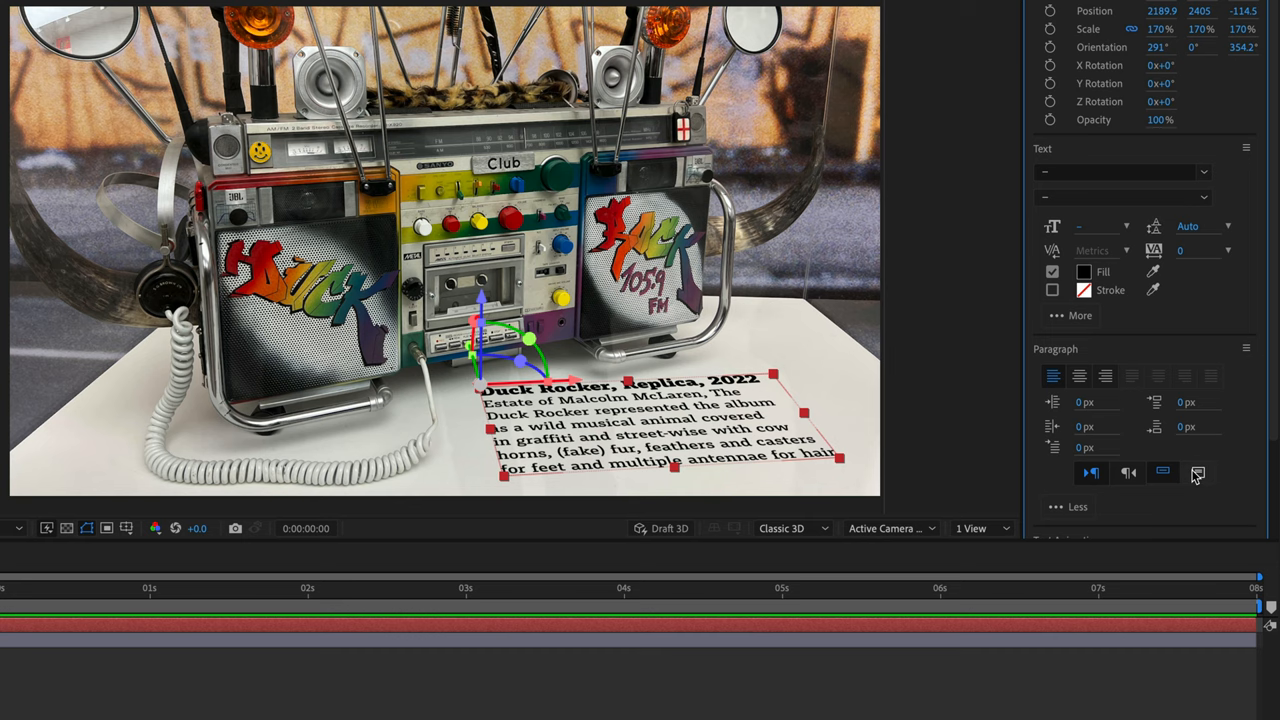
left_click(1197, 472)
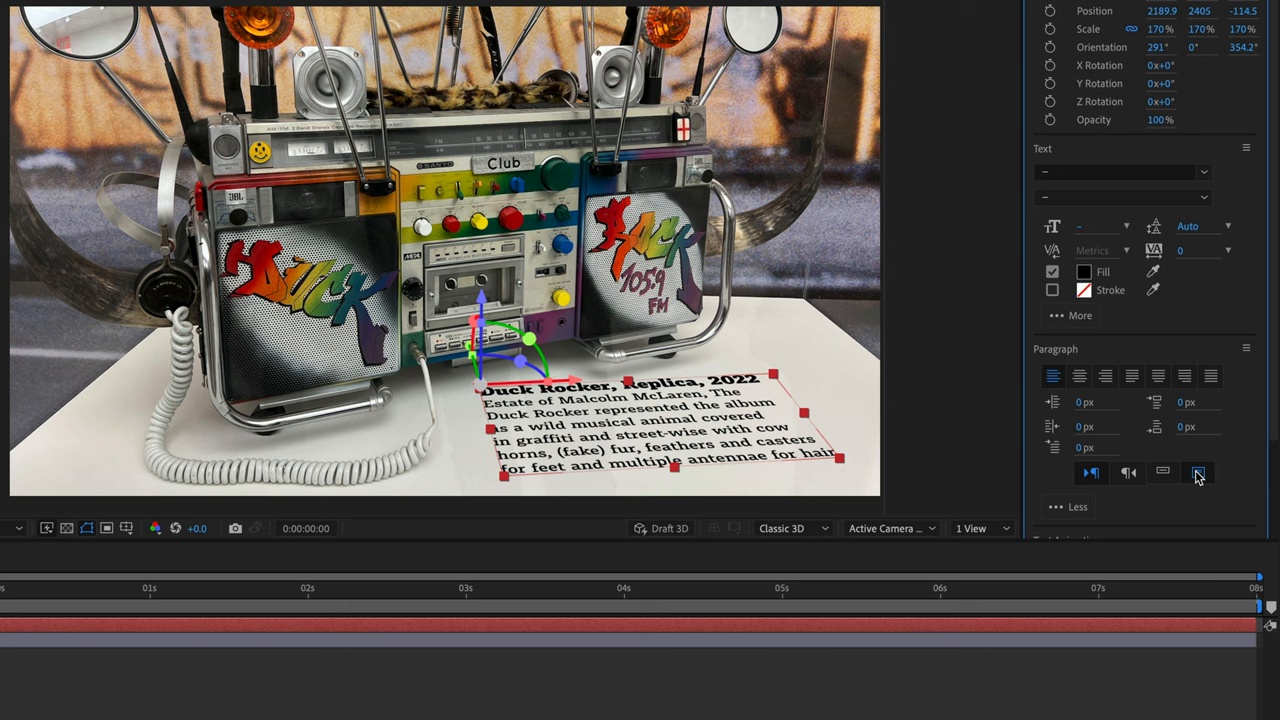
mouse_move(1210, 377)
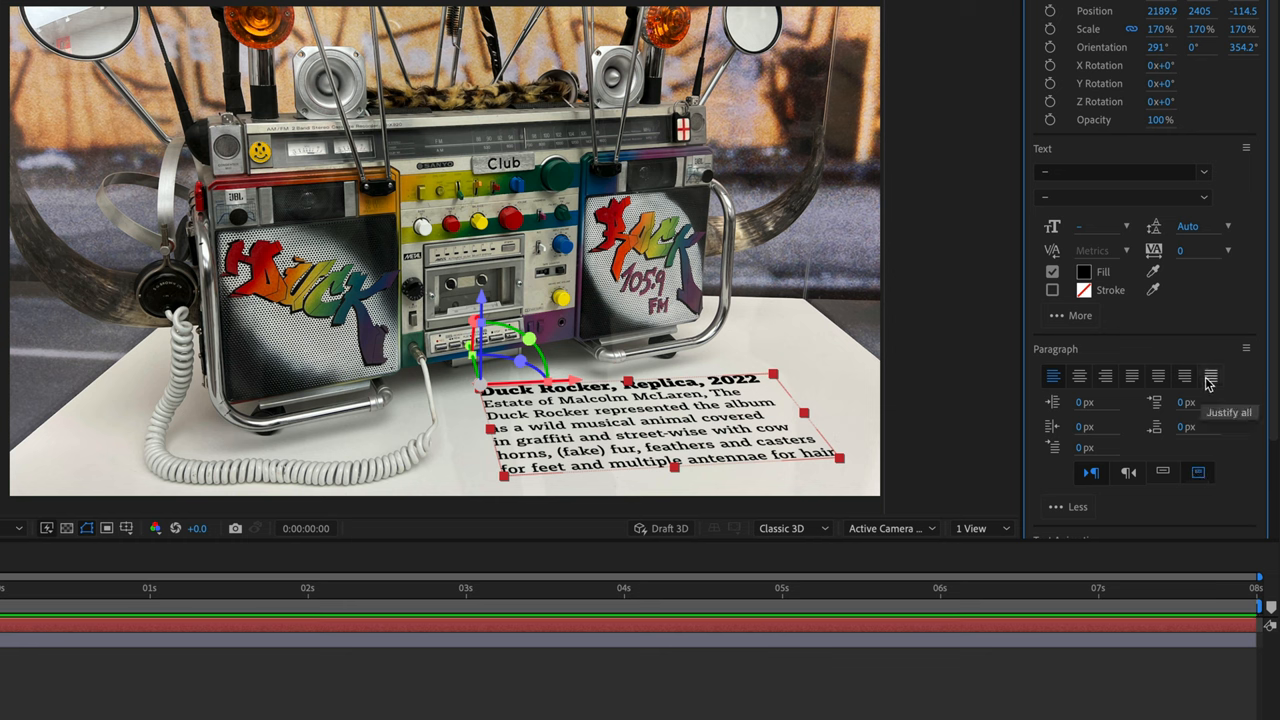
left_click(1211, 376)
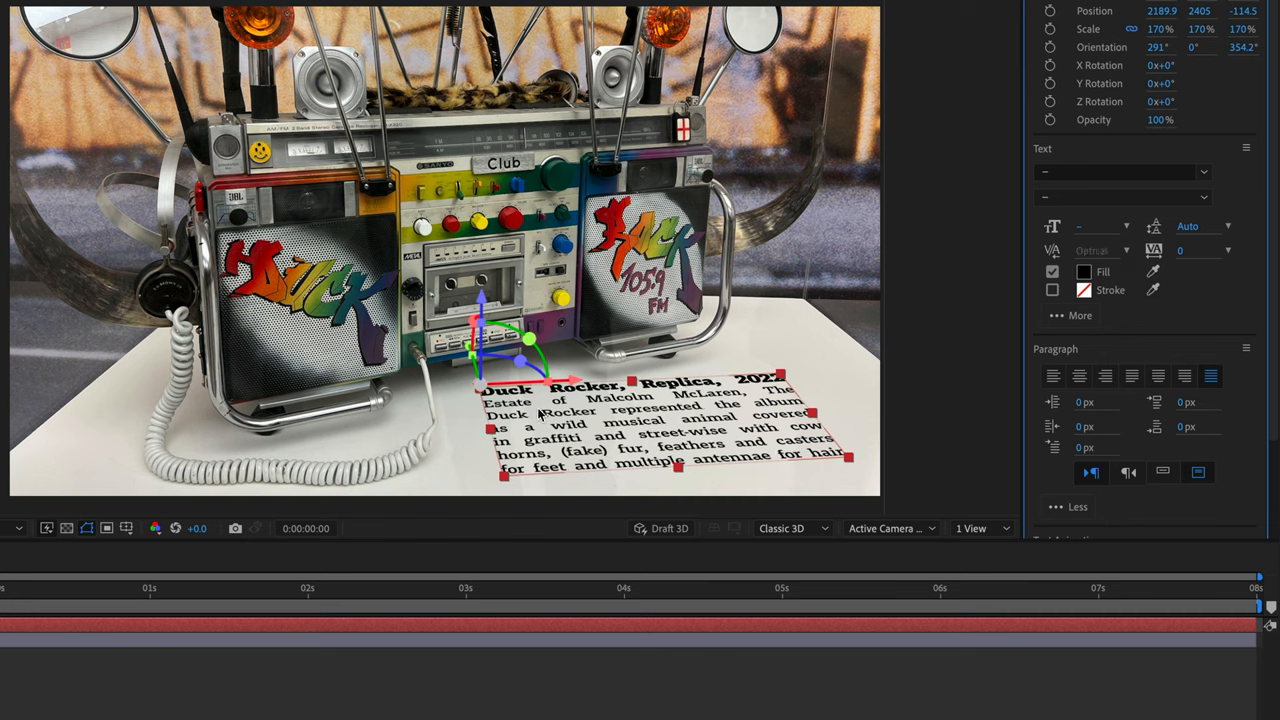
mouse_move(490, 603)
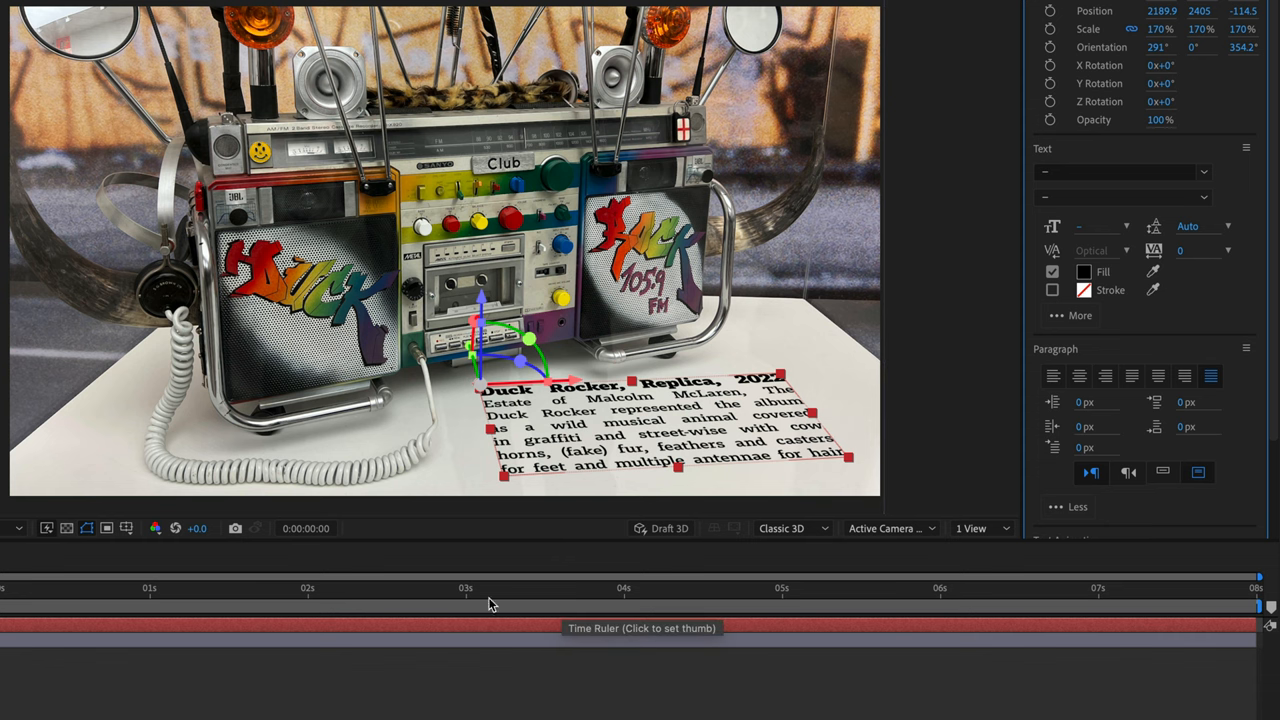